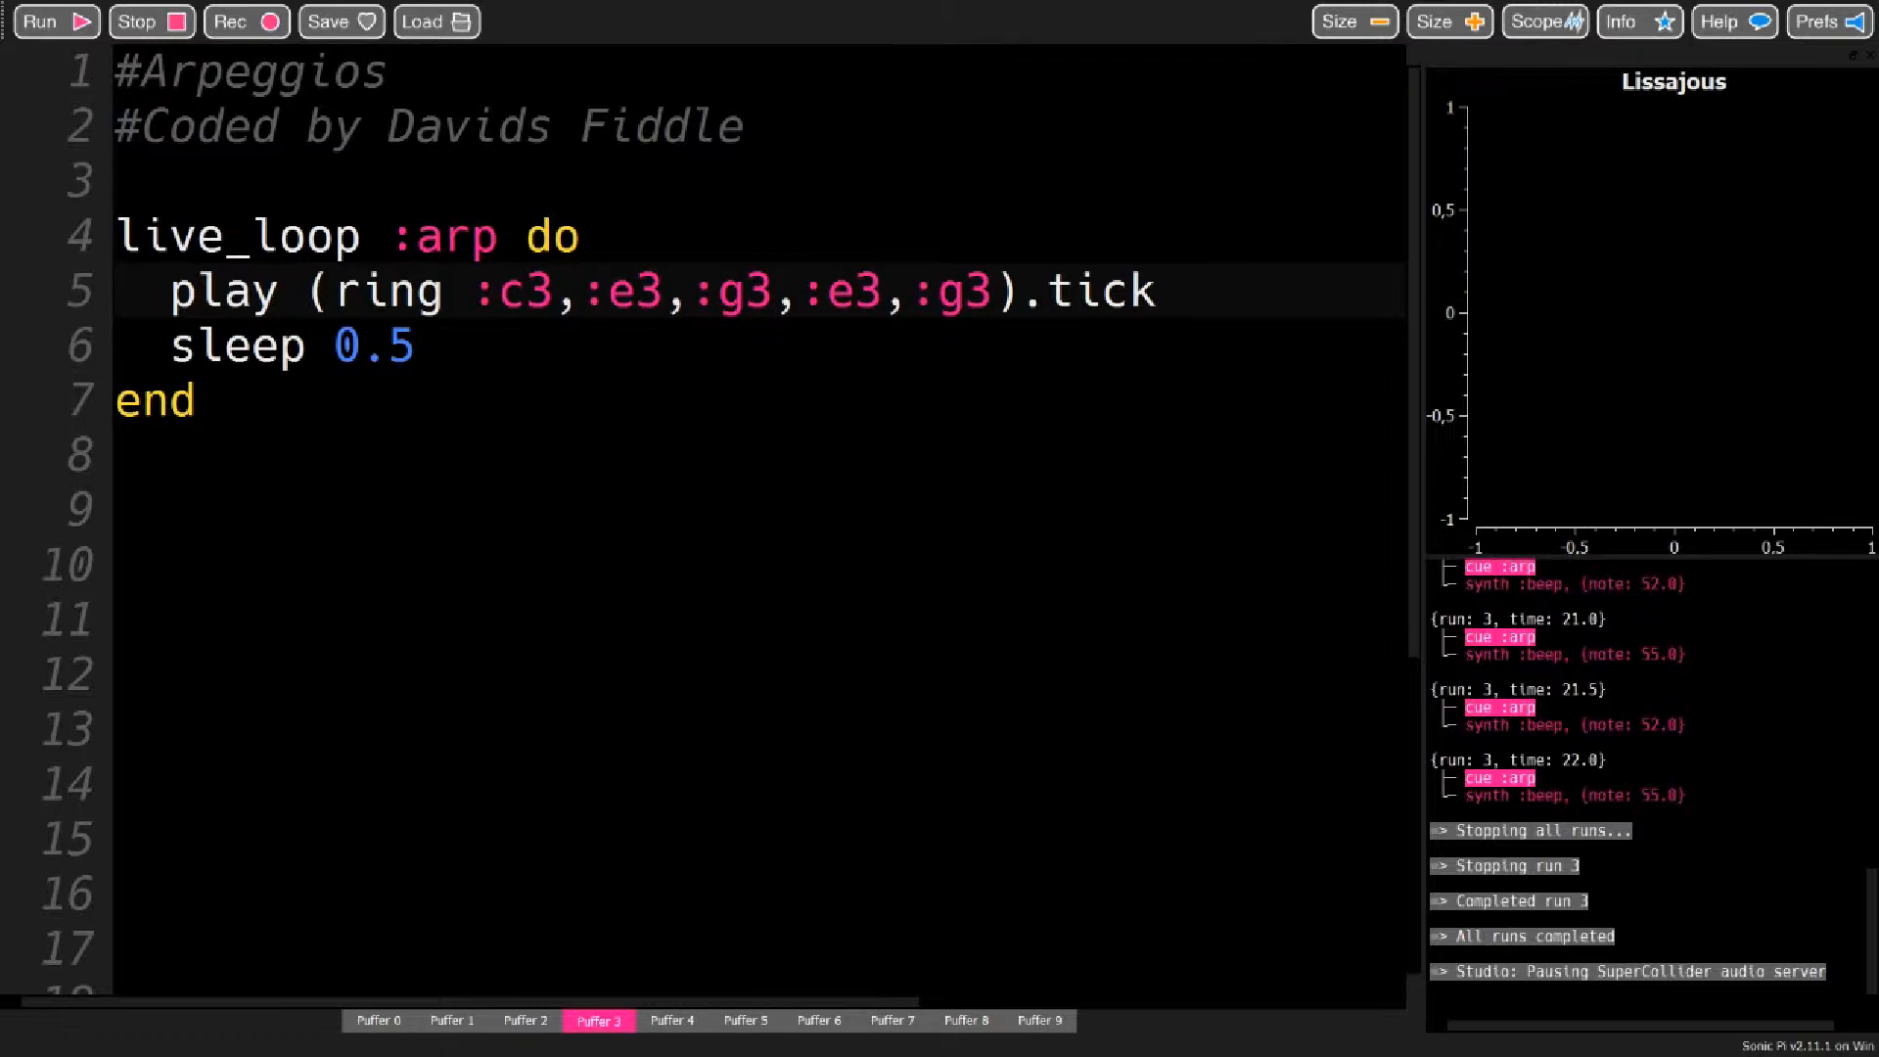
# Select the ring of notes ':c3,:e3,:g3,:e3,:g3' on line 5 for replacement
pyautogui.moveTo(478, 290); pyautogui.dragTo(1004, 290)
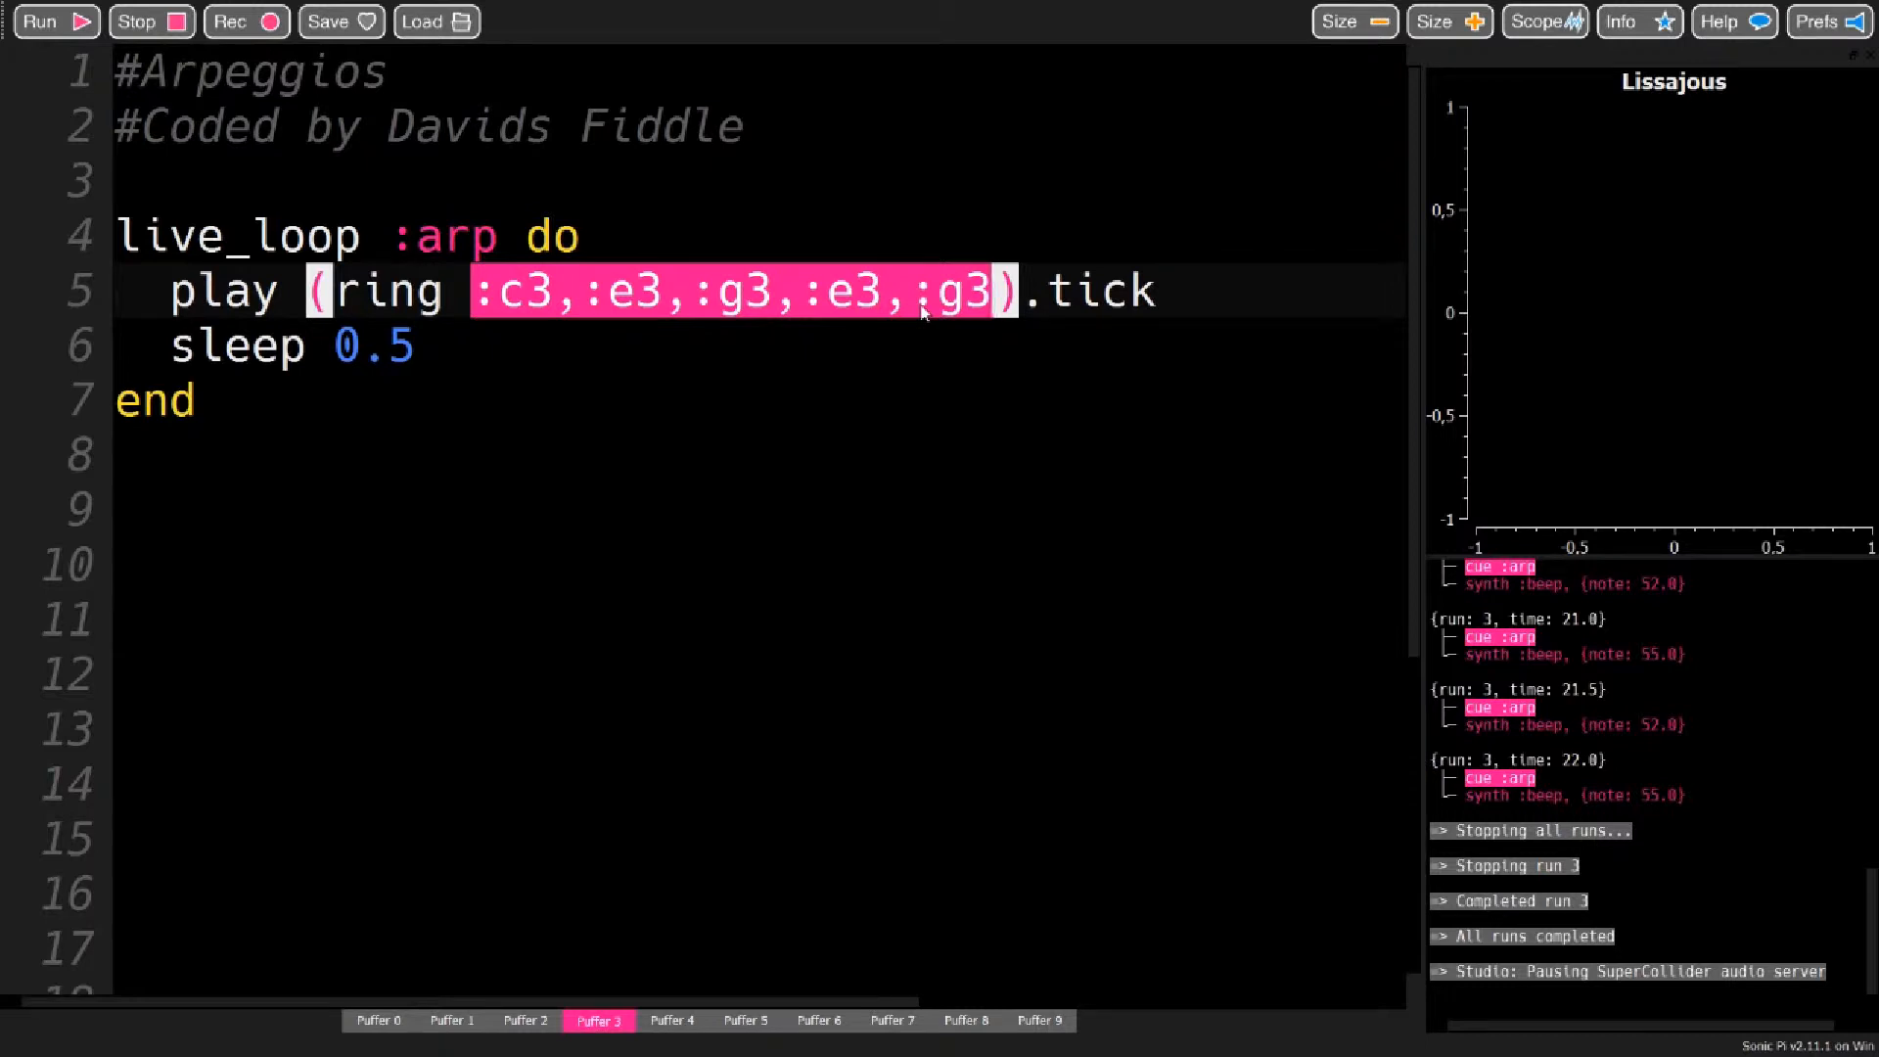
# Replace the ring with 'chord :c3, :major', run the loop to hear it, then stop it
pyautogui.write('chord :c3).tick')
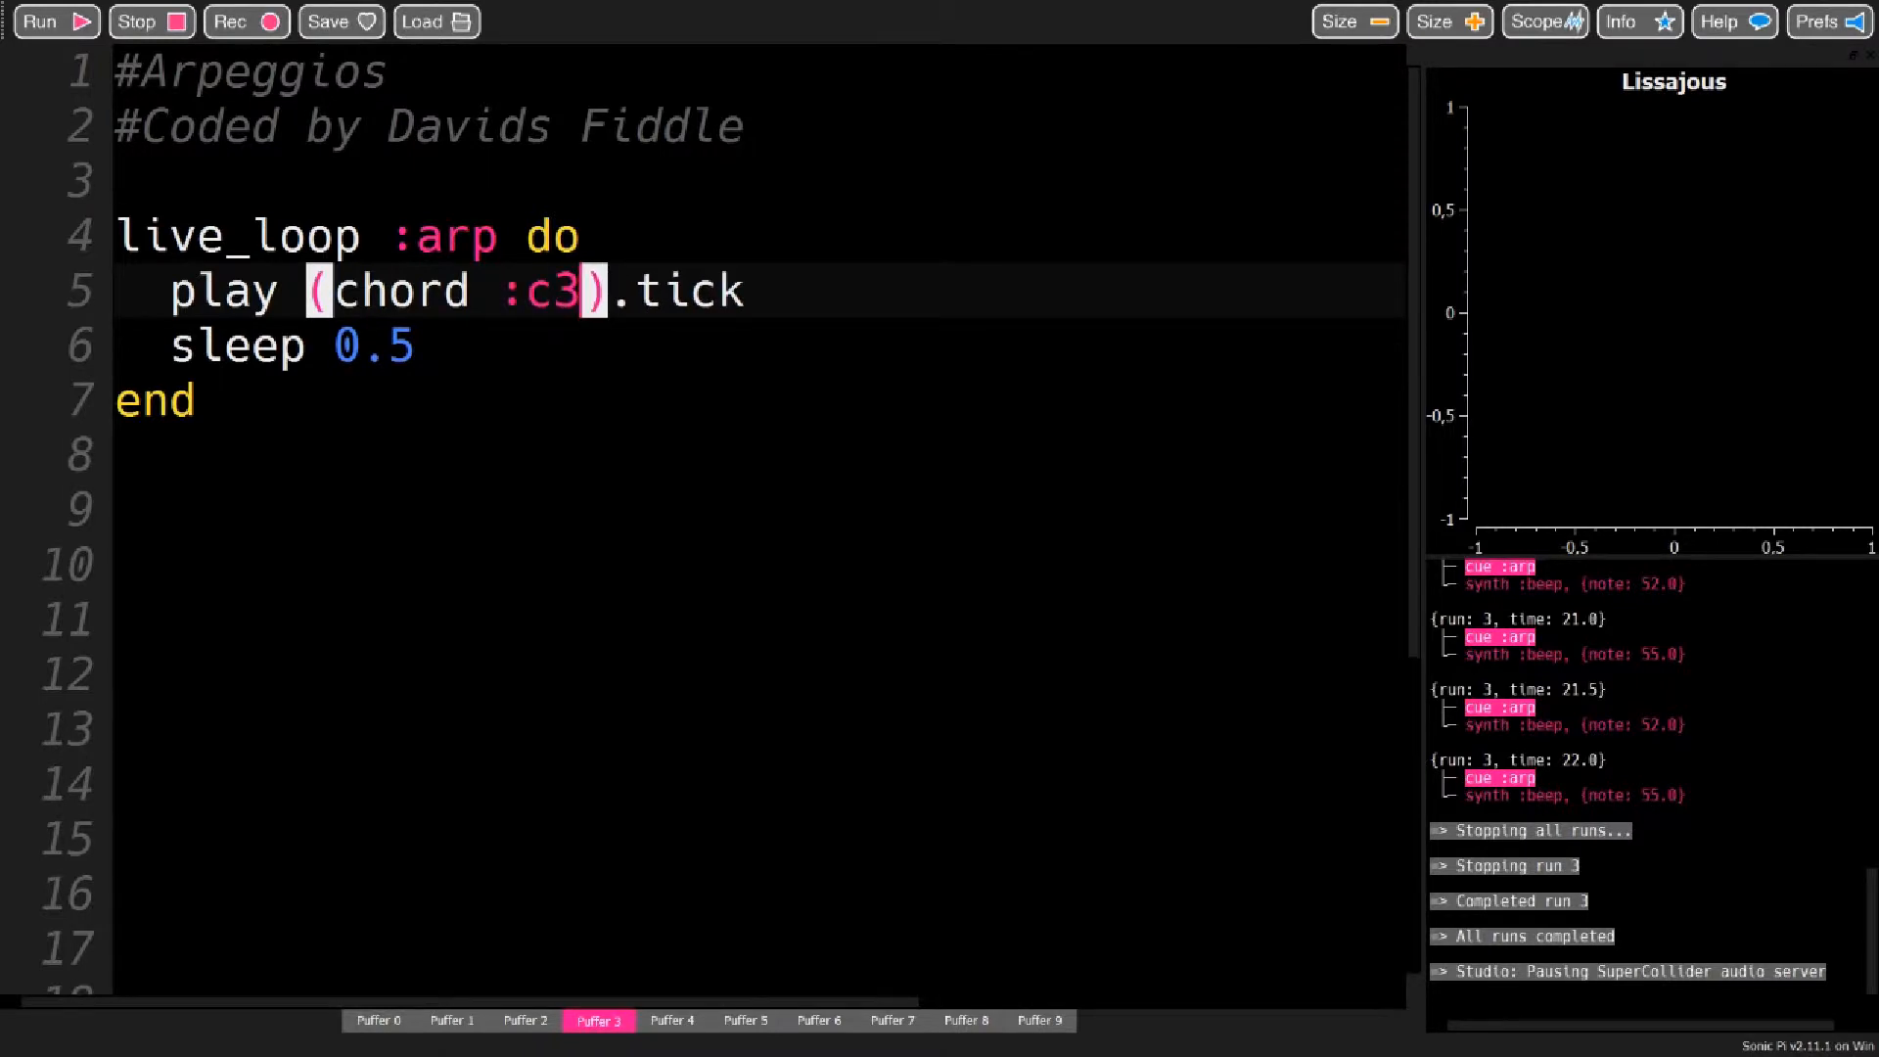
pyautogui.write(', :maj')
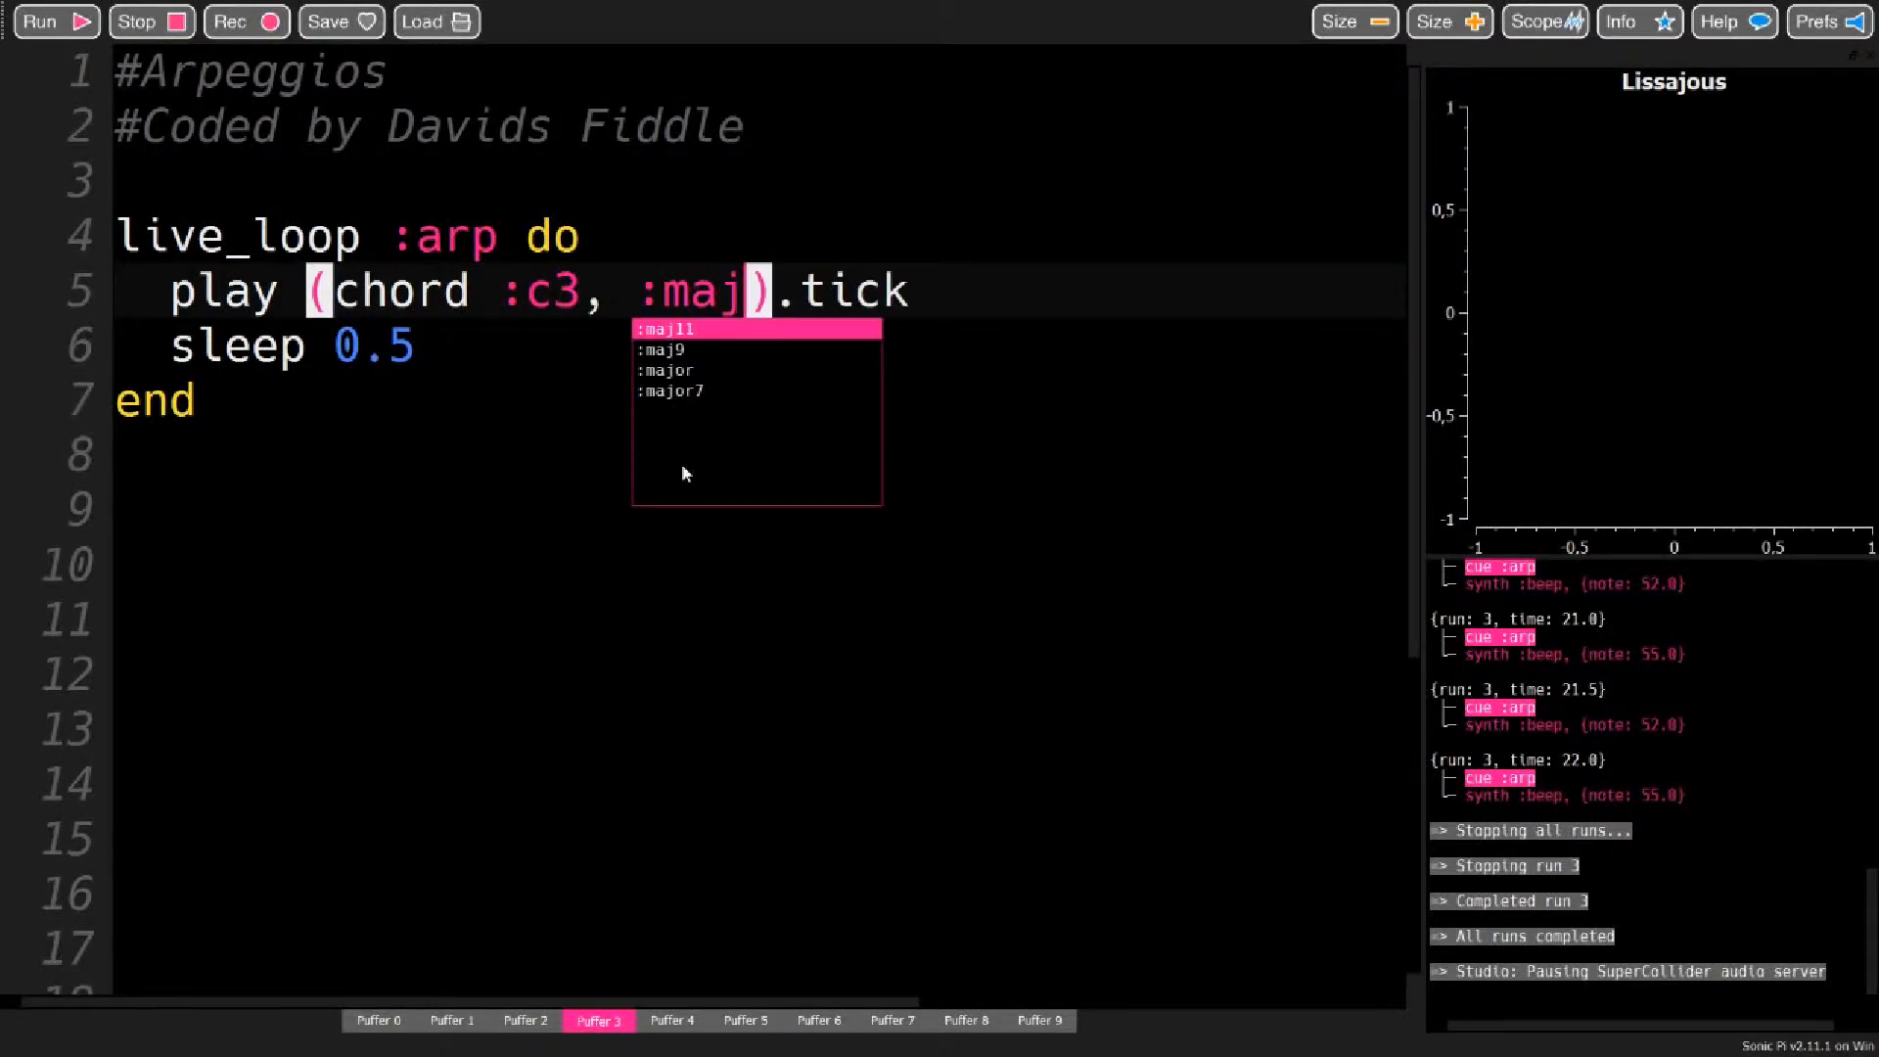
pyautogui.write('or')
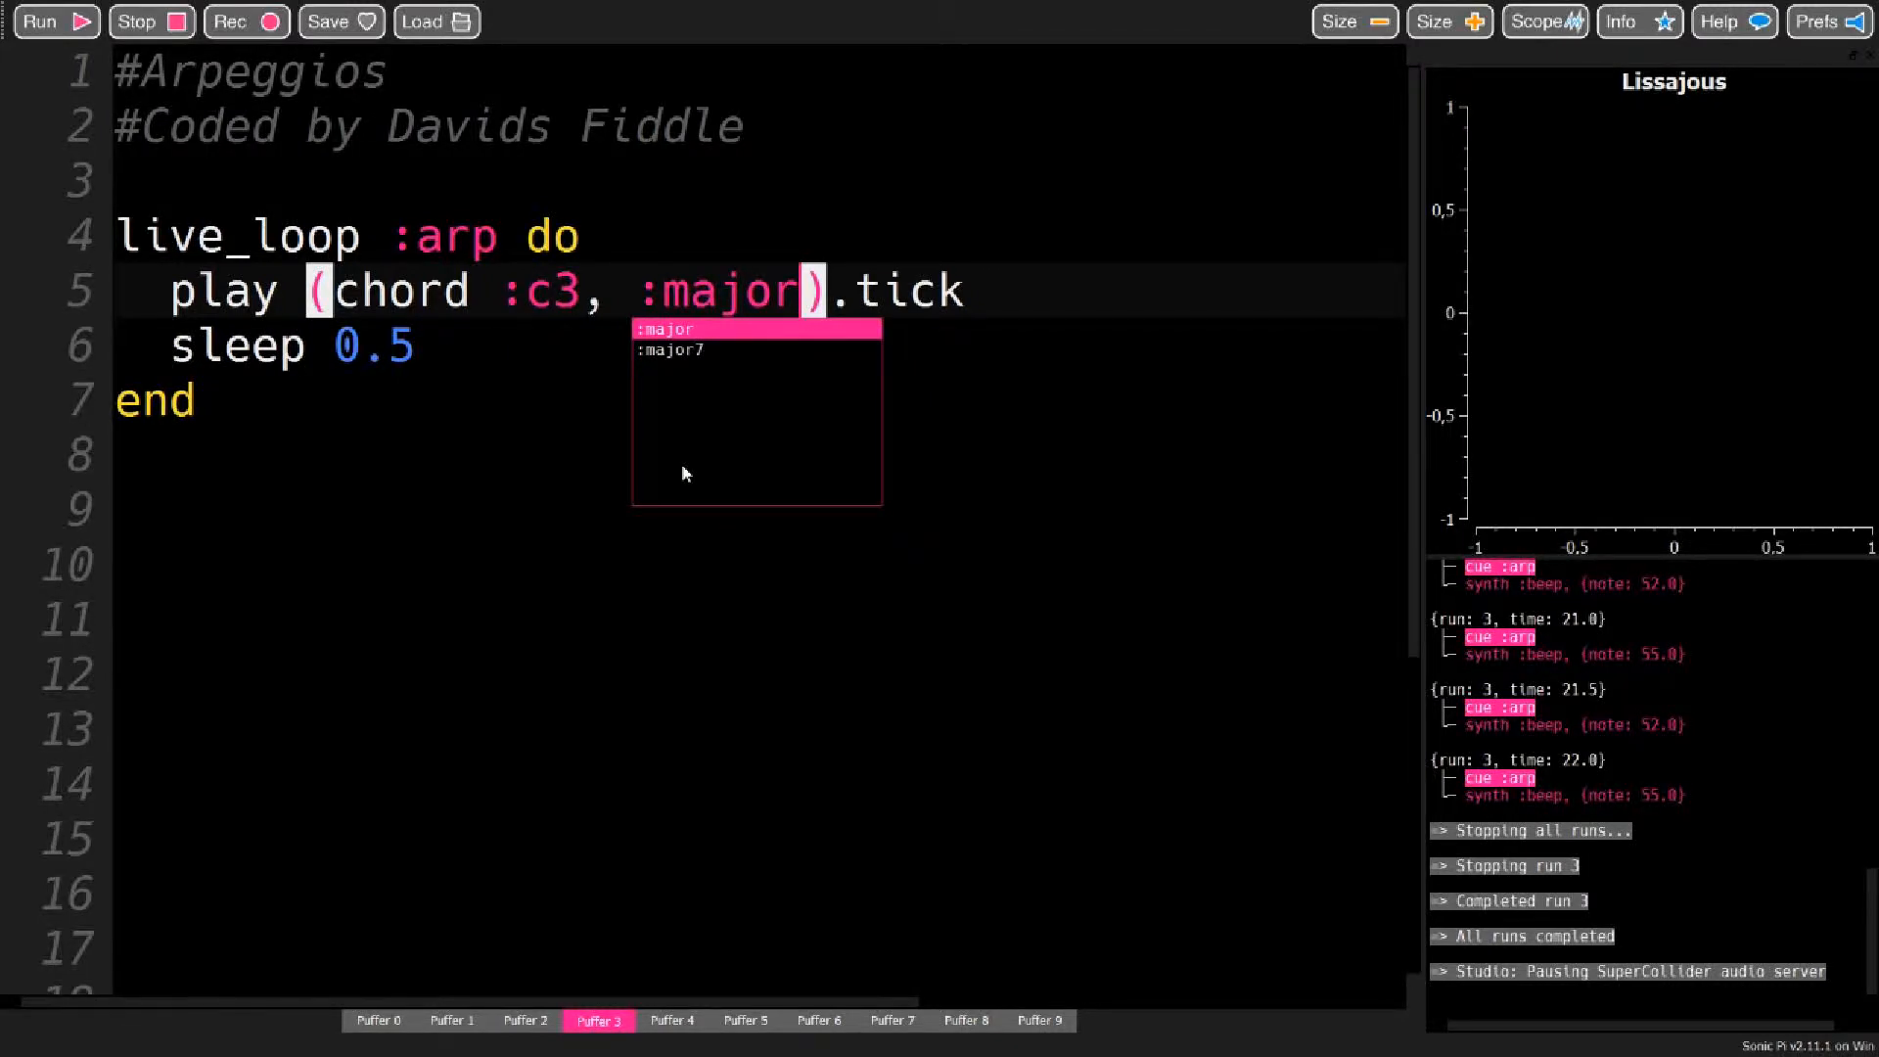
pyautogui.click(41, 21)
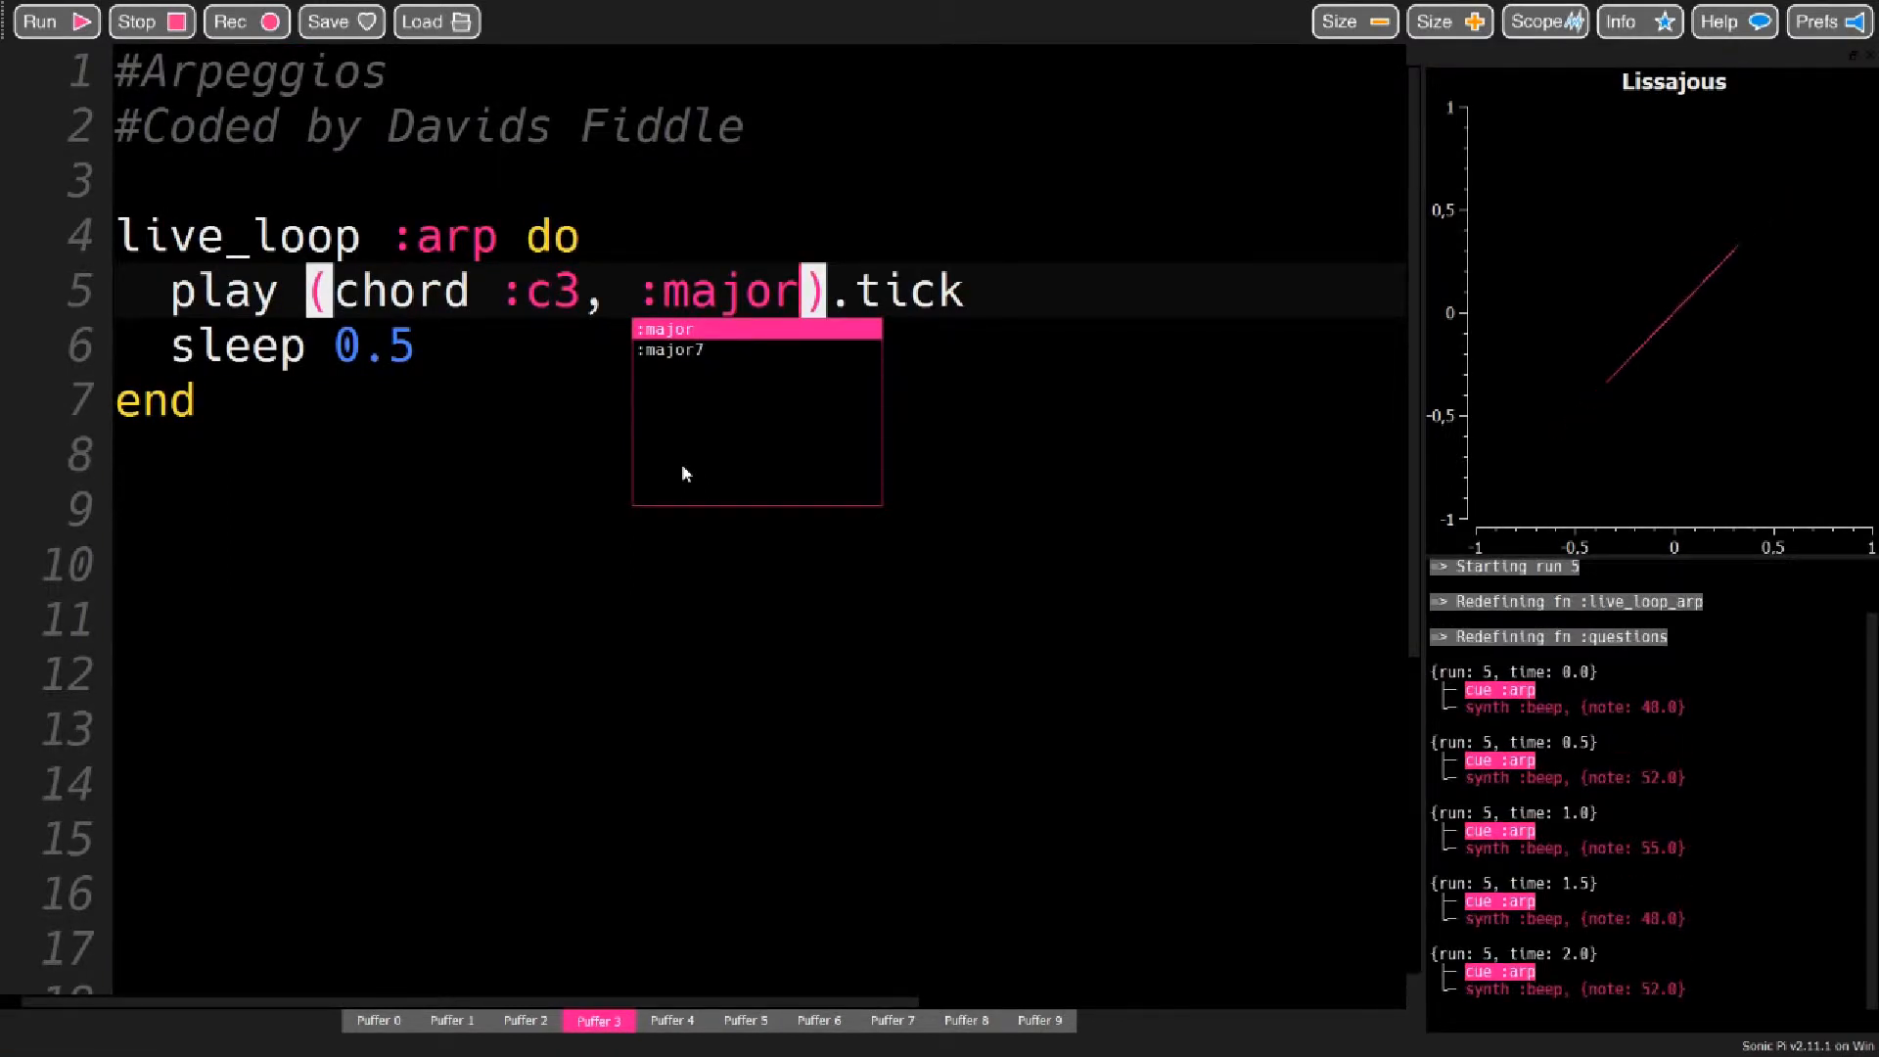
pyautogui.click(143, 22)
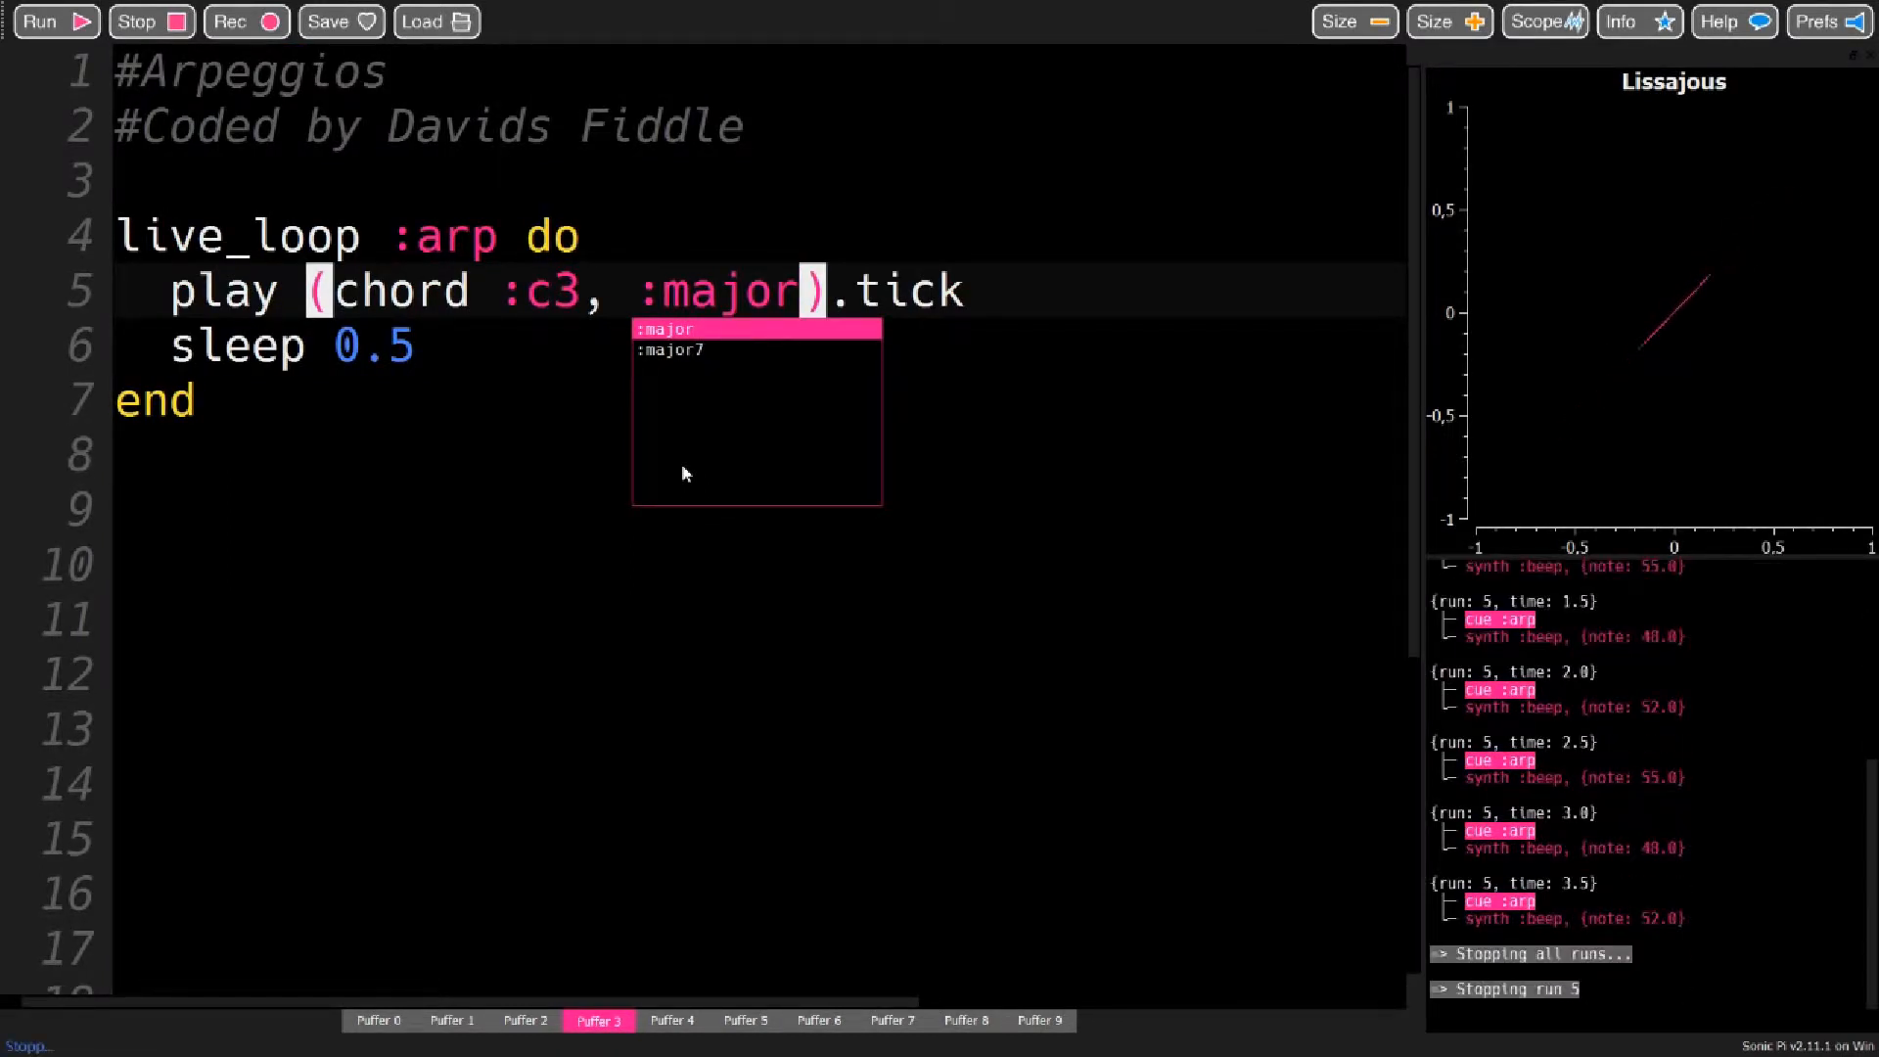
# Add 'num_octaves: 3' to the chord call and use 60 as its root note
pyautogui.write(',')
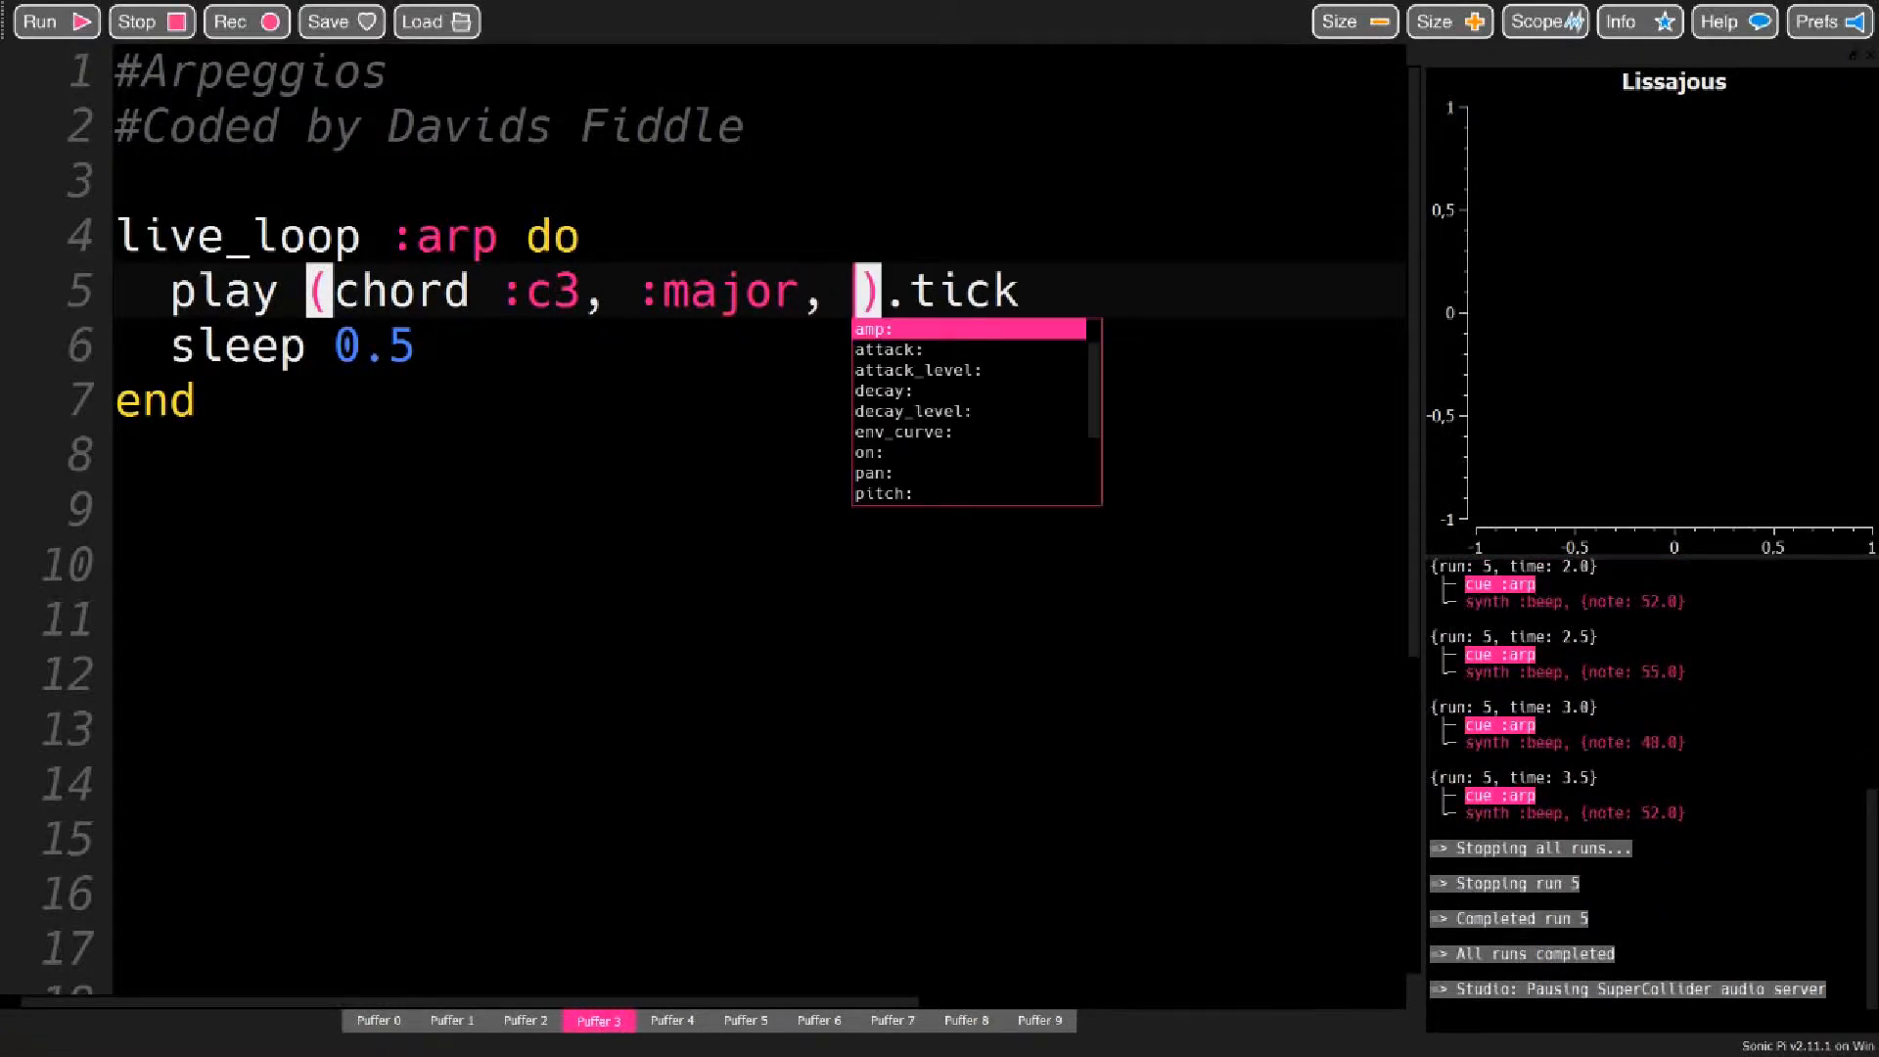
pyautogui.write('num')
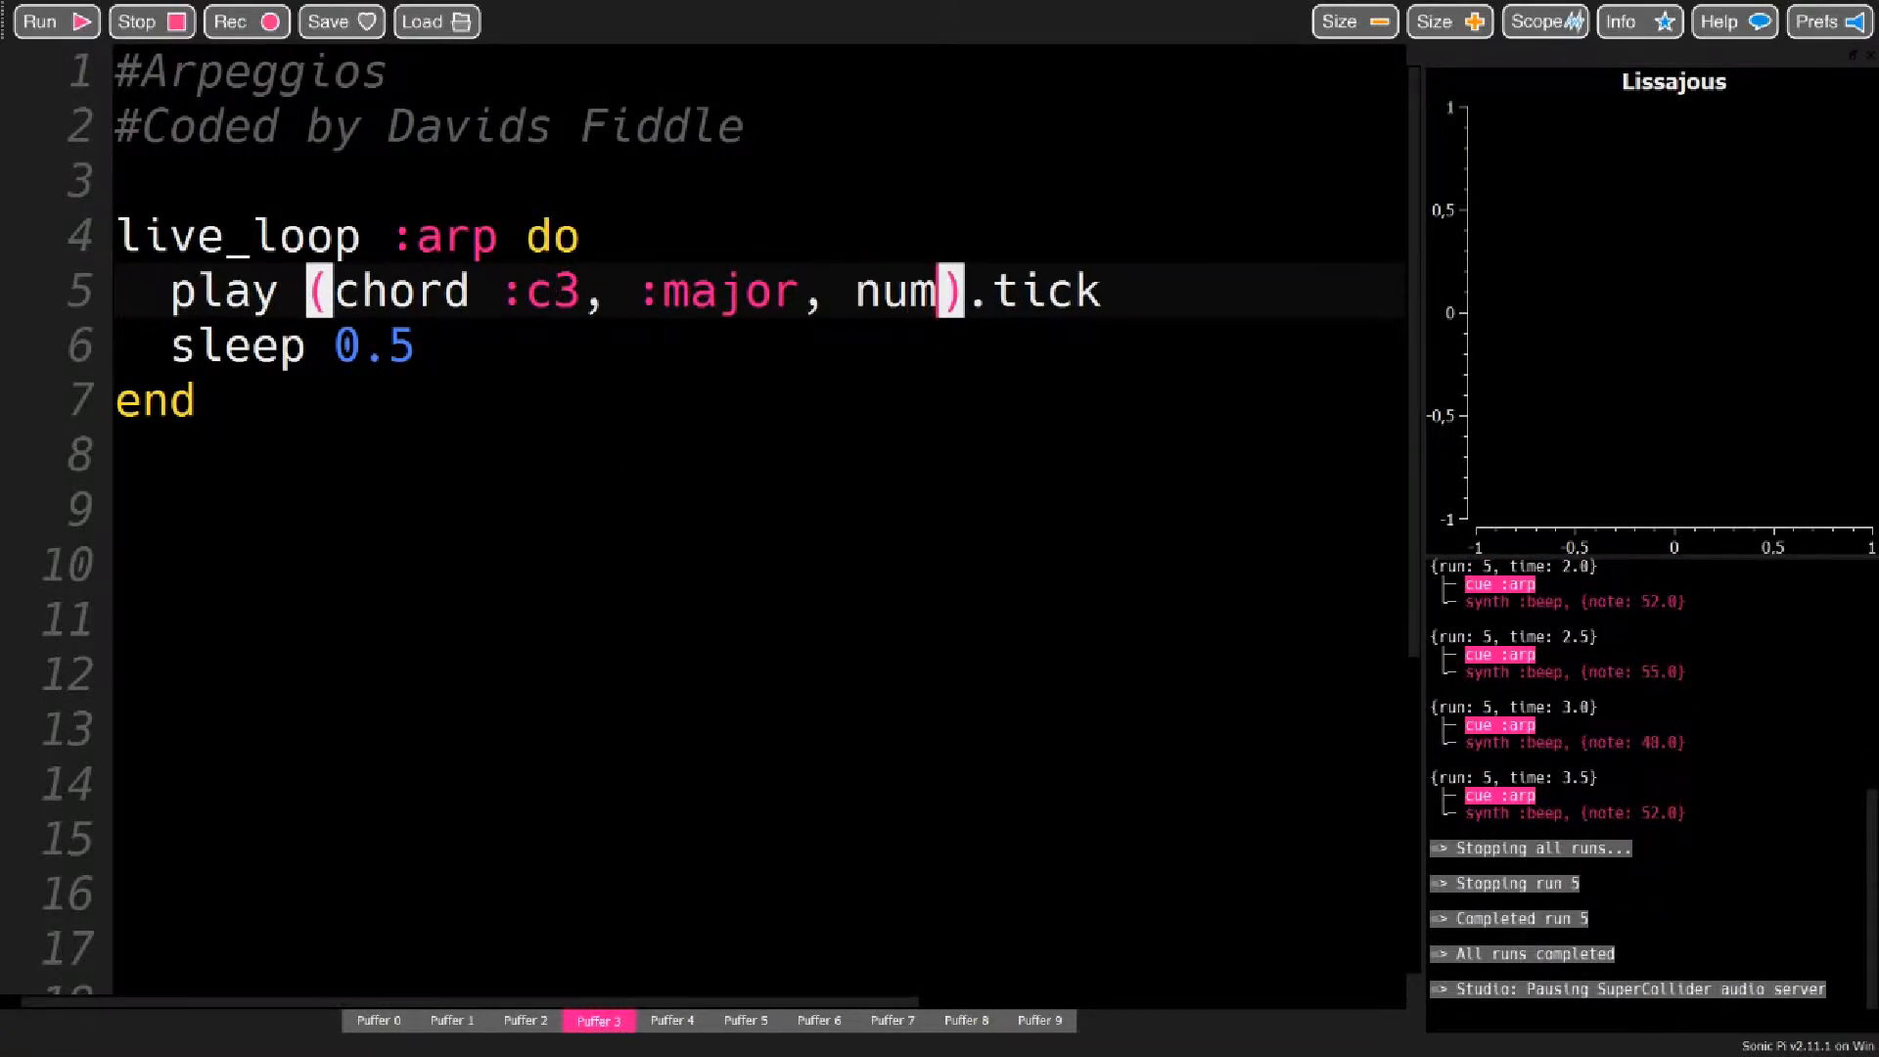
pyautogui.write('_')
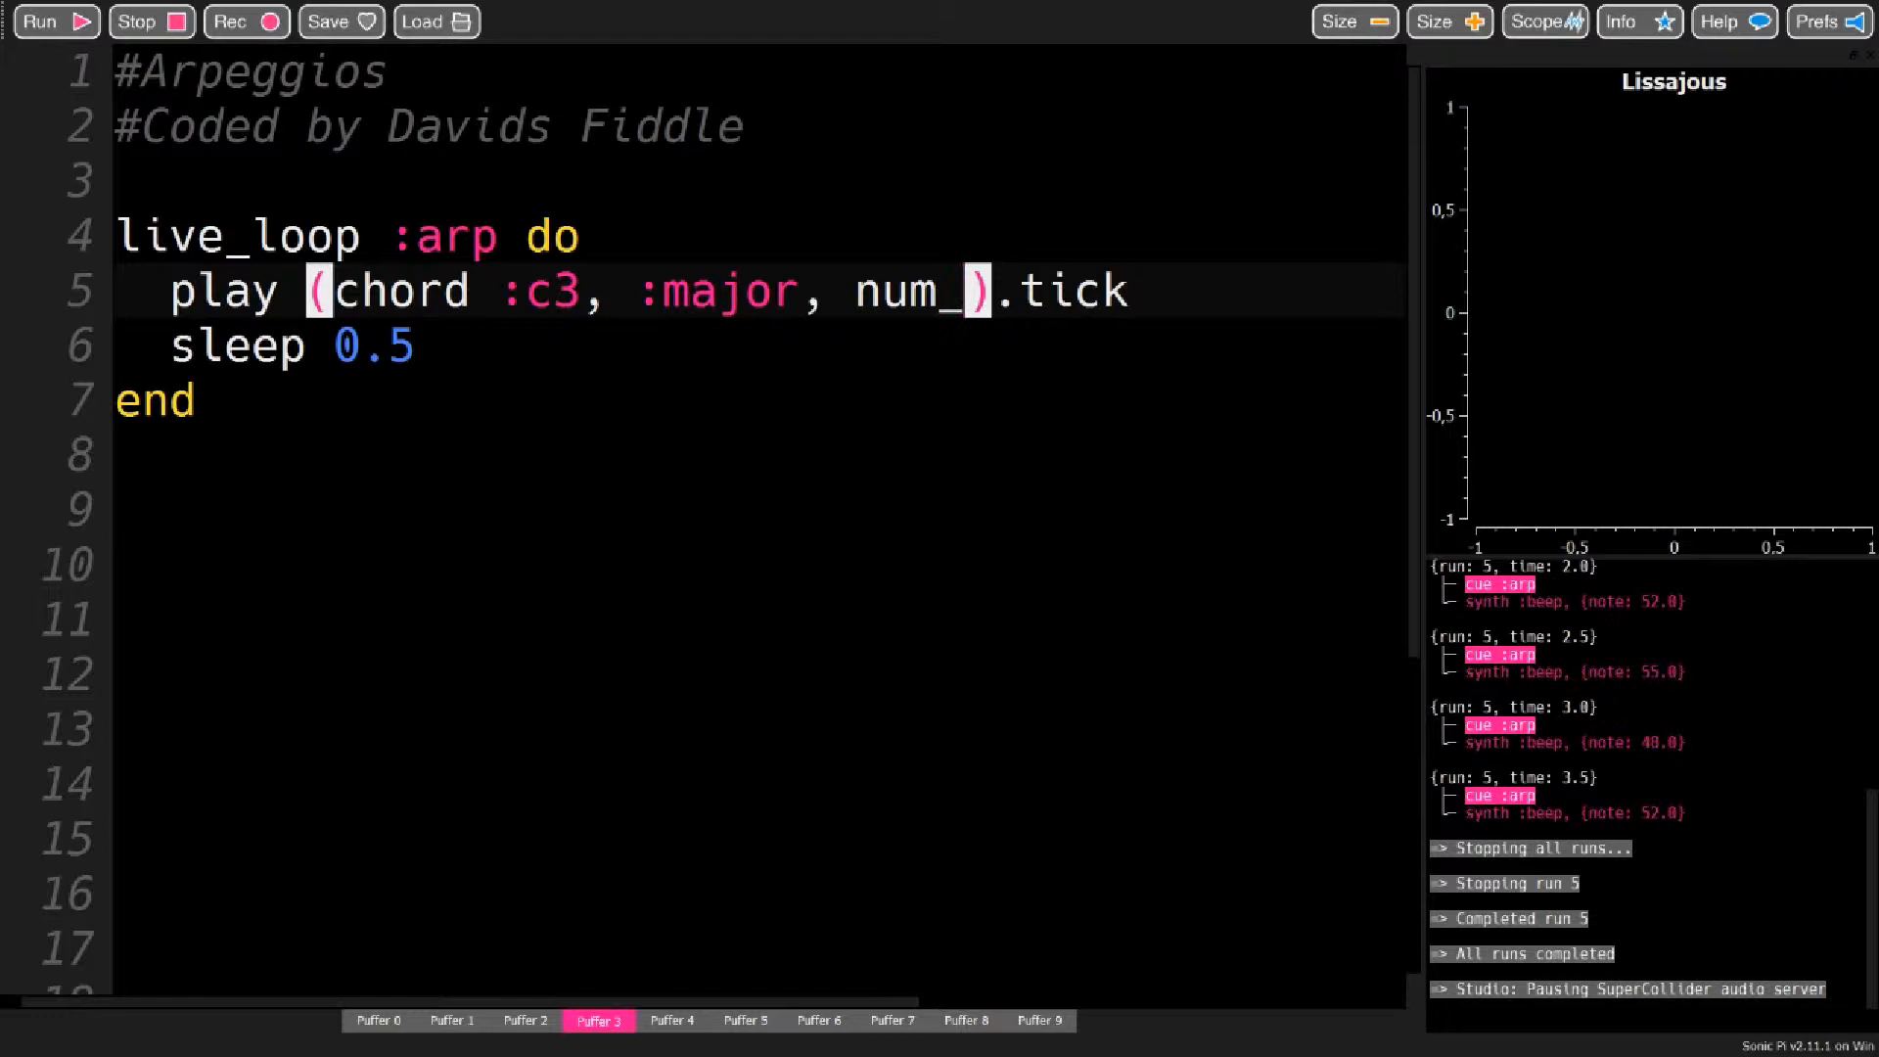
pyautogui.write('octaves: 3')
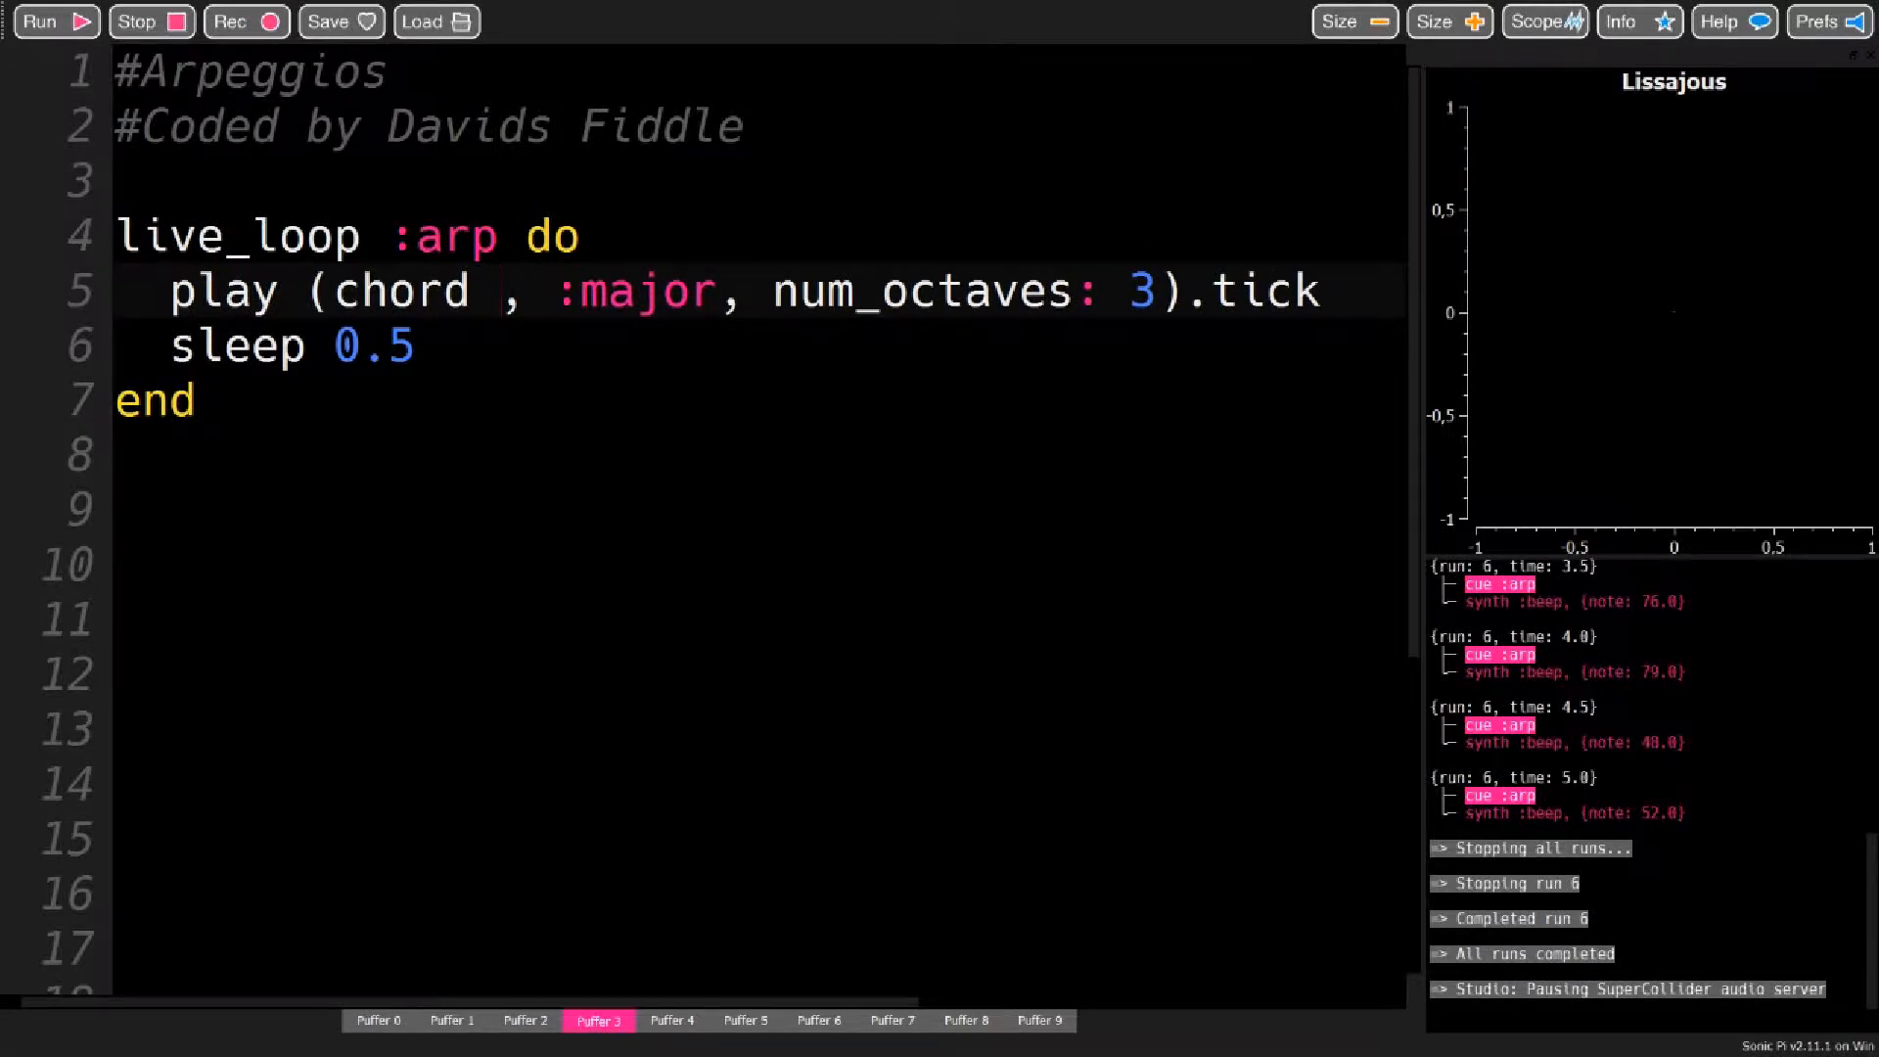
pyautogui.write('60')
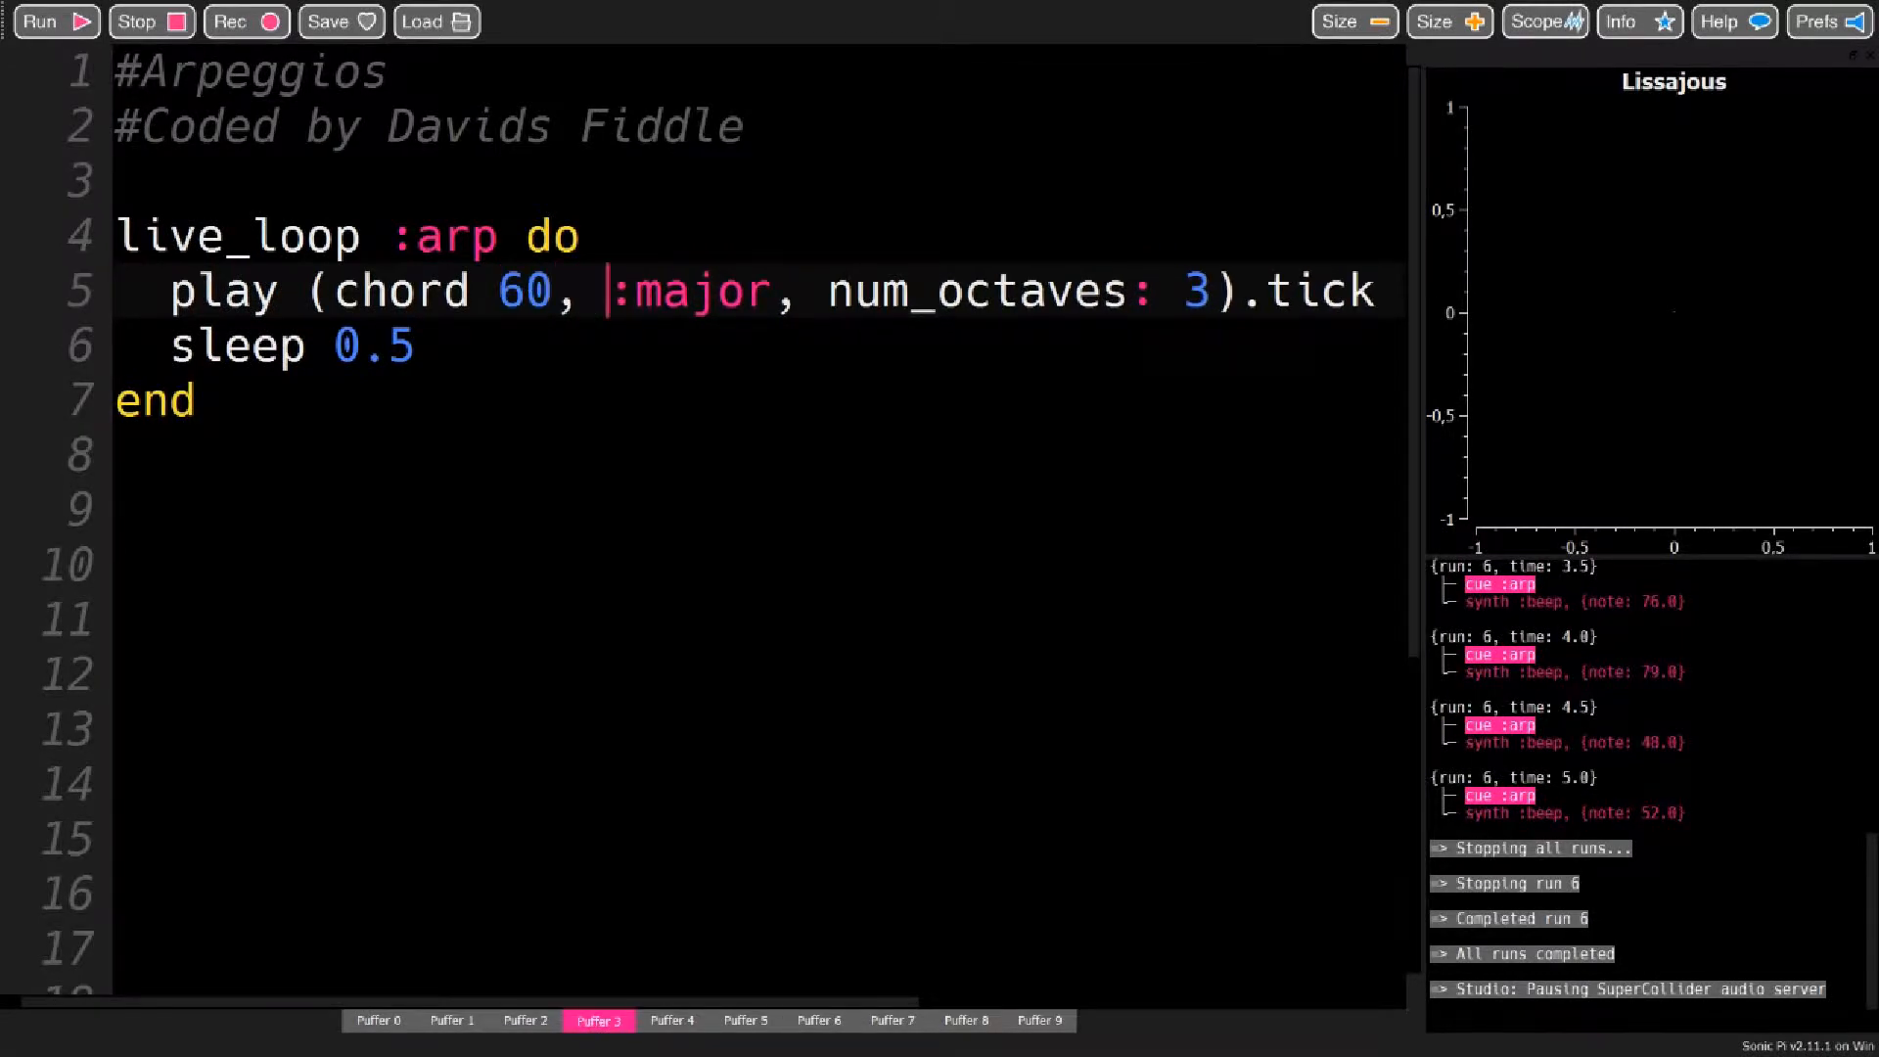
# Retype the chord quality as ':major' using the autocomplete list
pyautogui.press('BackSpace')
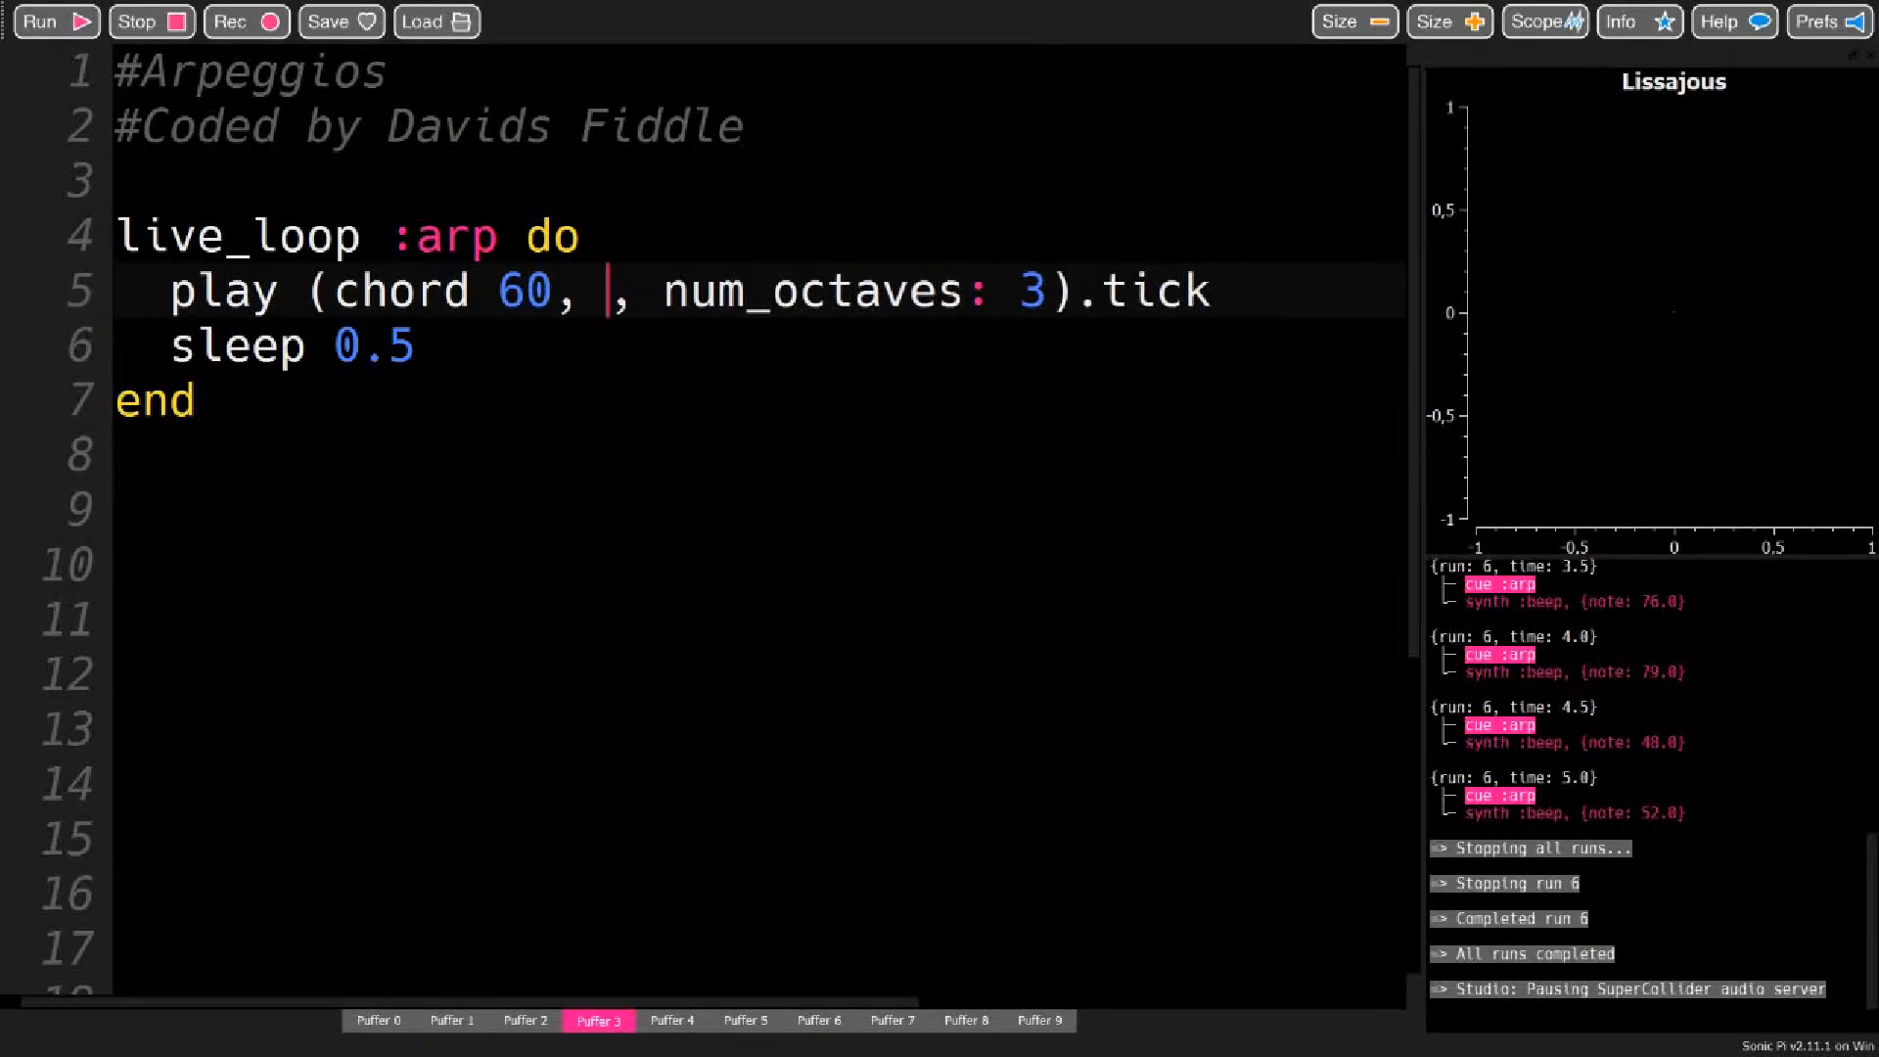
pyautogui.write(':m')
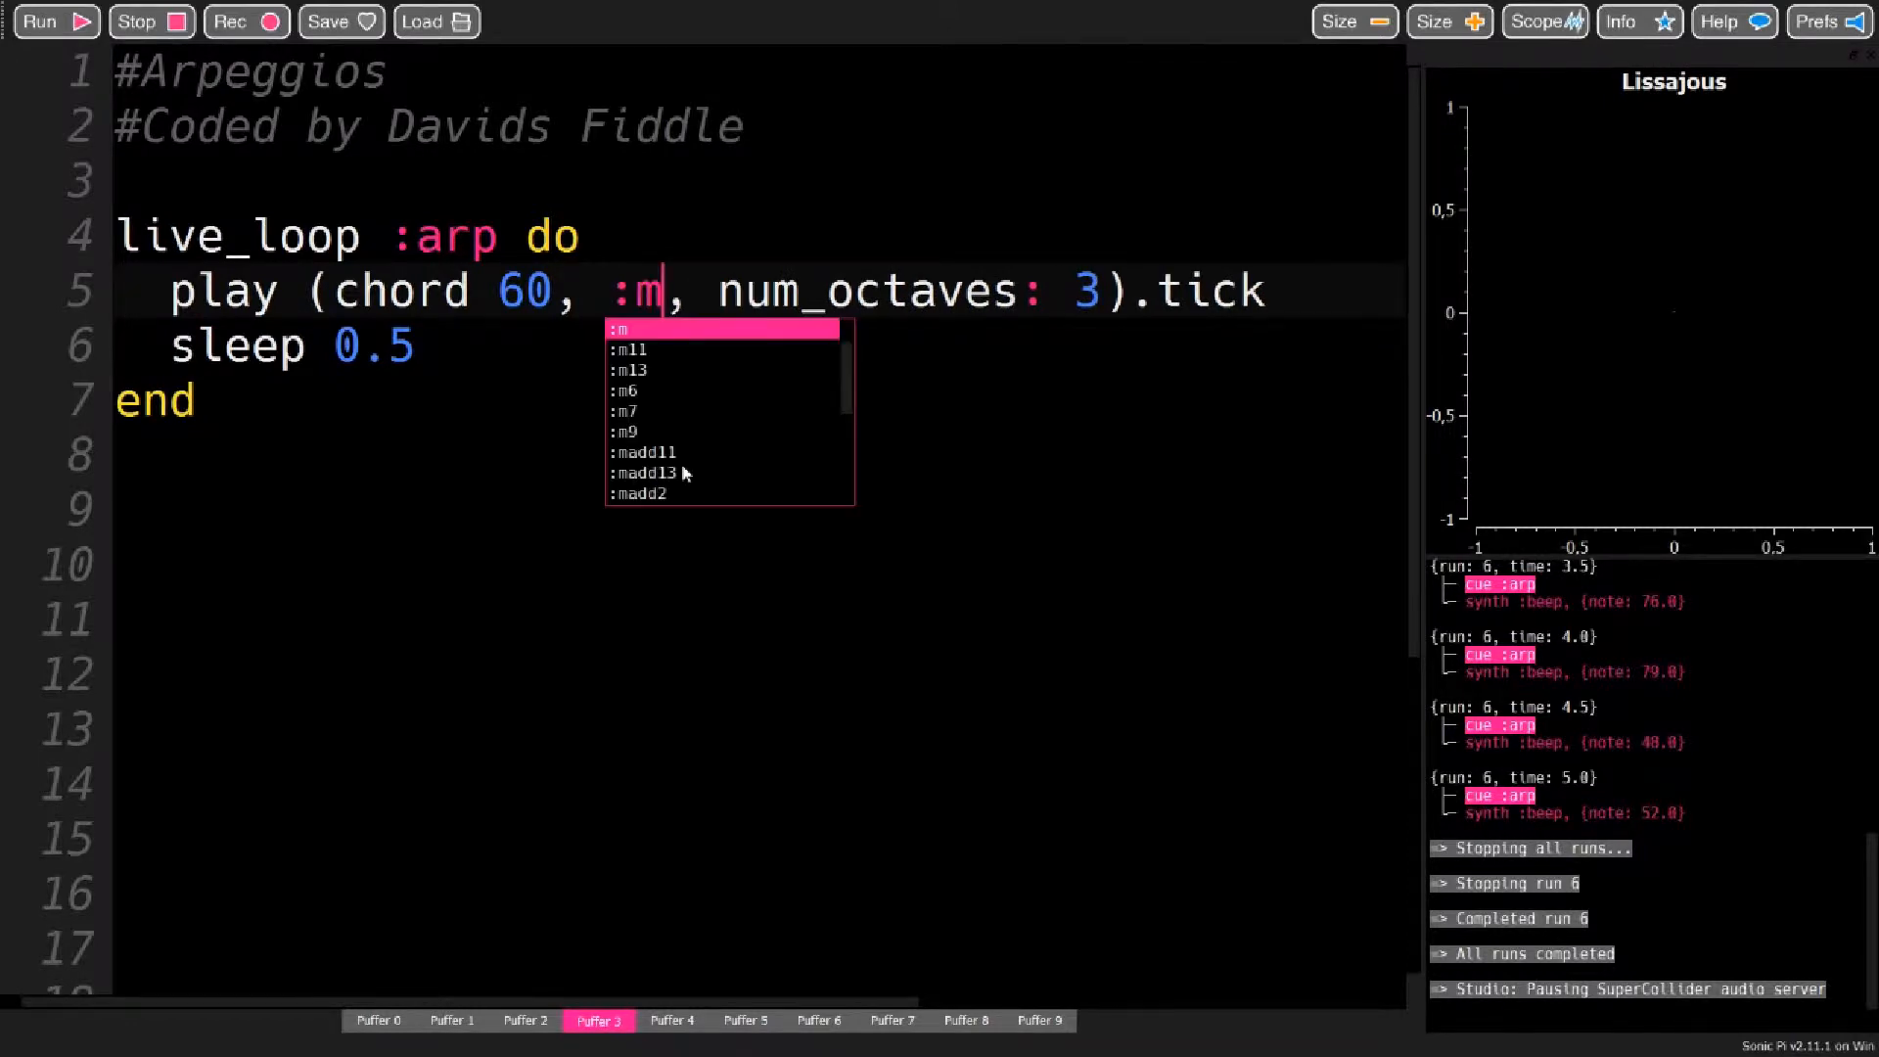
pyautogui.scroll(-3)
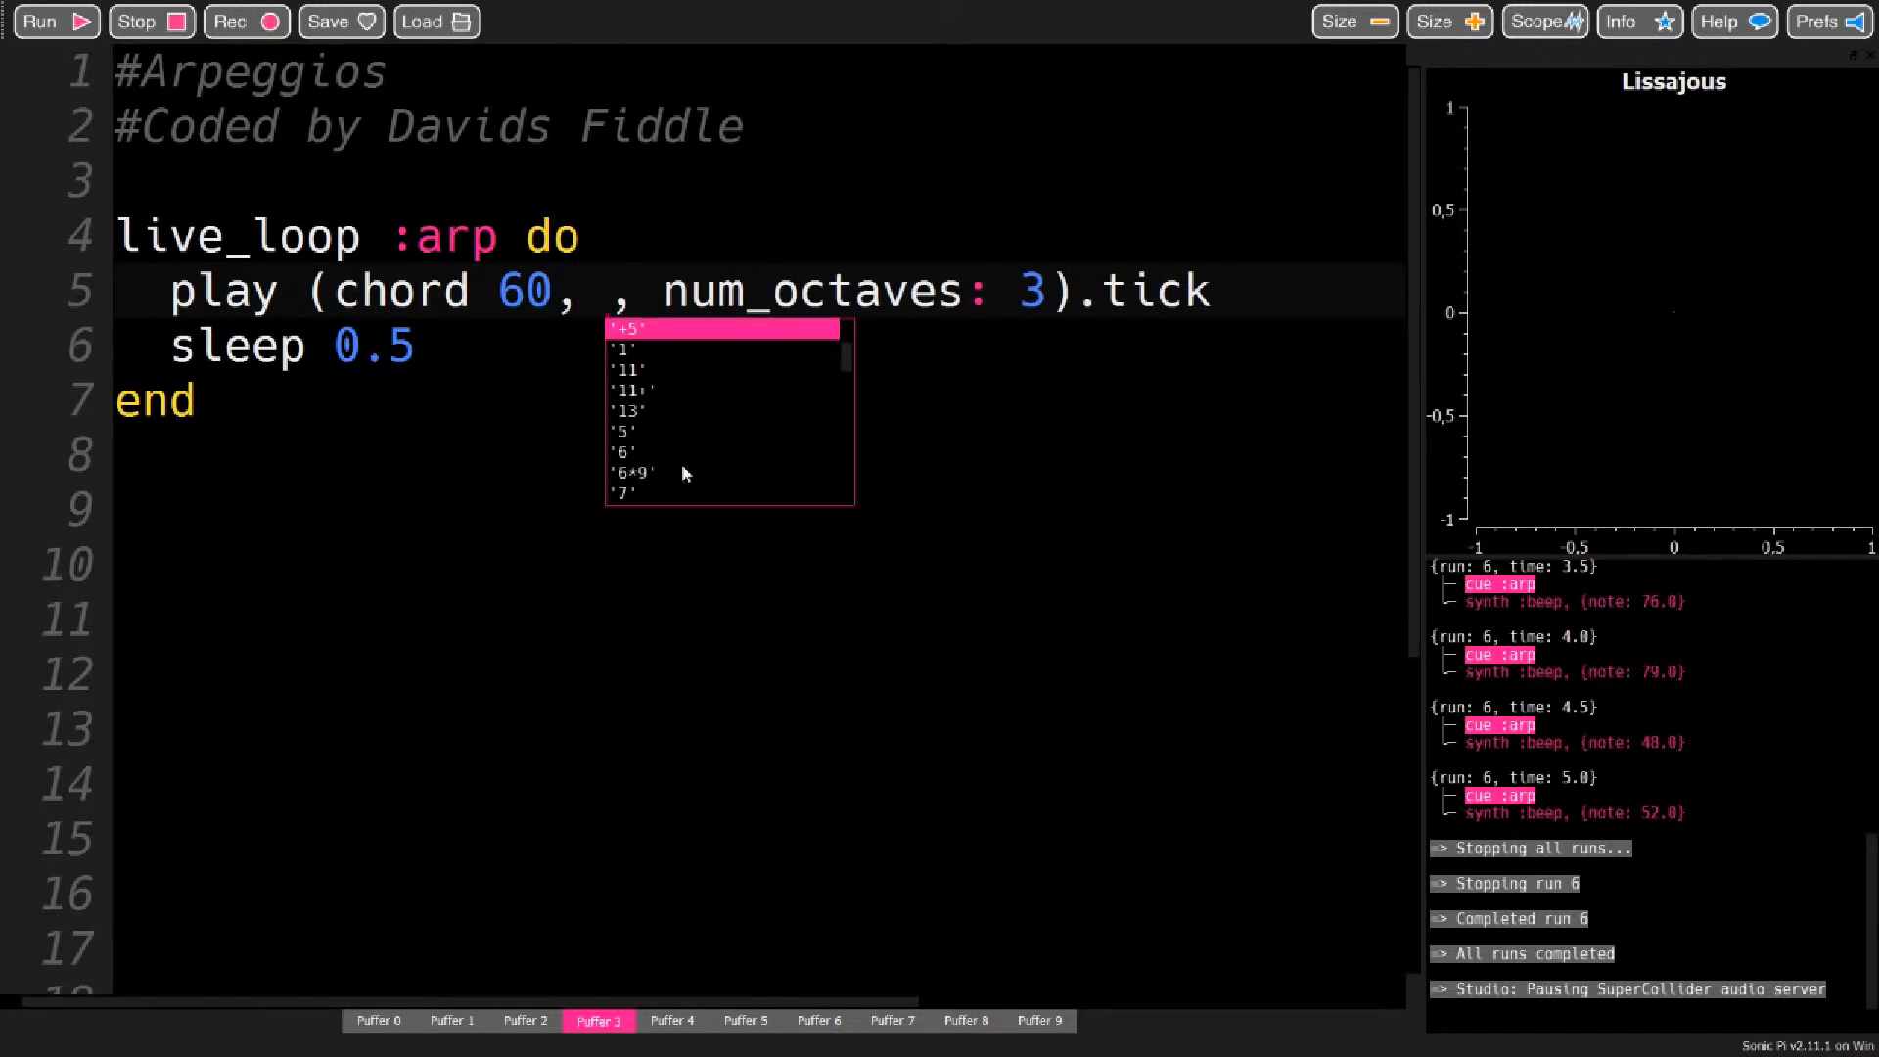
pyautogui.write(':m')
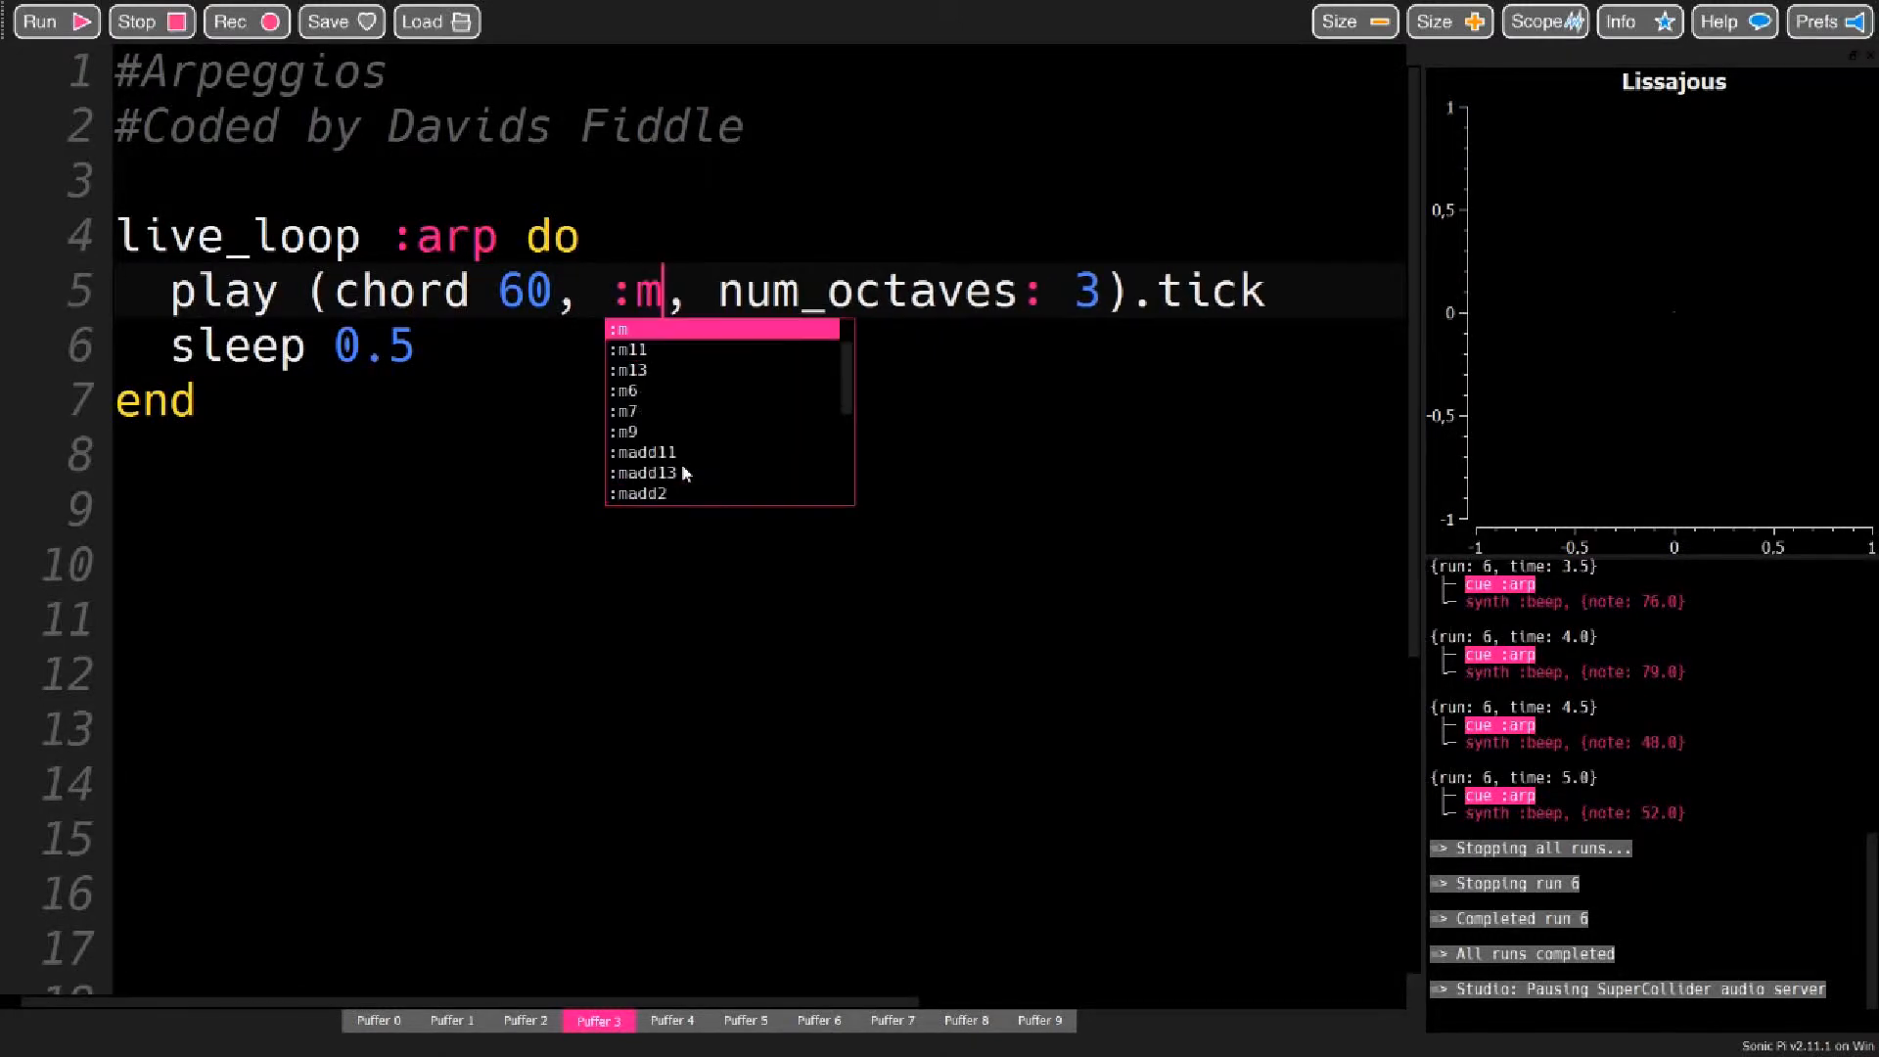
pyautogui.write('ajor')
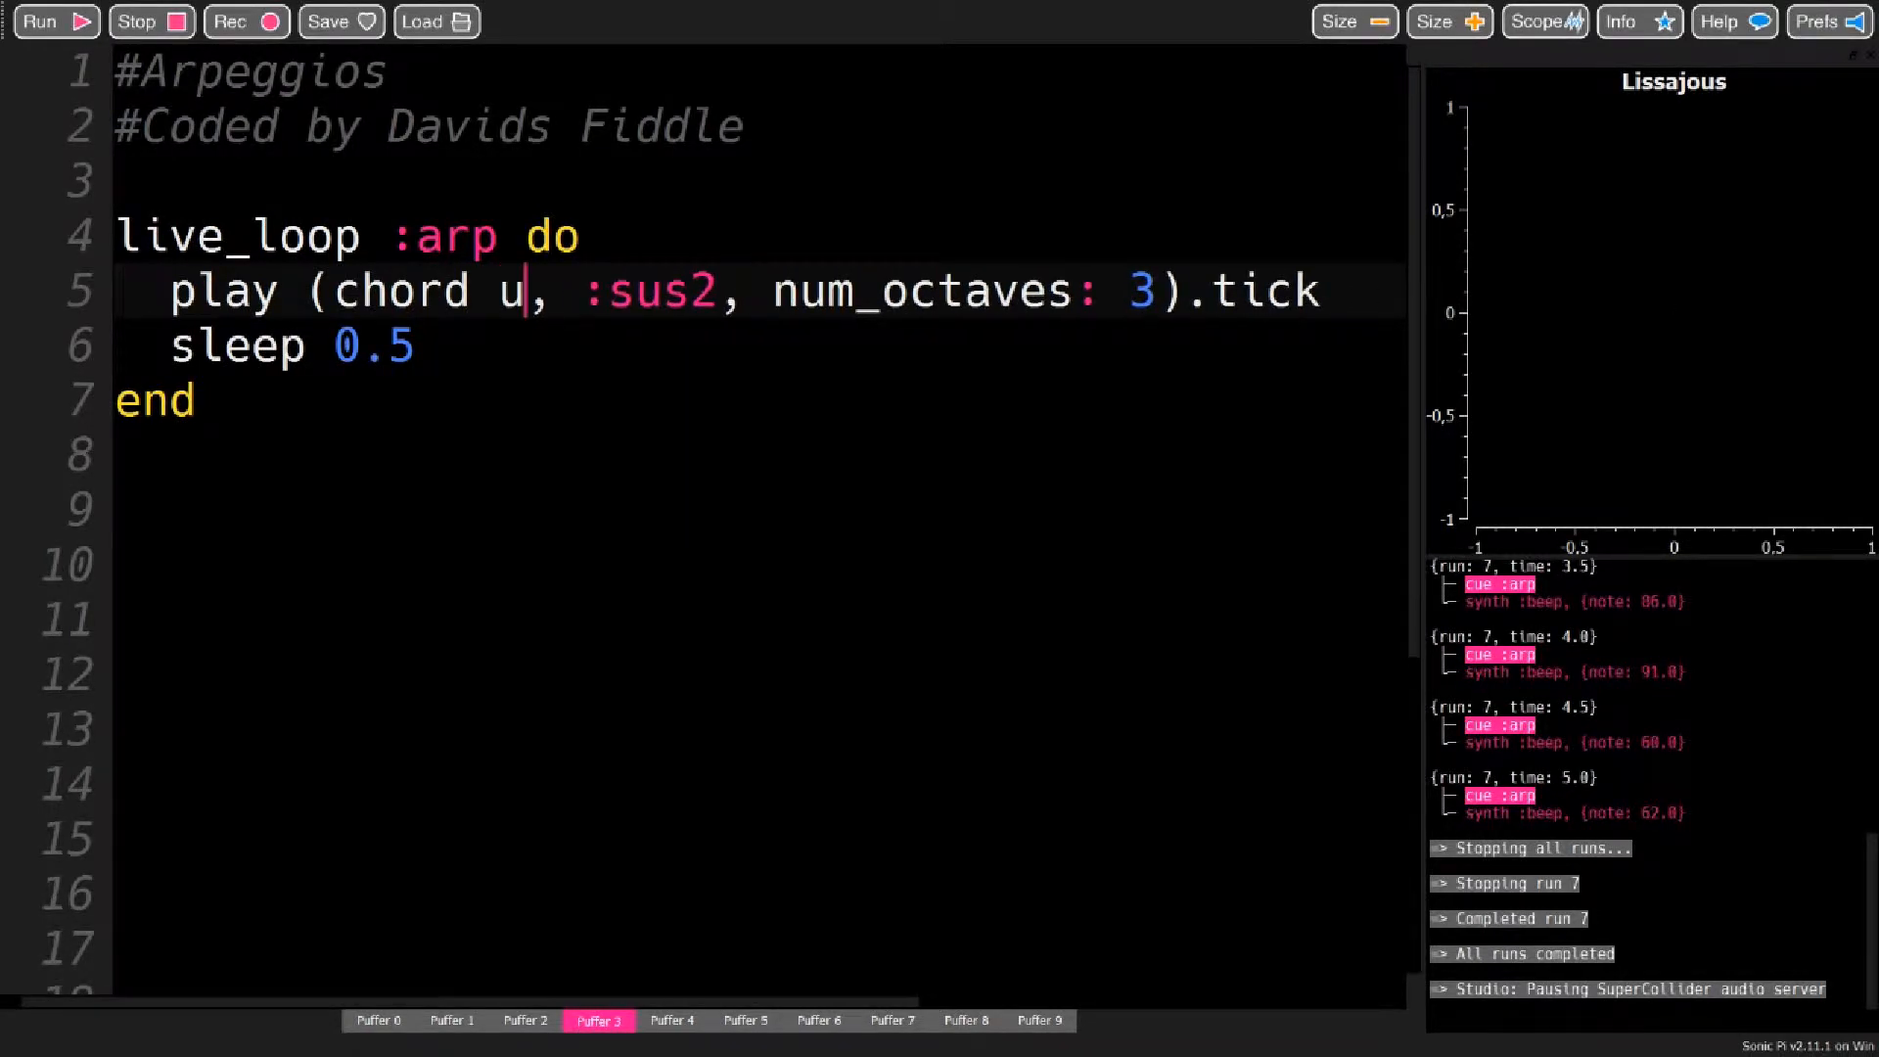
# Write 'use_root = :c3' on line 4 so the chord root comes from a variable
pyautogui.write('se_root')
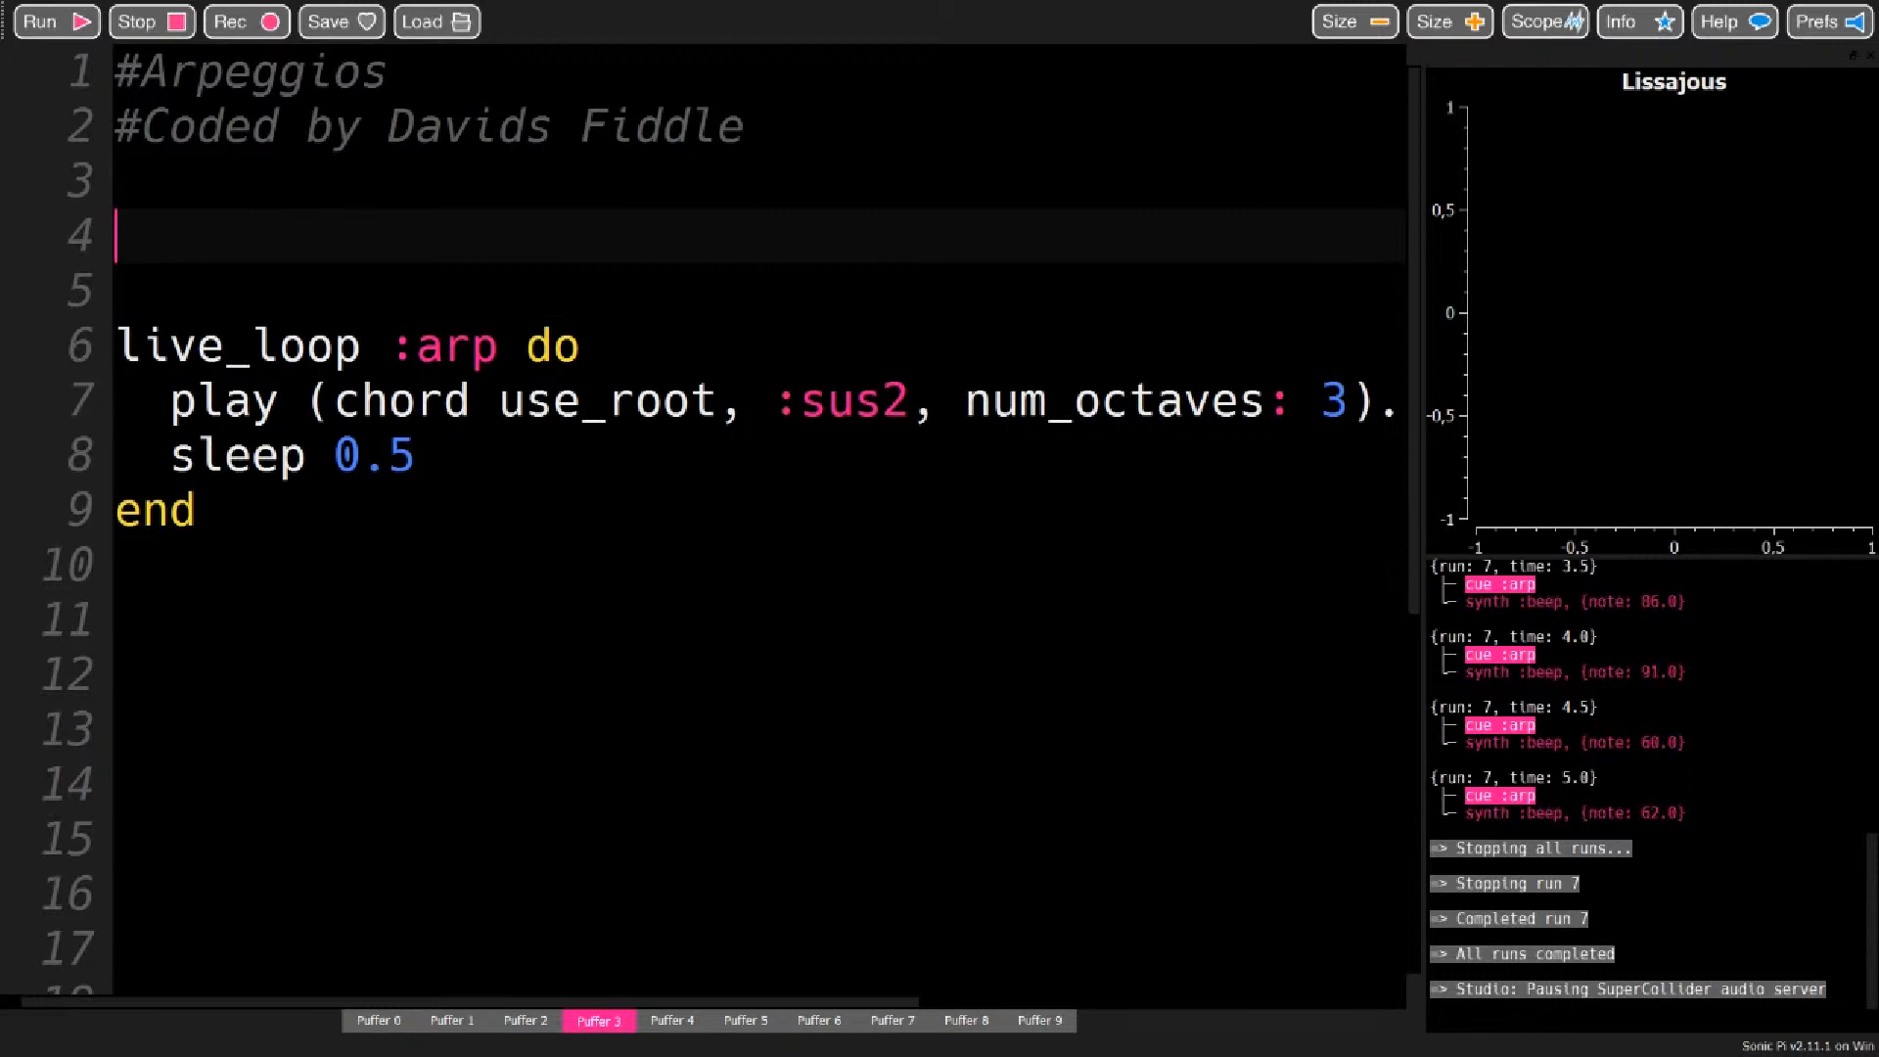
pyautogui.write('use:e')
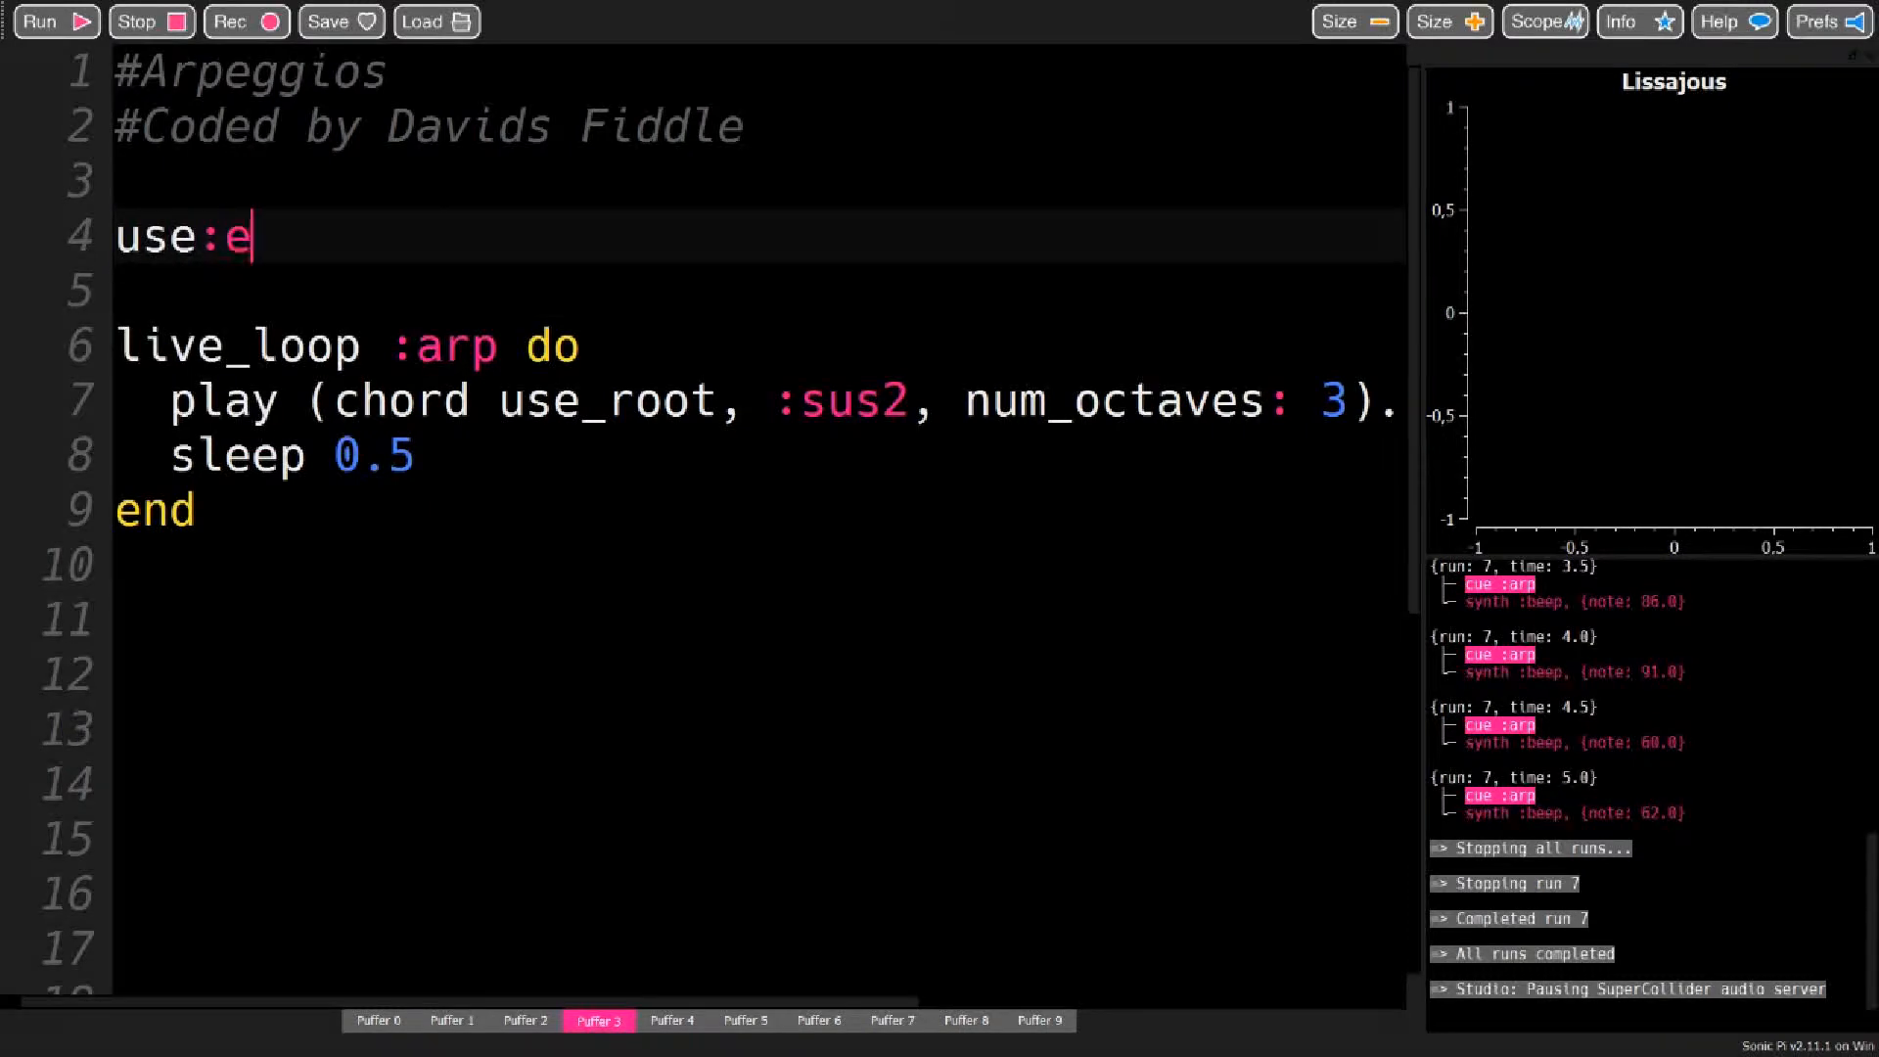
pyautogui.press('BackSpace')
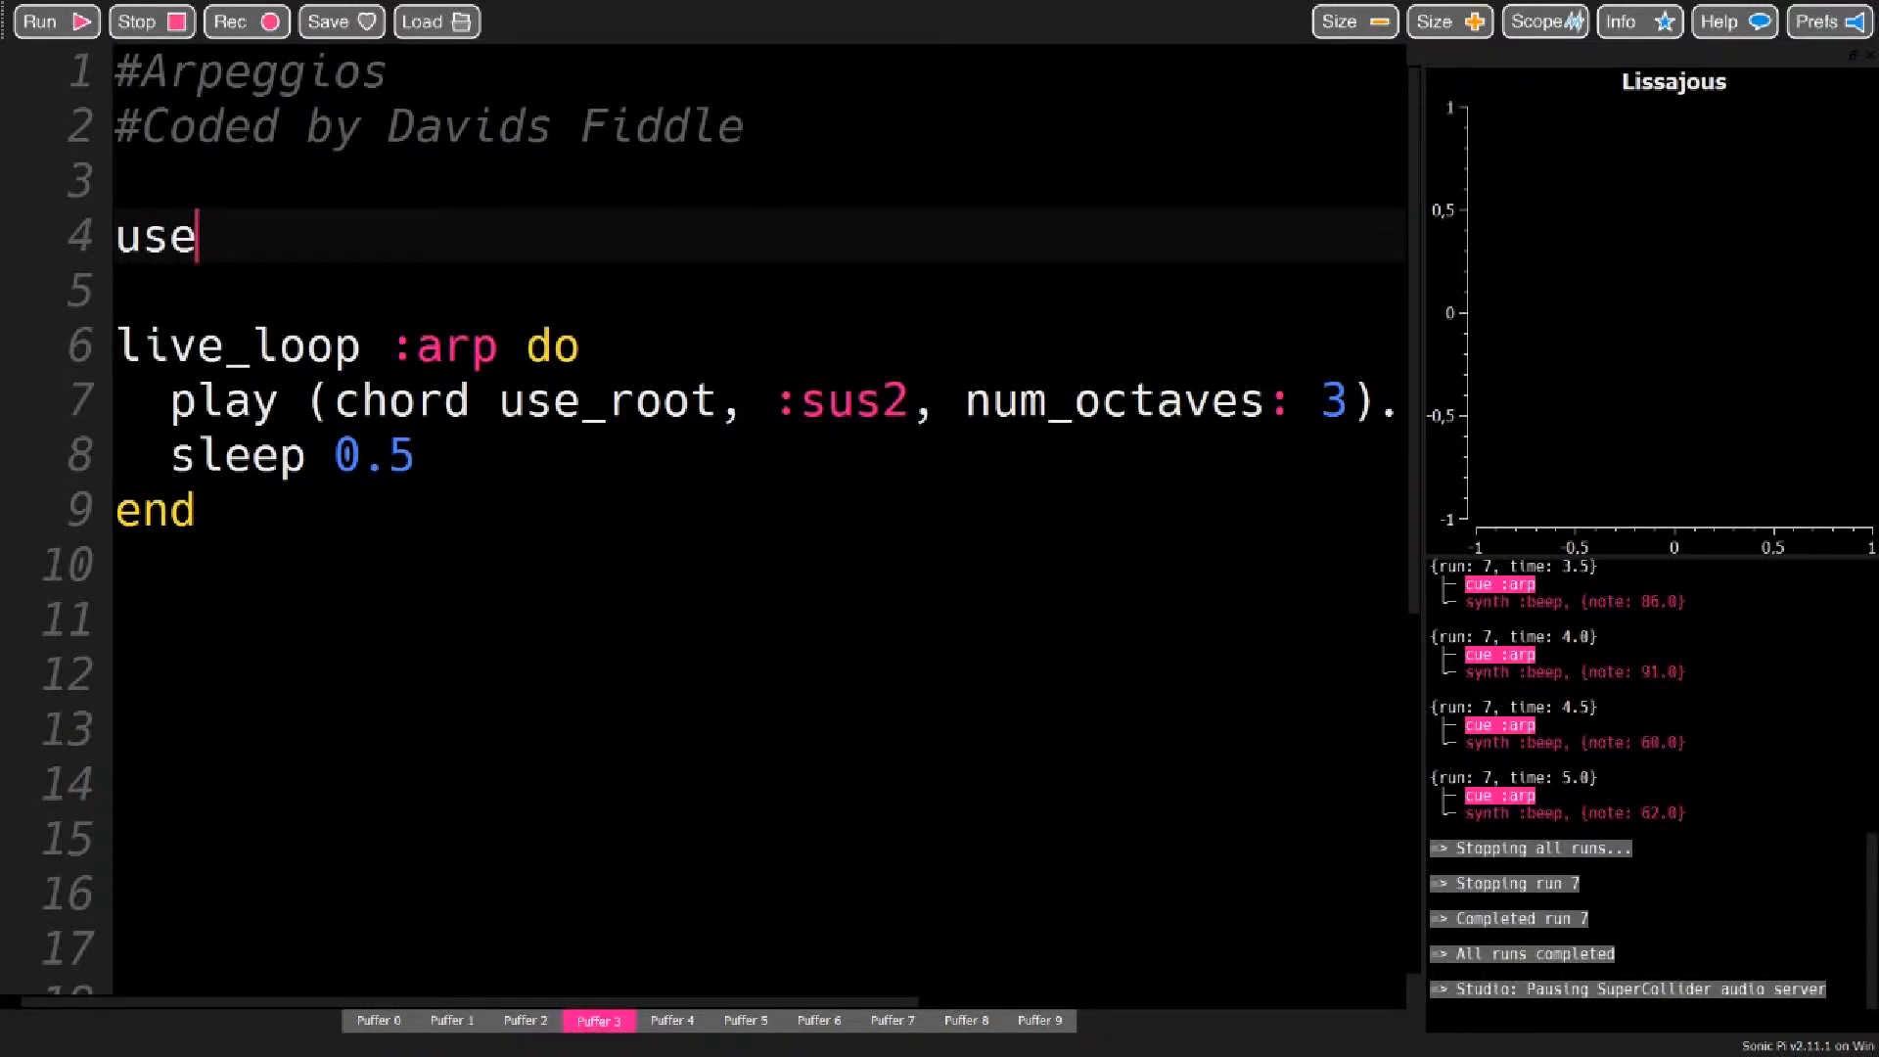
pyautogui.write('_roo')
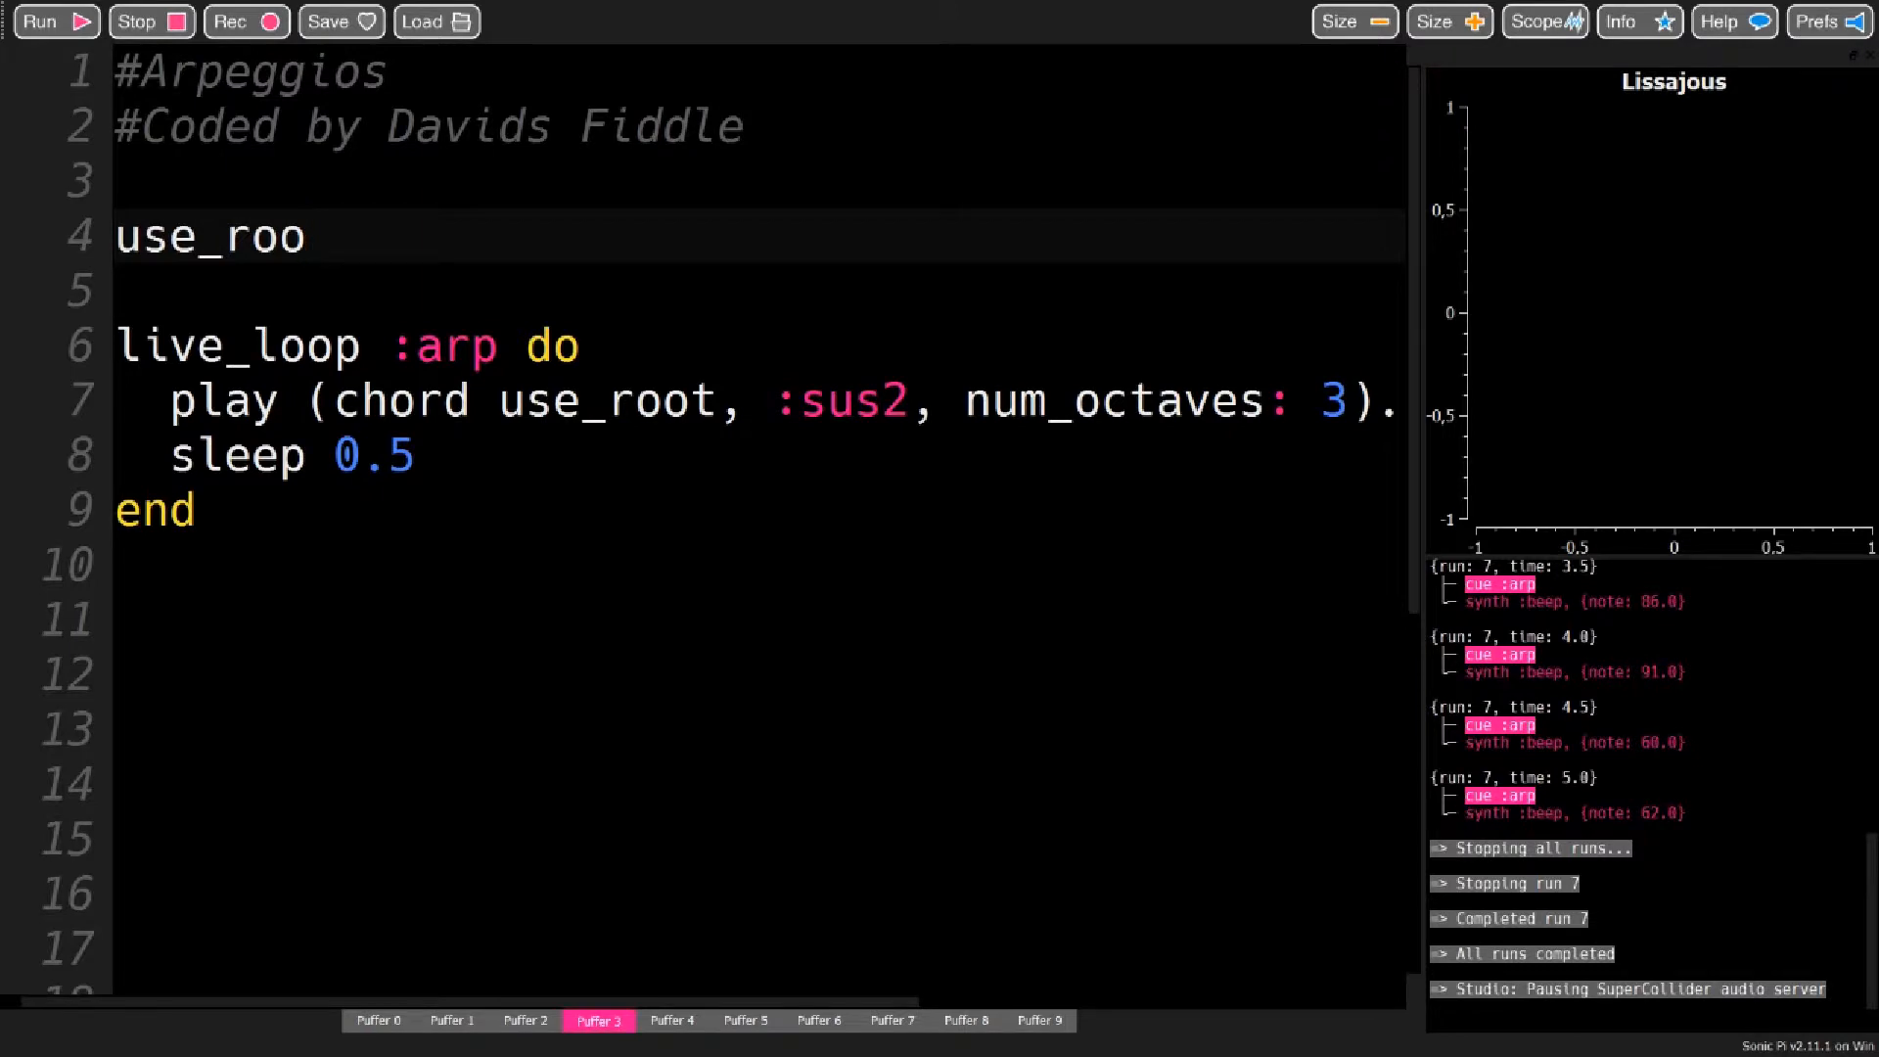
pyautogui.write('t')
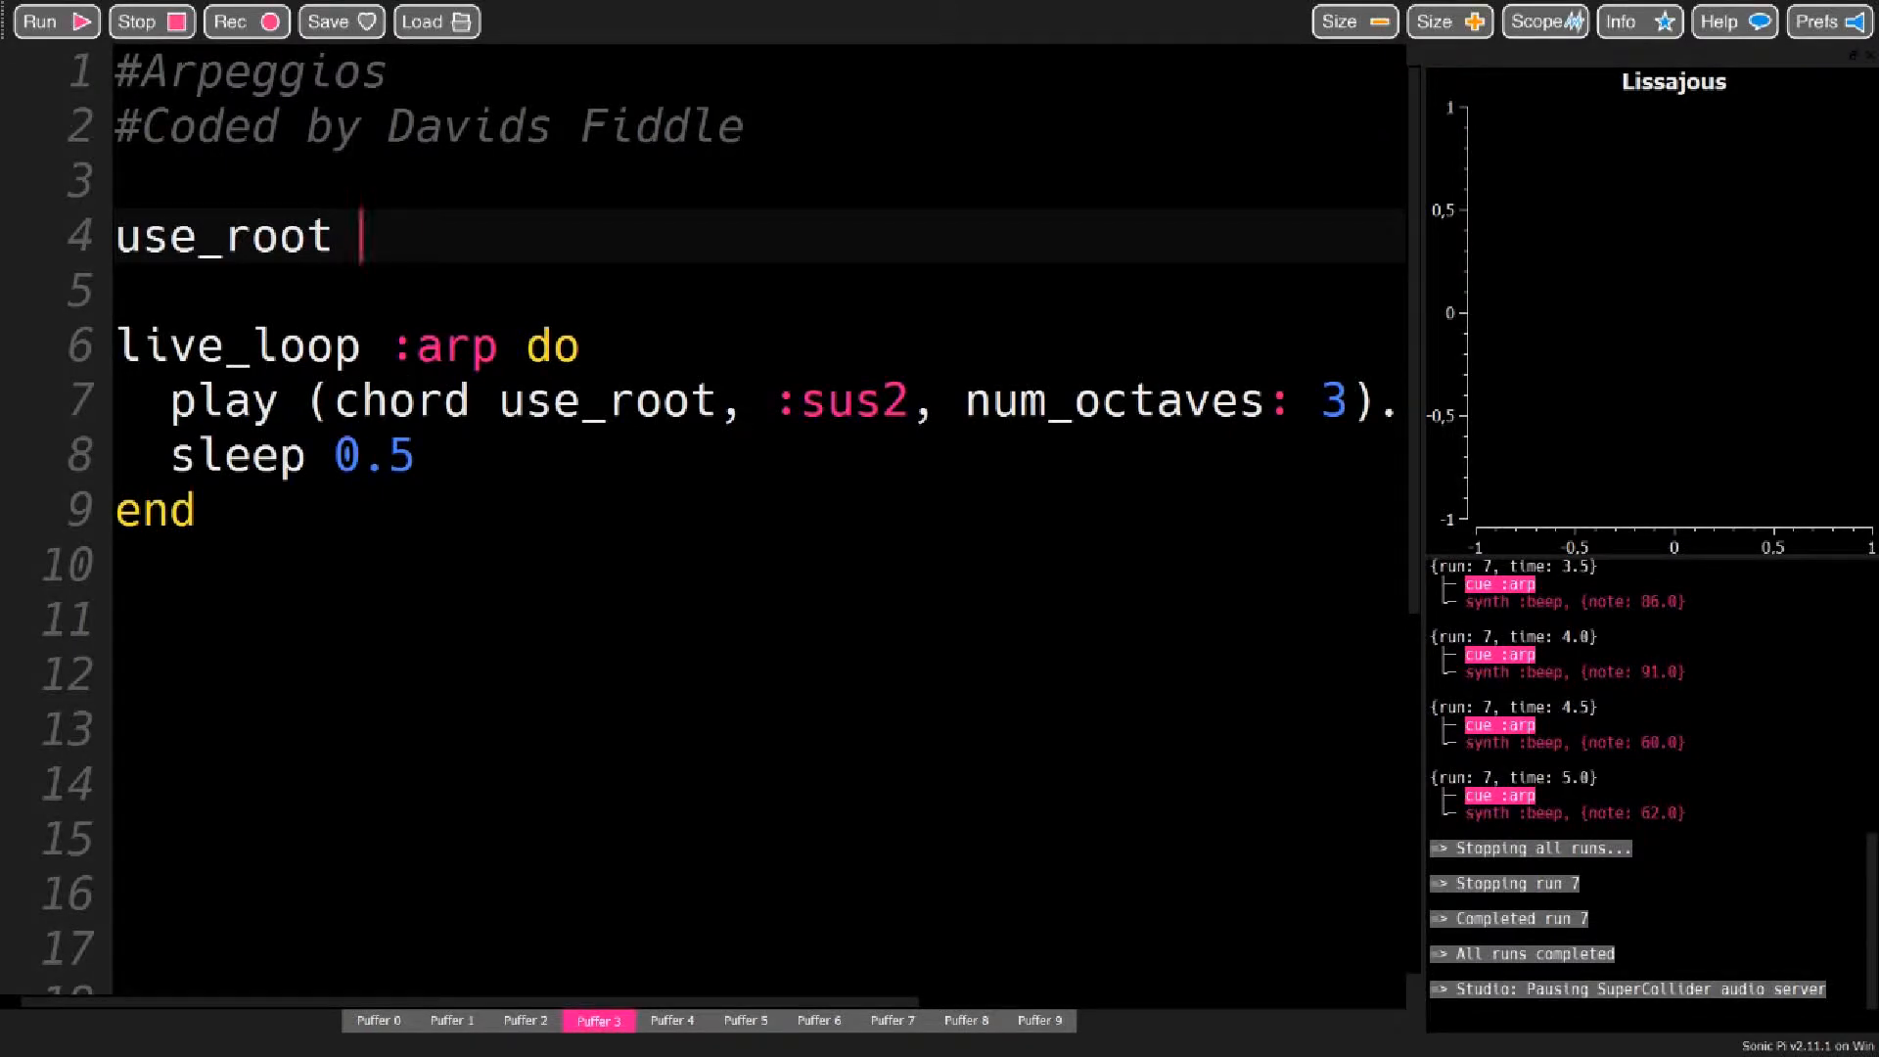
pyautogui.write('= :c')
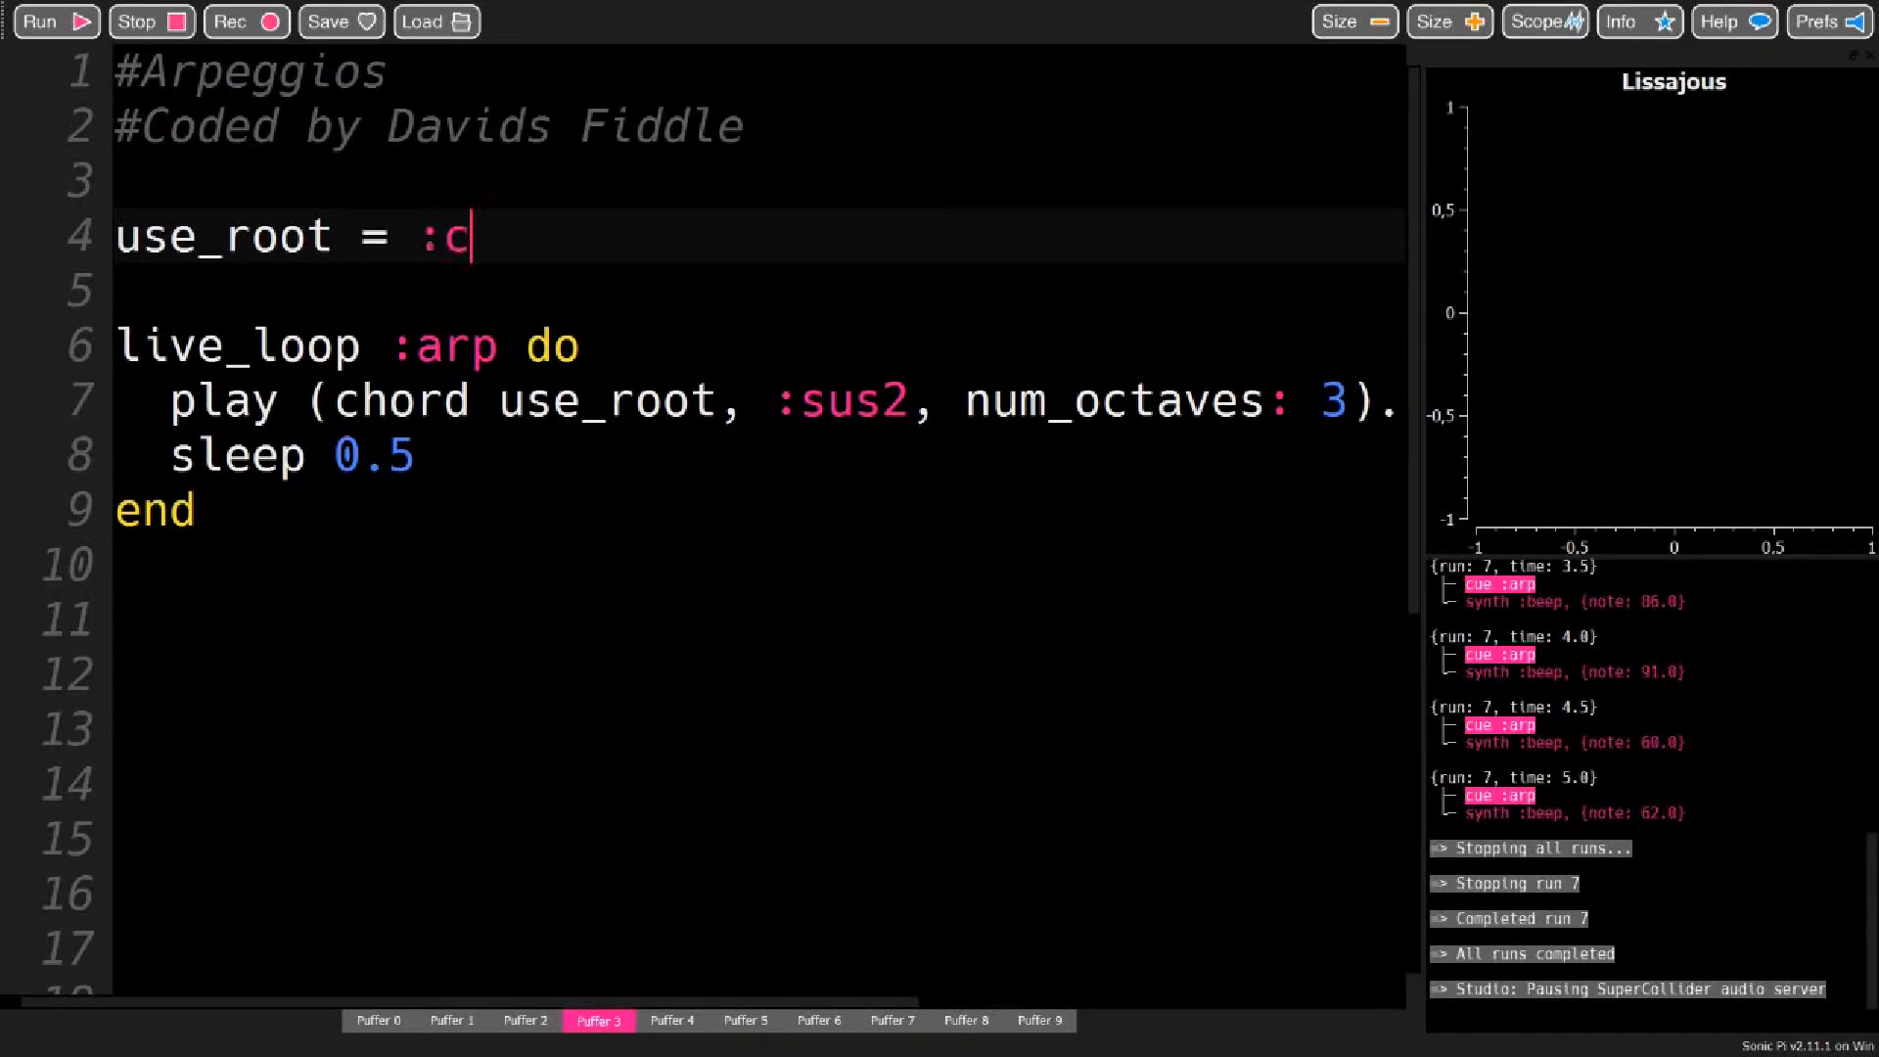
pyautogui.write('3')
pyautogui.click(757, 618)
pyautogui.write('live_loop :con do')
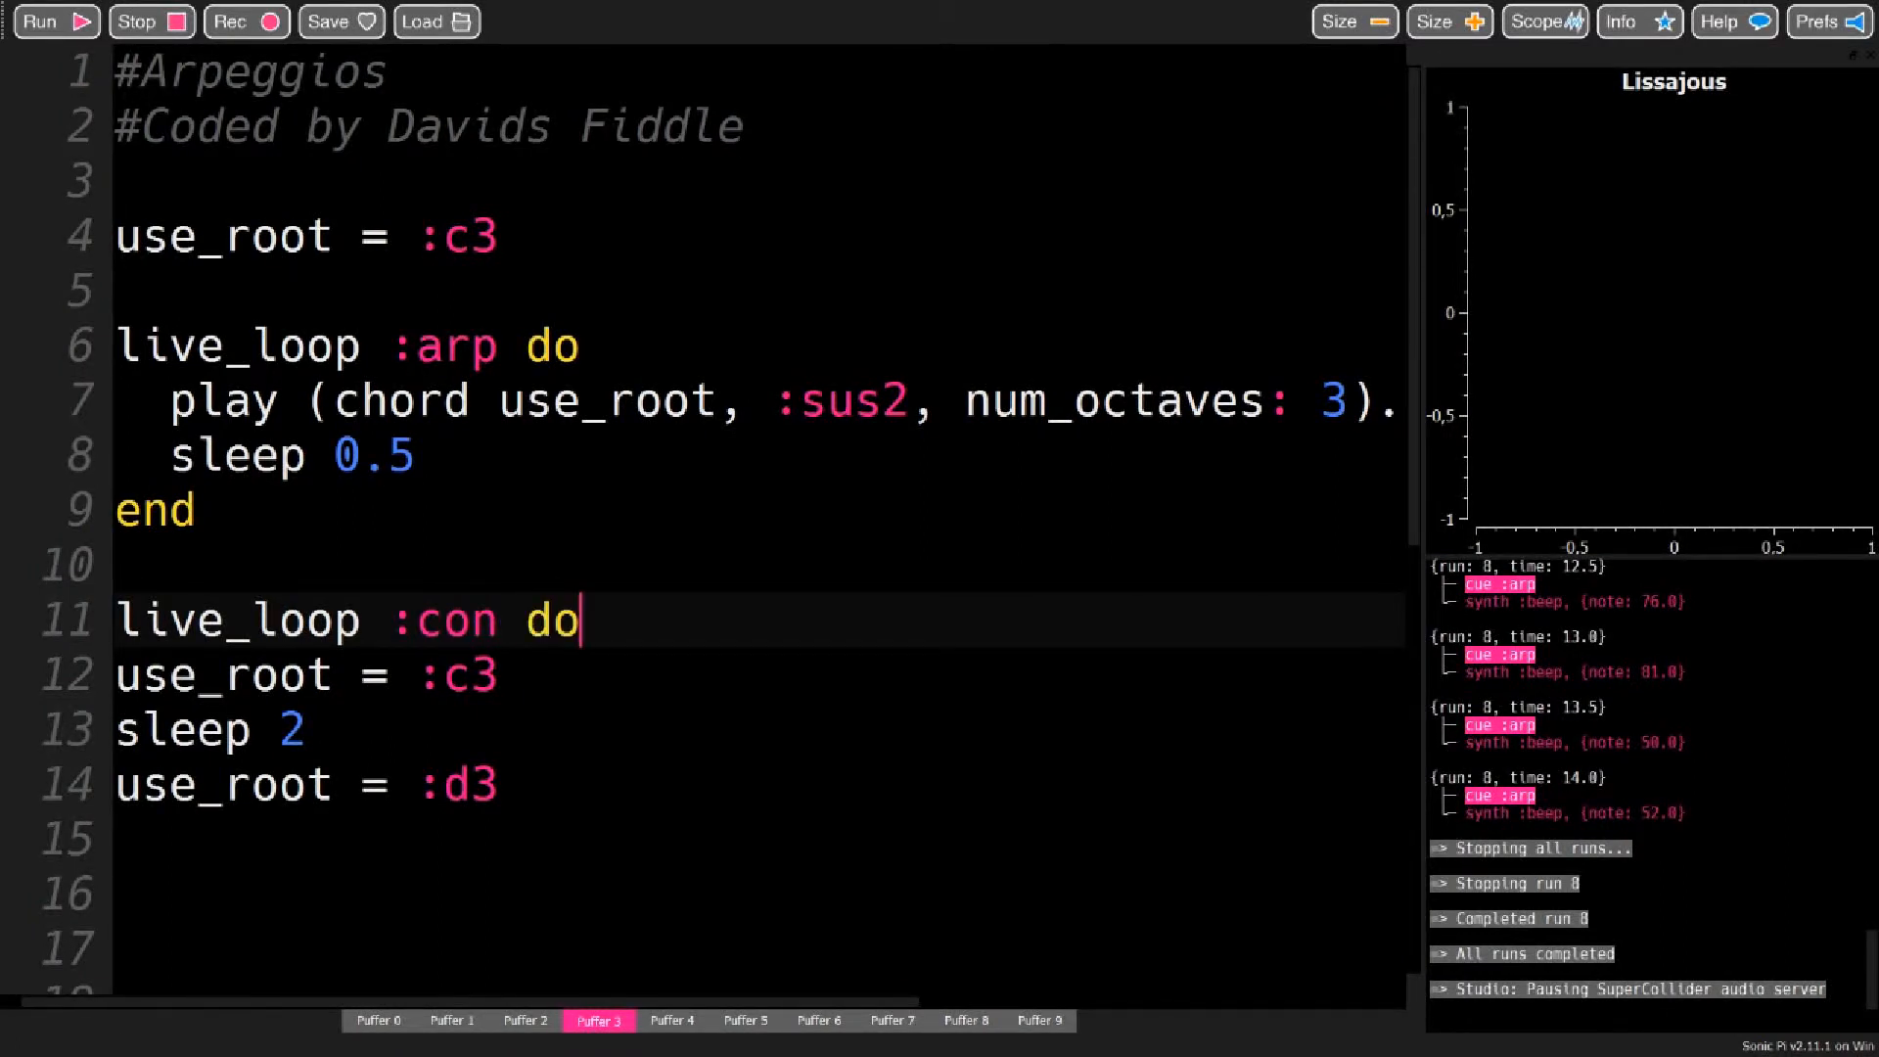
# Close the :con loop with 'end', run both loops together, then stop playback
pyautogui.write('e')
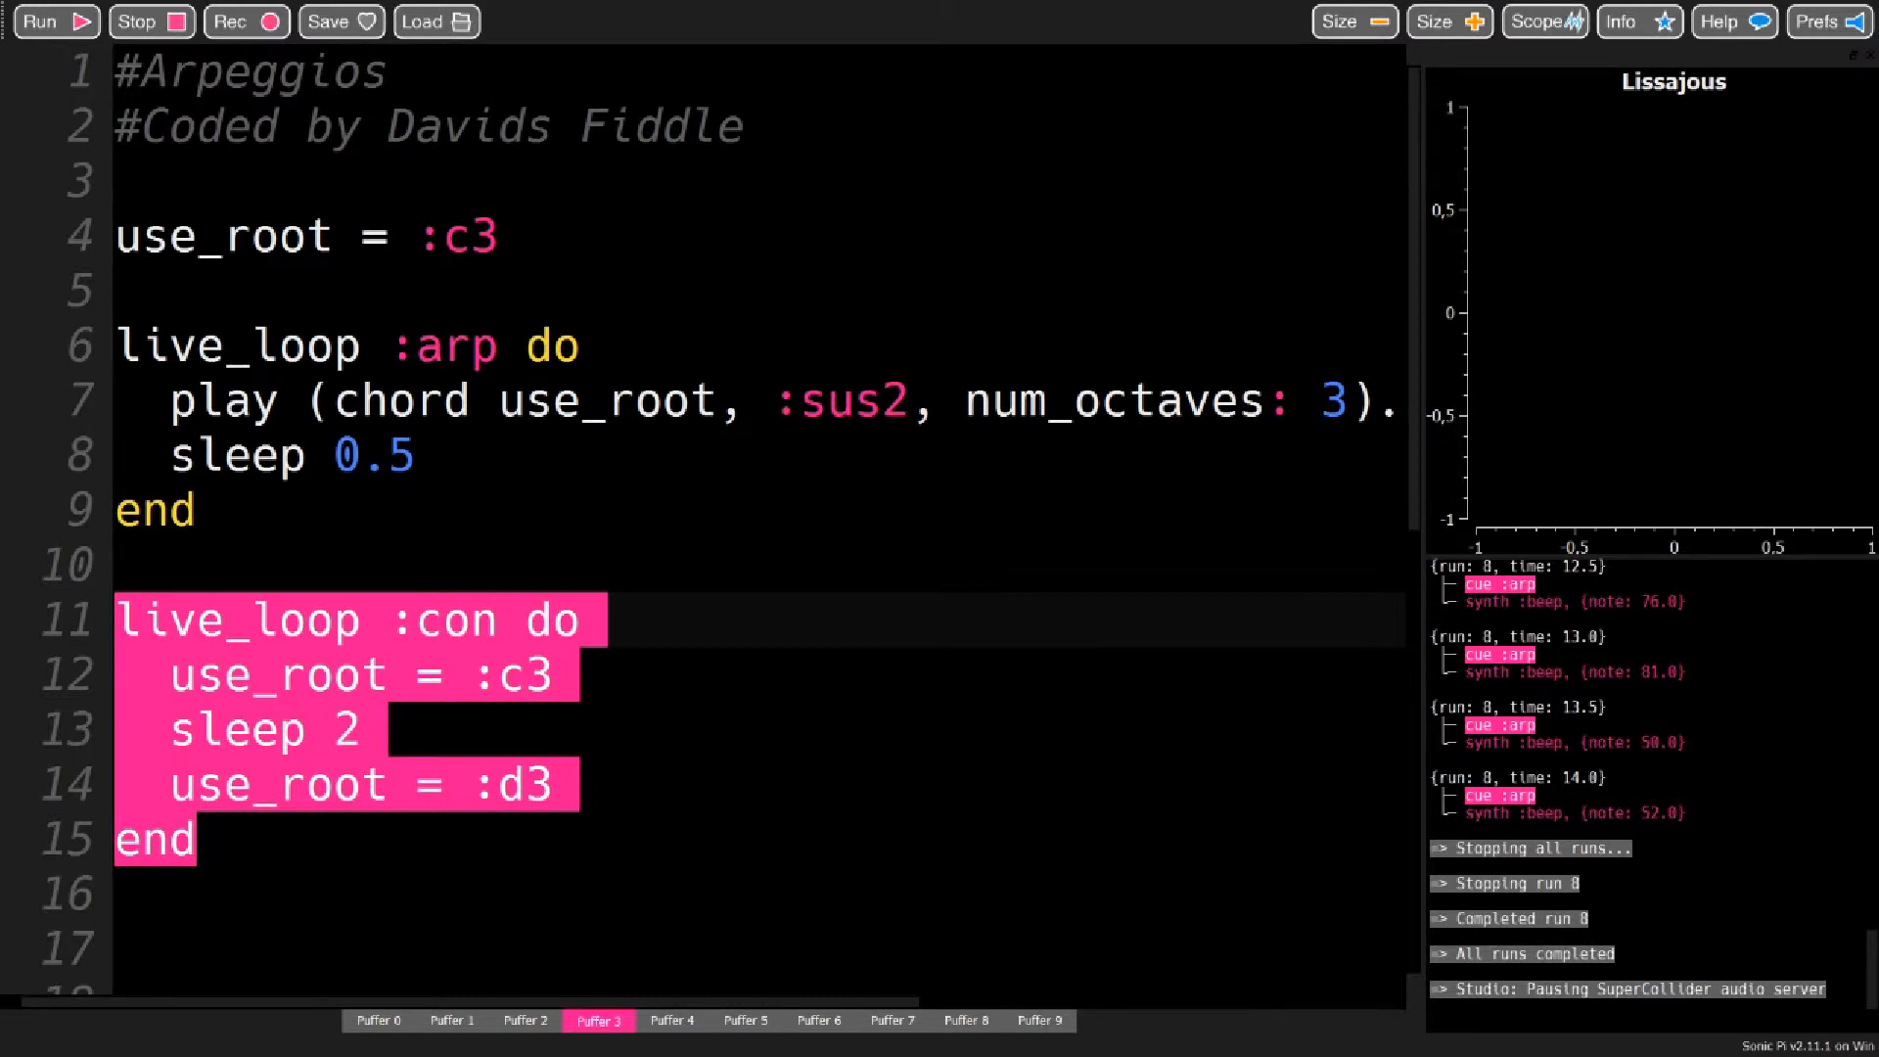
pyautogui.click(43, 22)
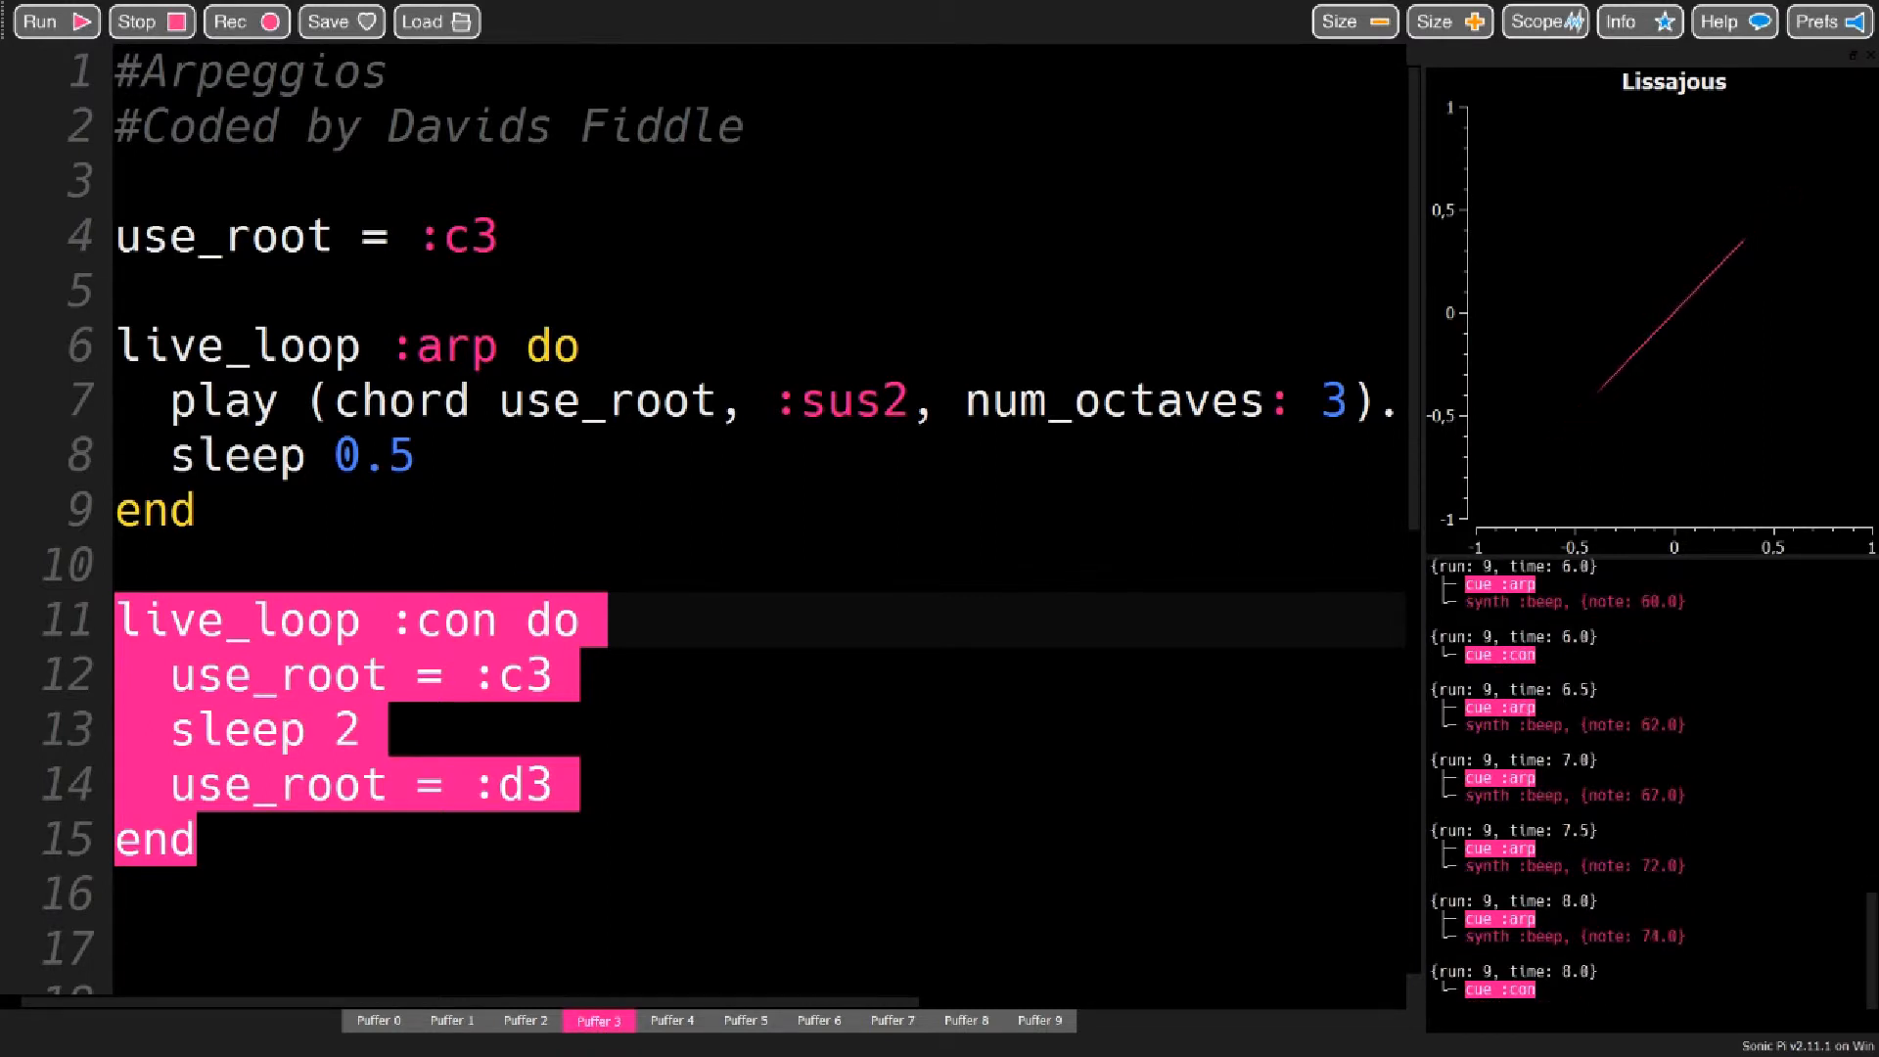
pyautogui.click(149, 22)
pyautogui.write('major')
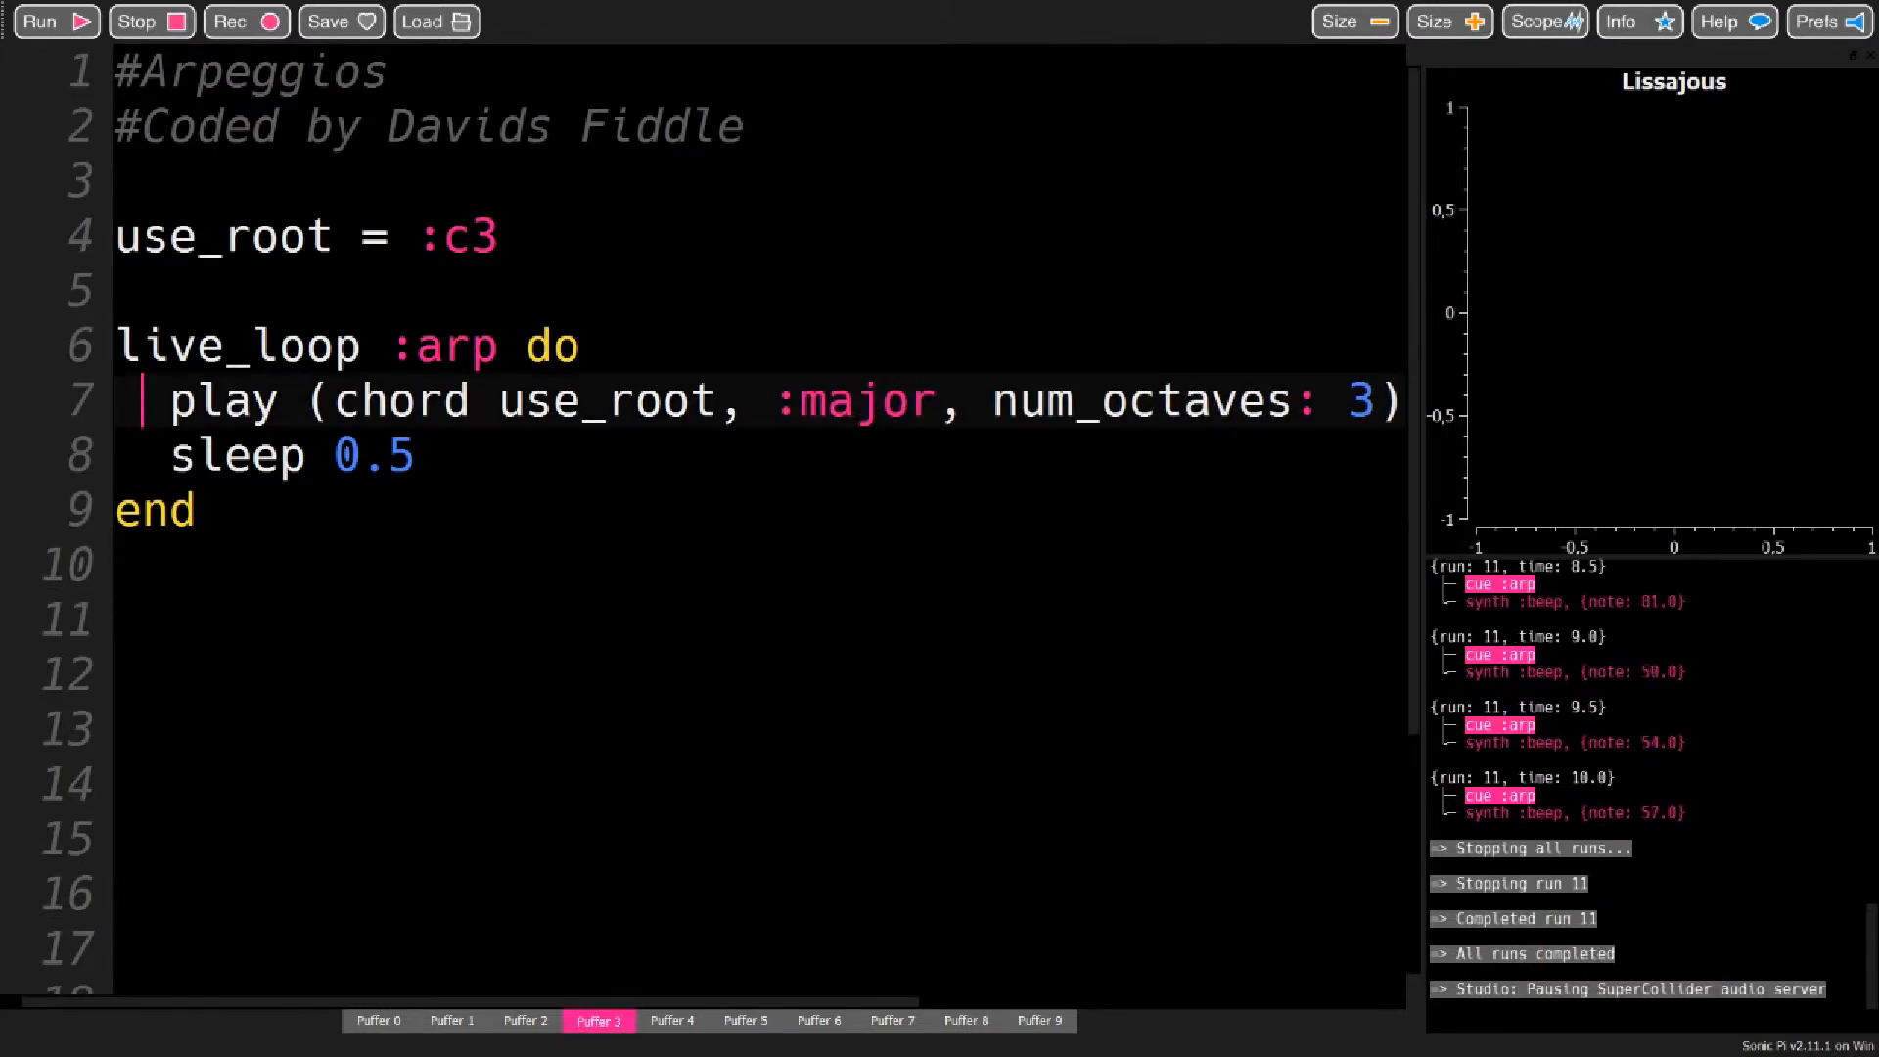
# Append '.take(8).tick' after the chord brackets on the play line
pyautogui.write('.tick')
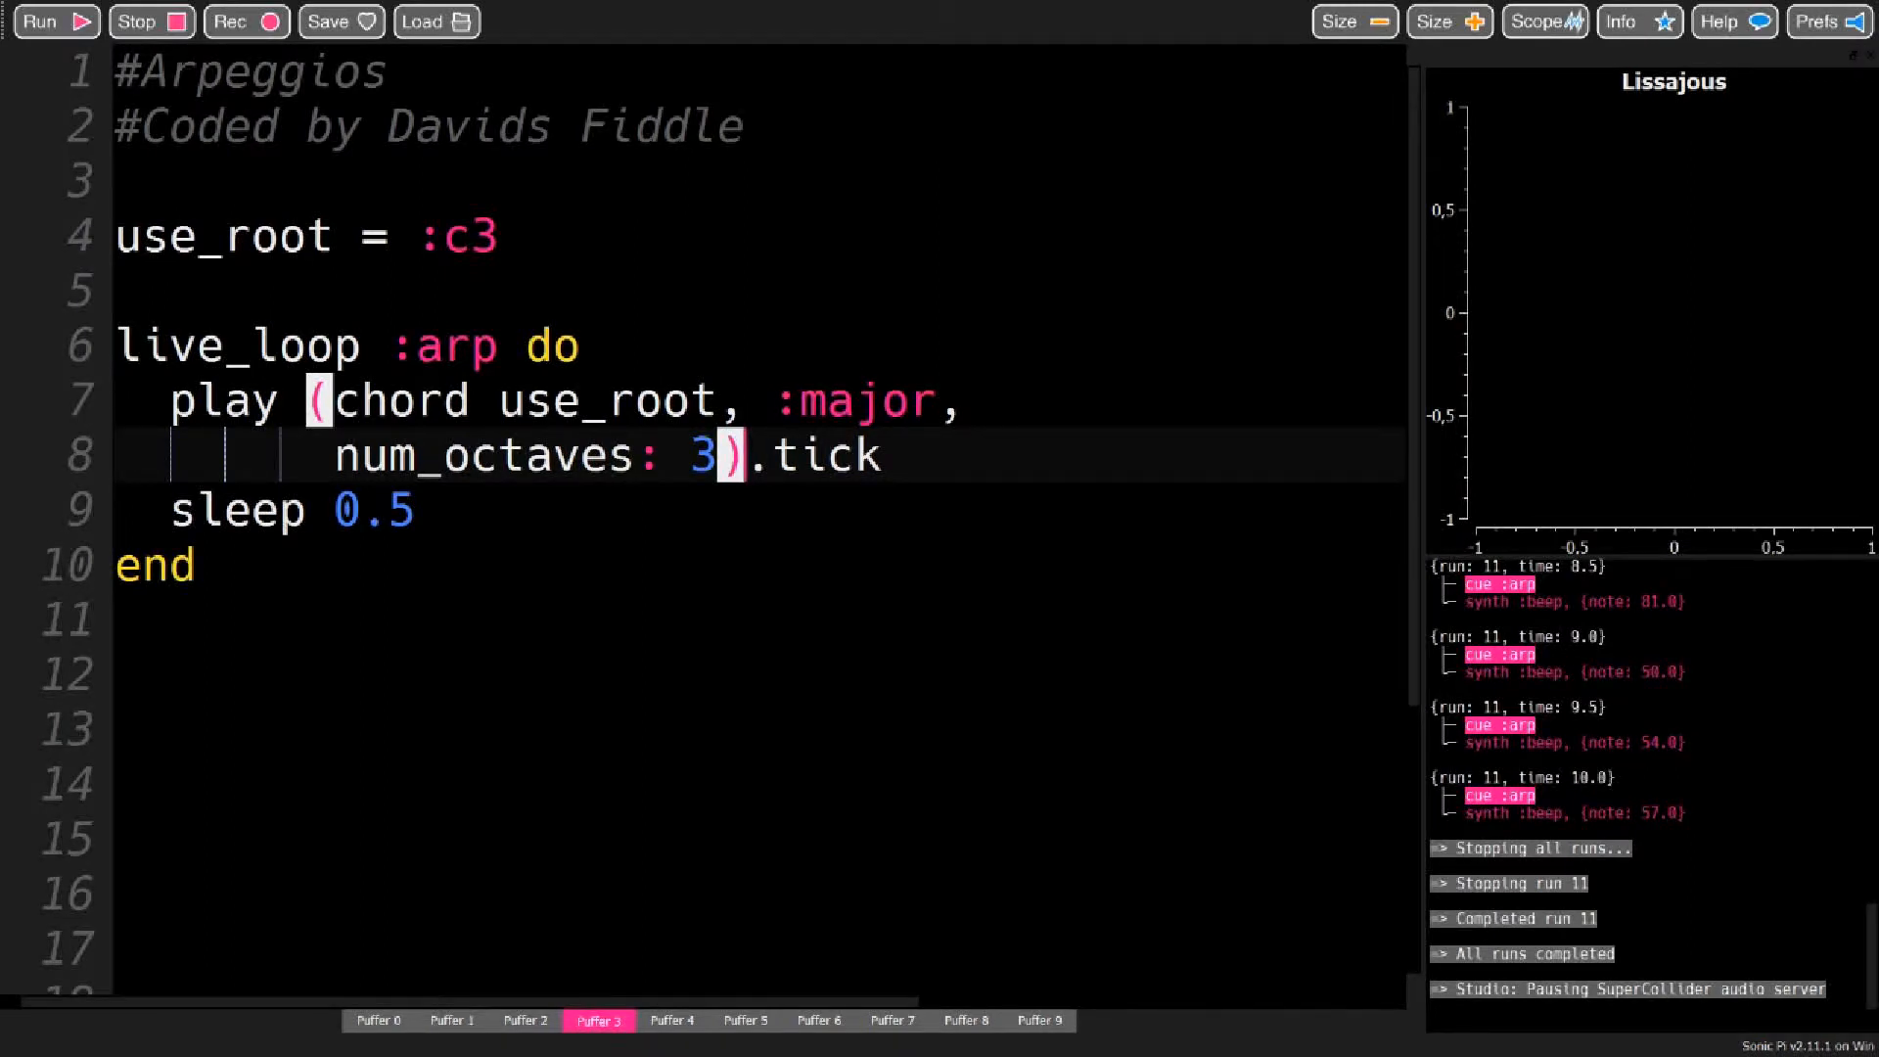
pyautogui.write('.t')
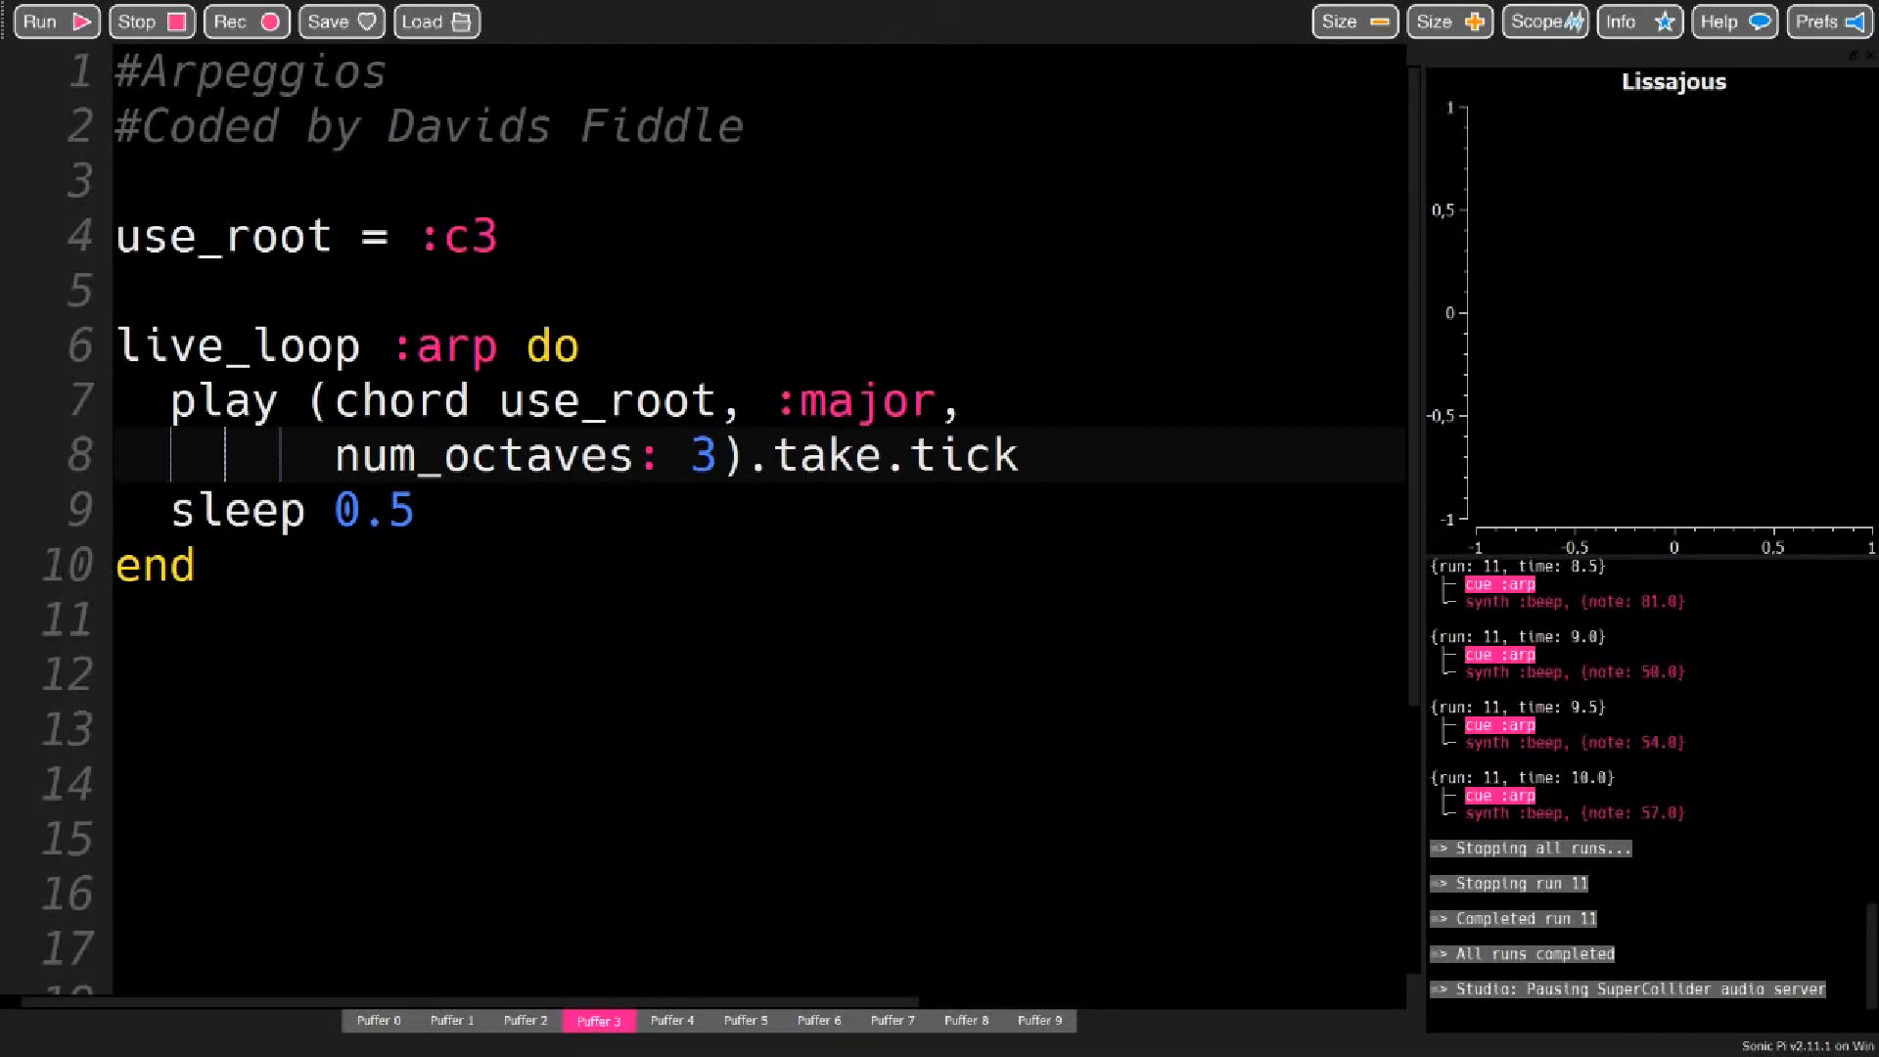
pyautogui.write('()')
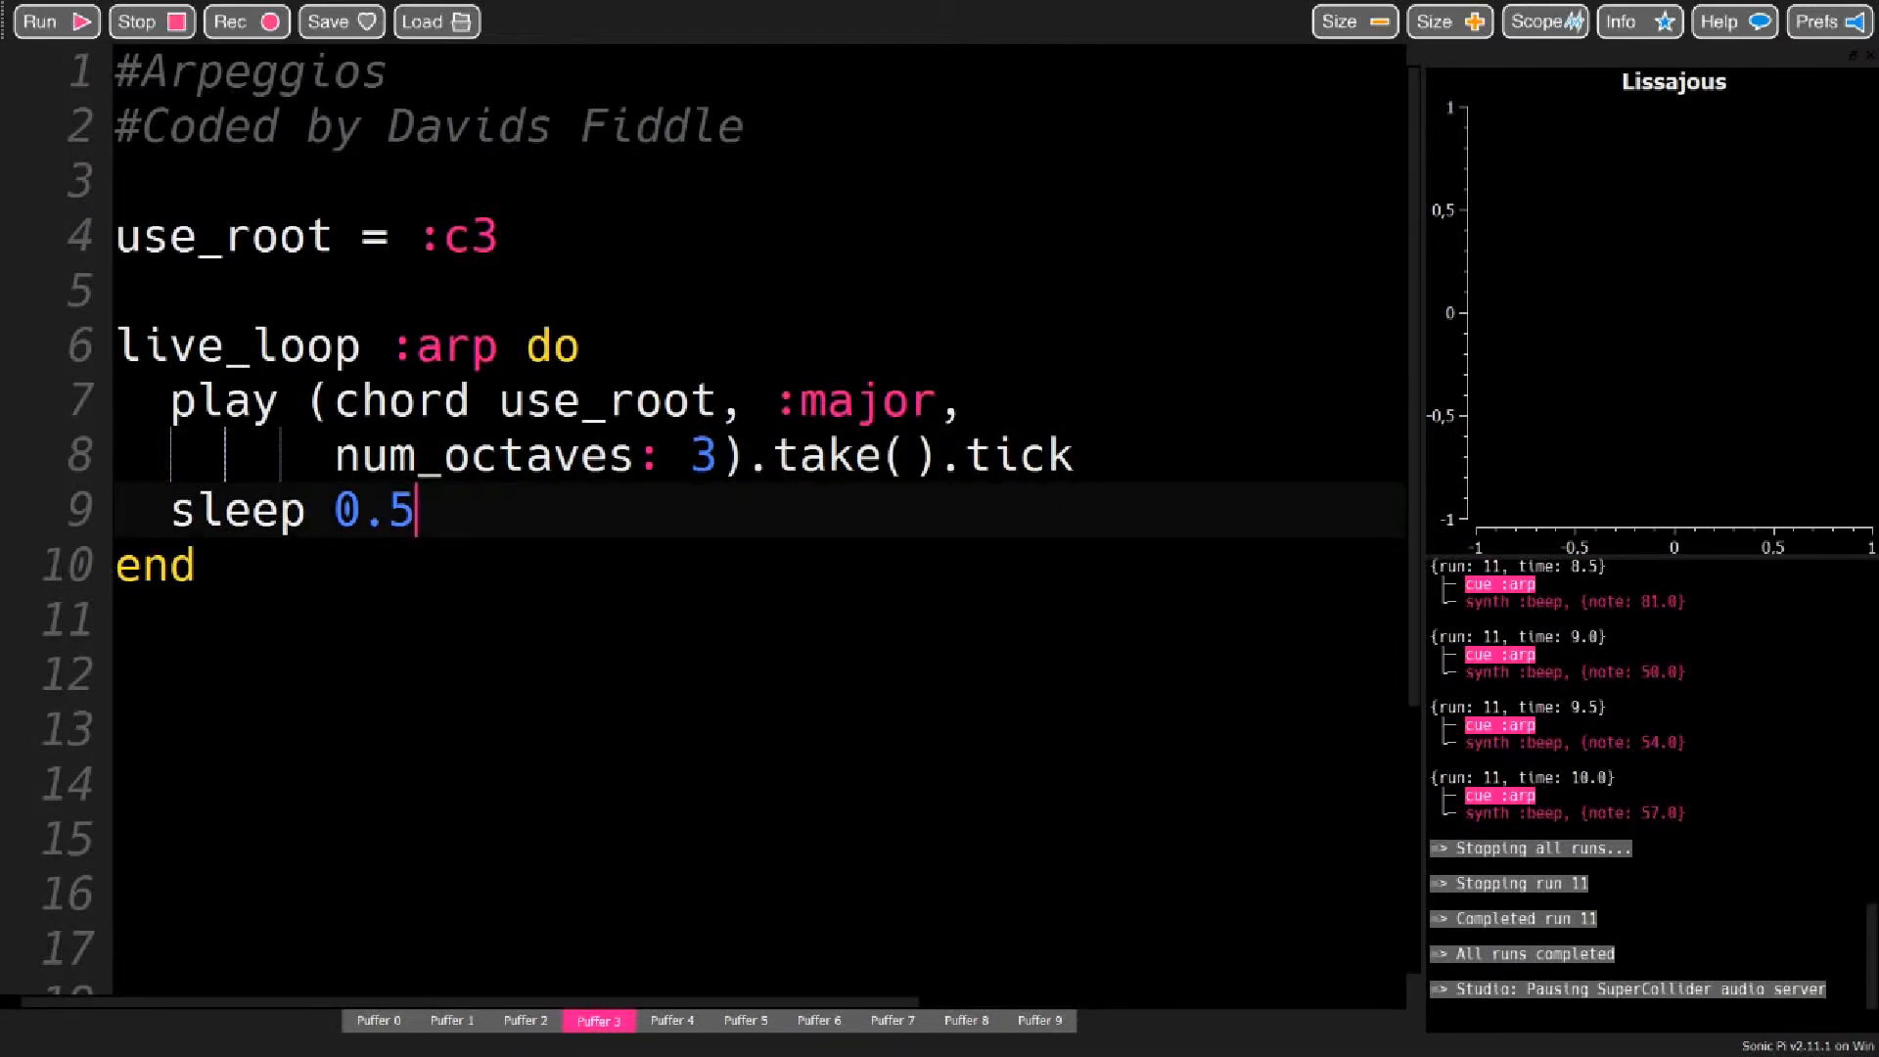
pyautogui.click(614, 457)
pyautogui.write('8')
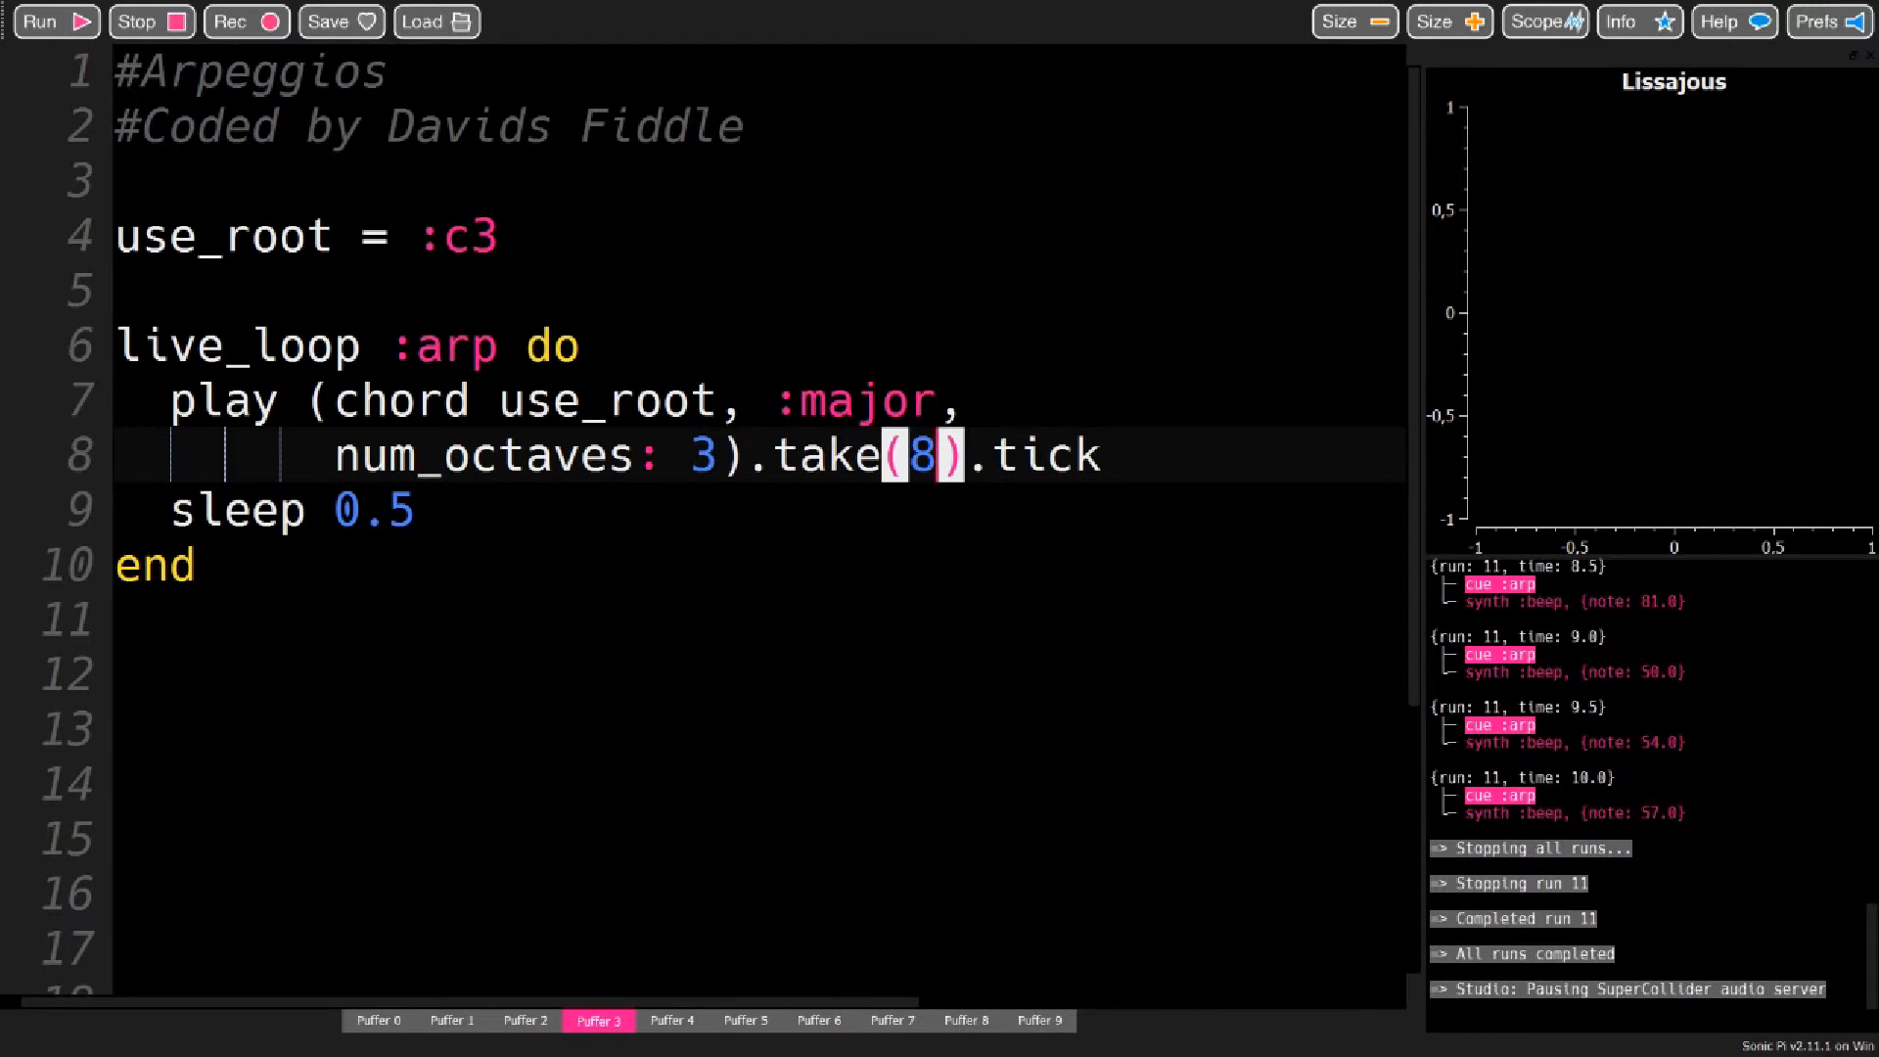
# Run the arpeggio taking the first 8 chord notes, then stop it
pyautogui.click(40, 21)
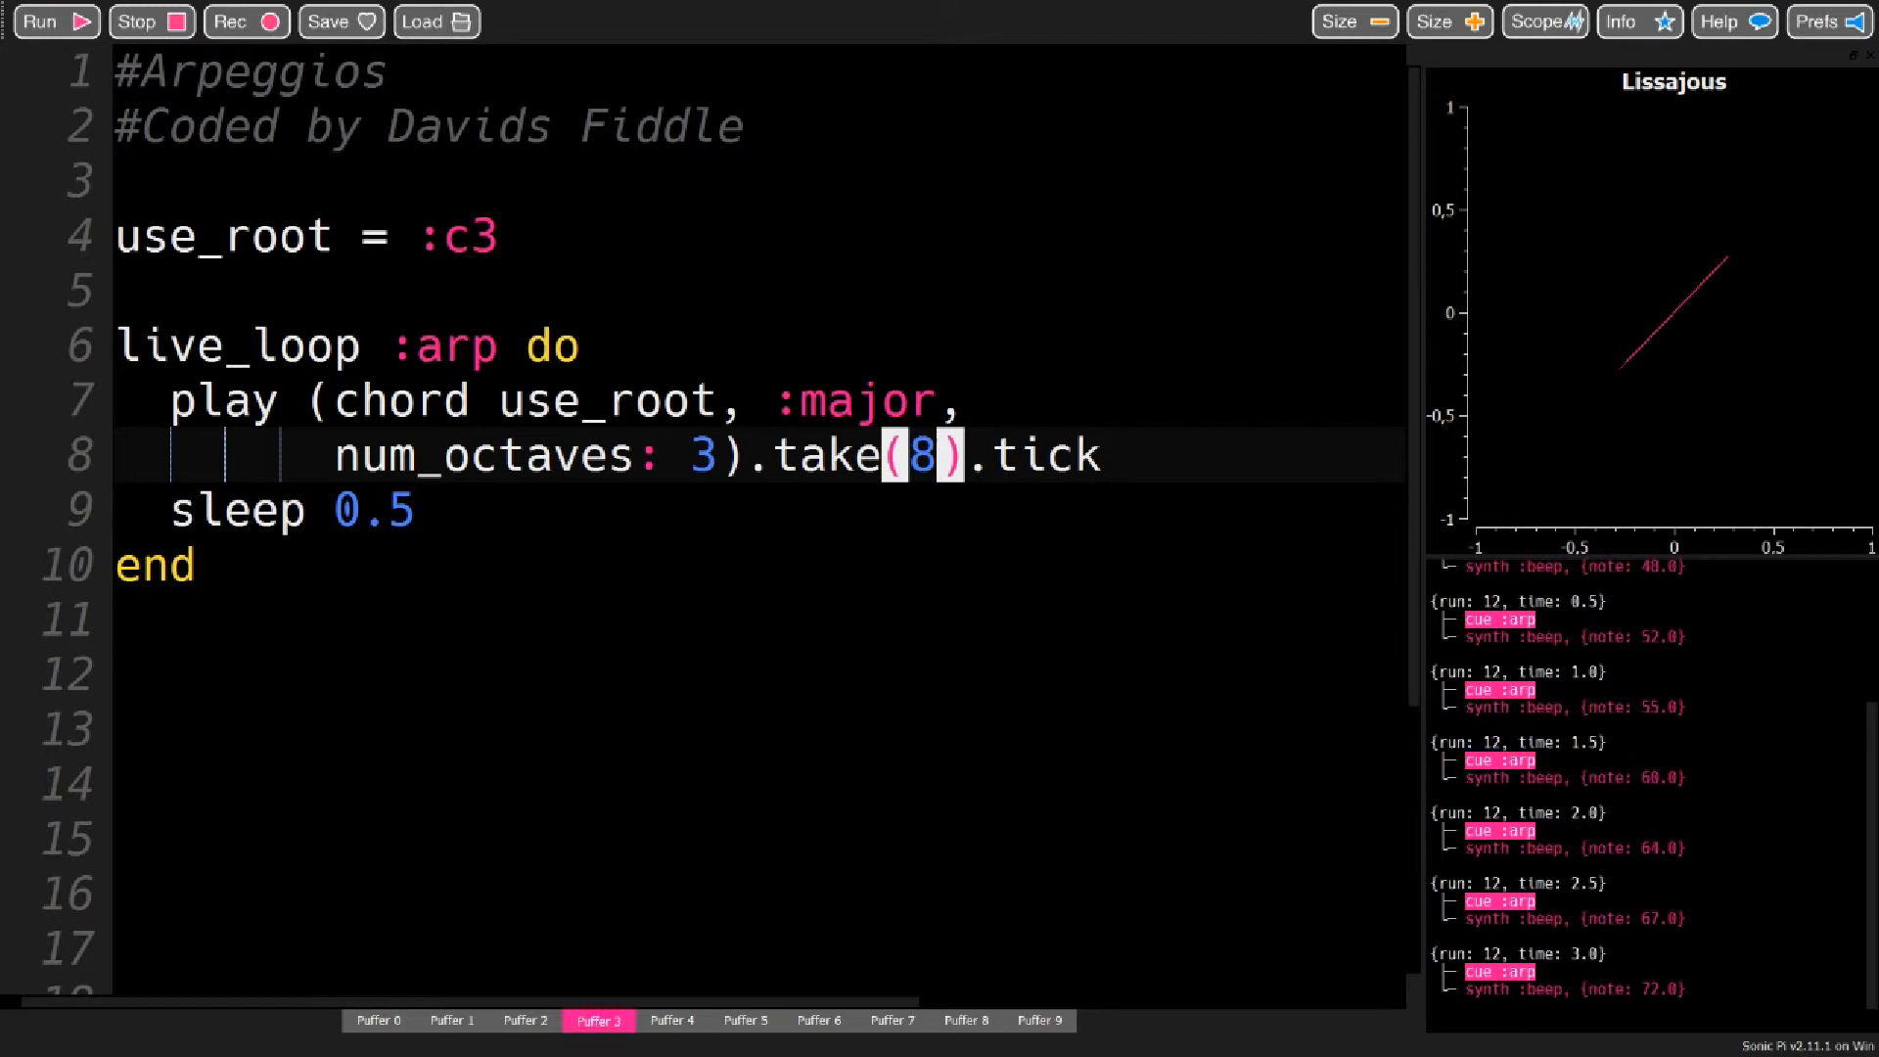
pyautogui.click(143, 21)
pyautogui.write('shuffl')
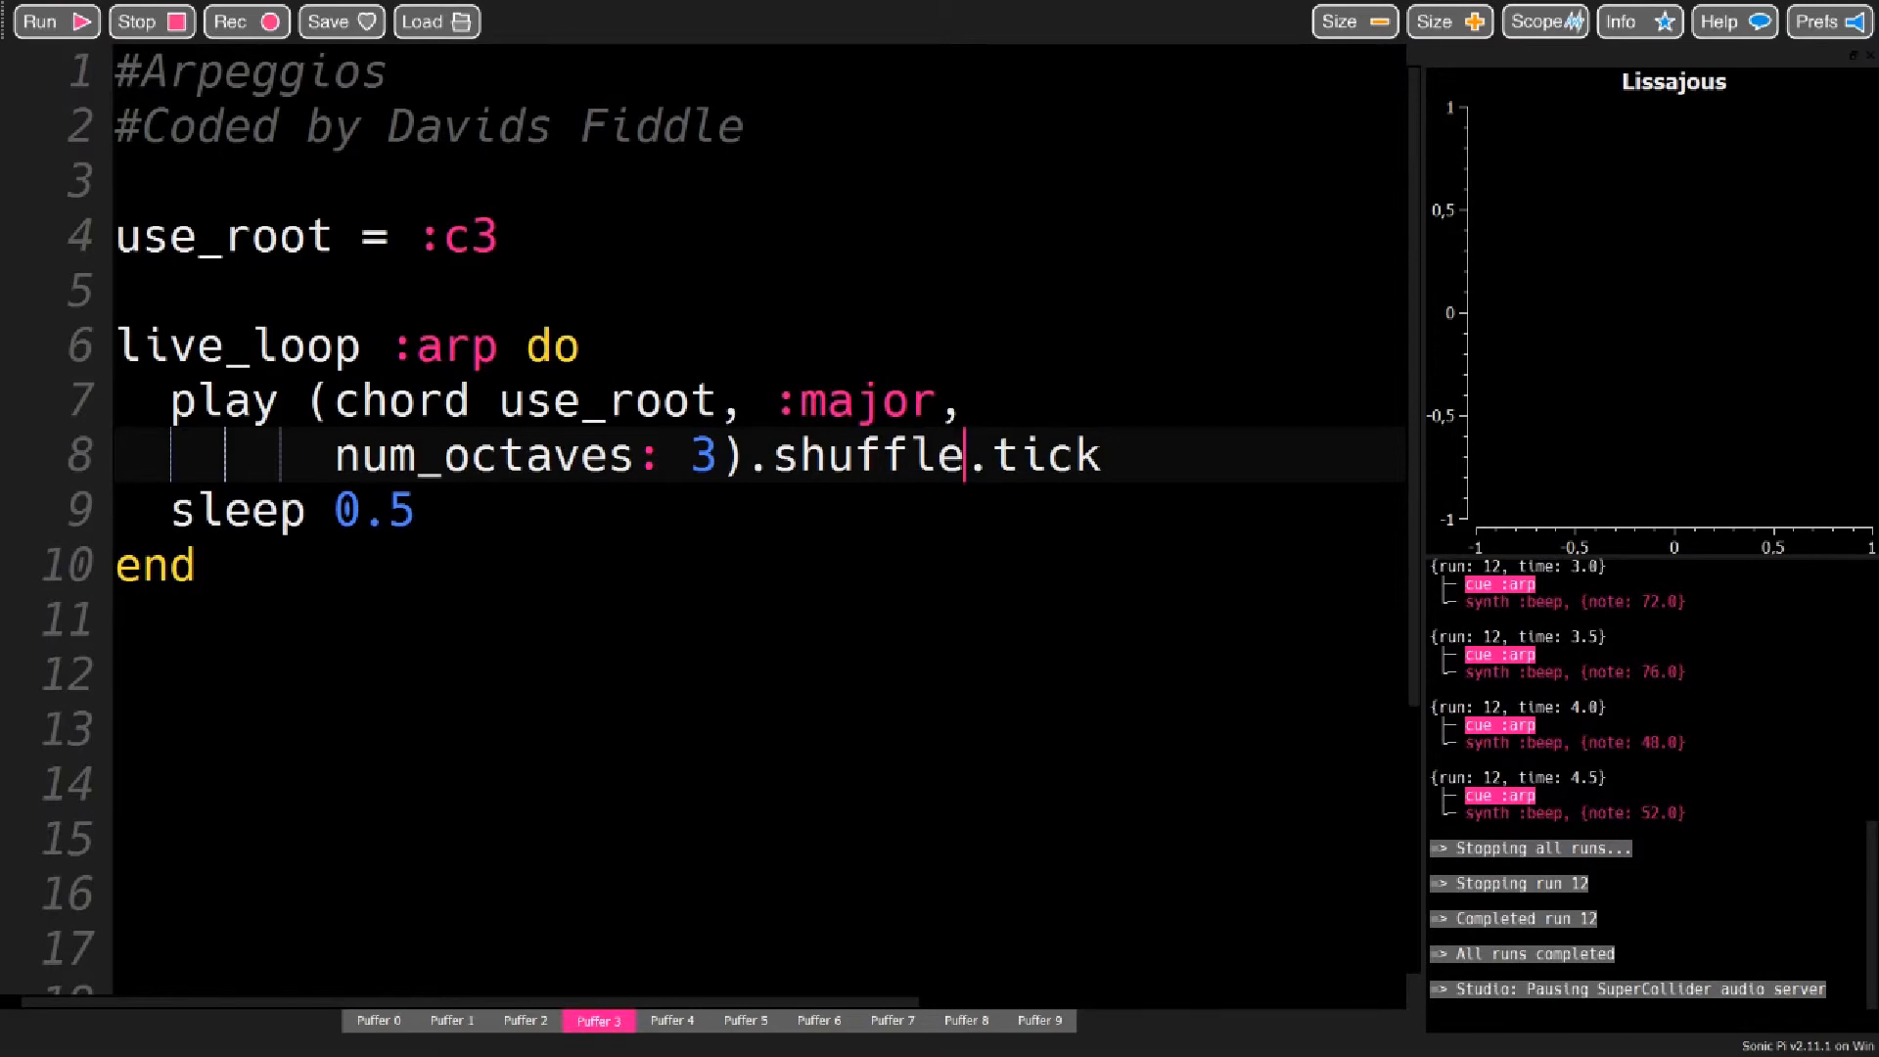
# Run with shuffle alone, then insert '.take(8)' before '.shuffle', run it and stop
pyautogui.click(39, 21)
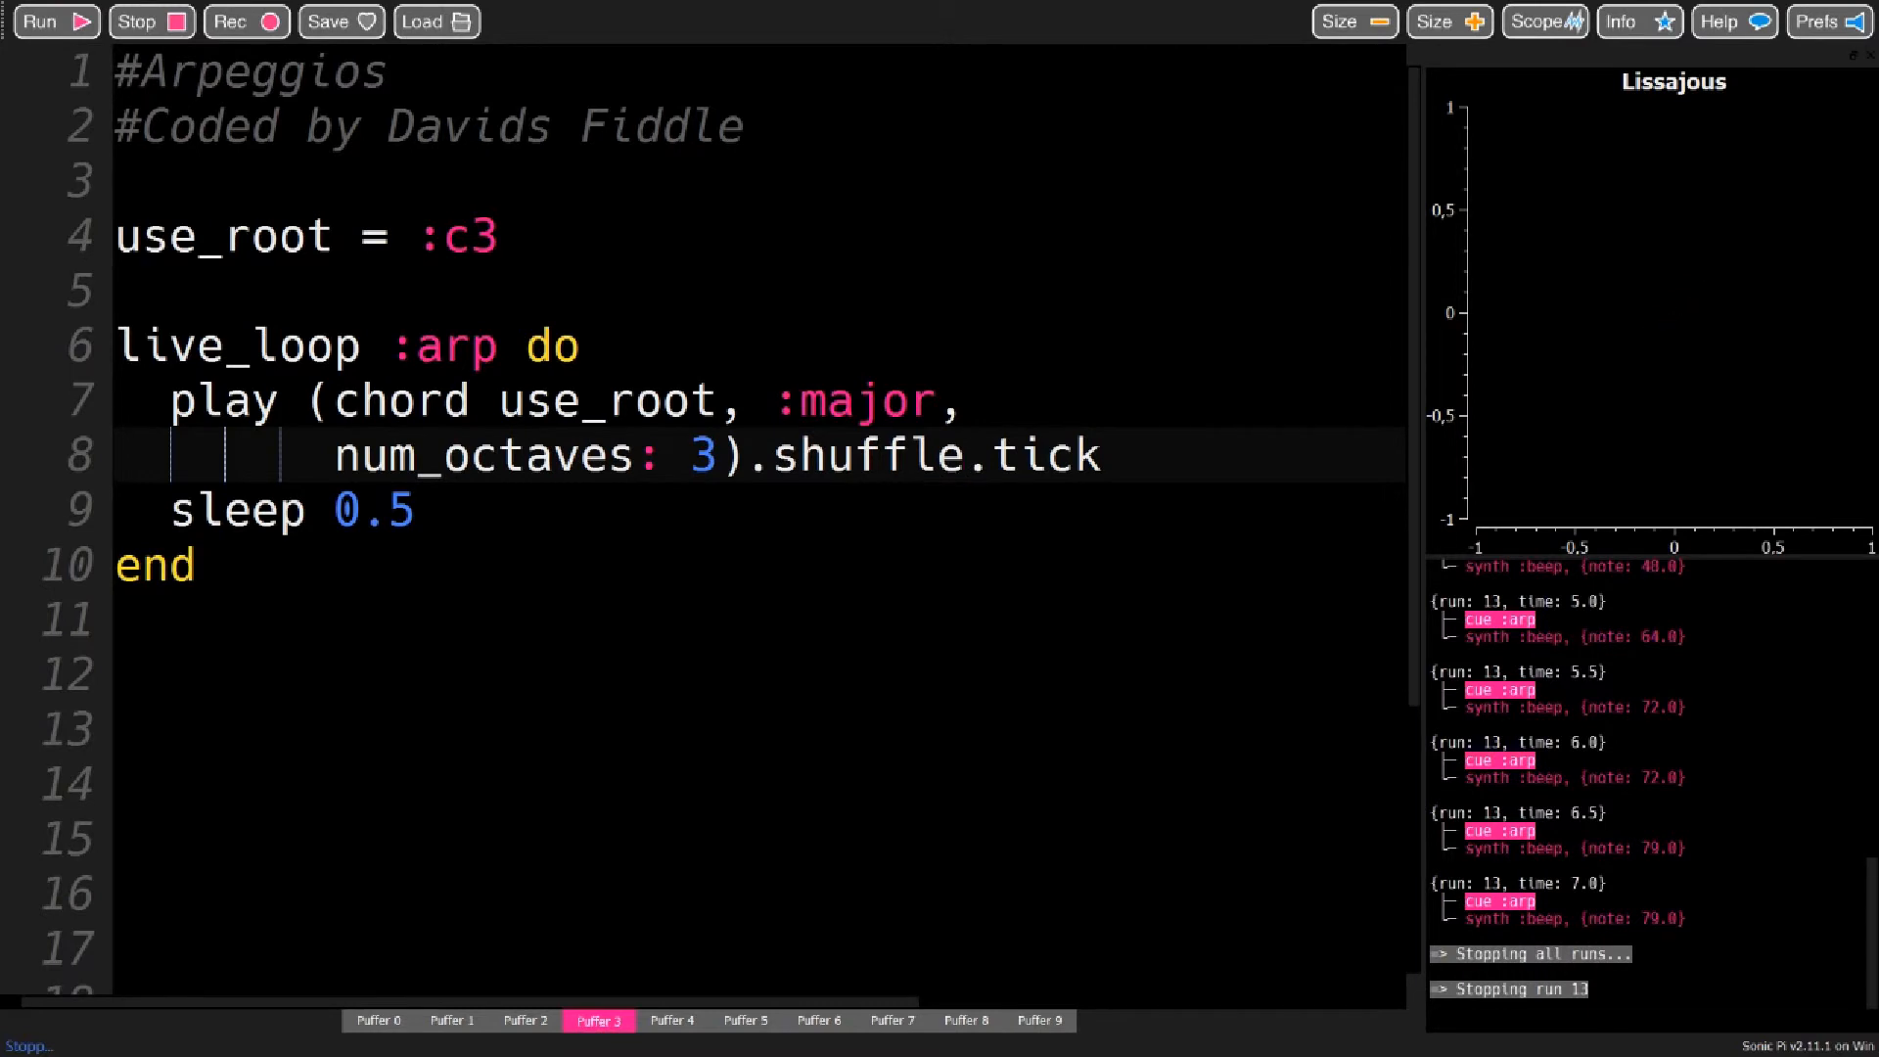
pyautogui.write('.take(8).')
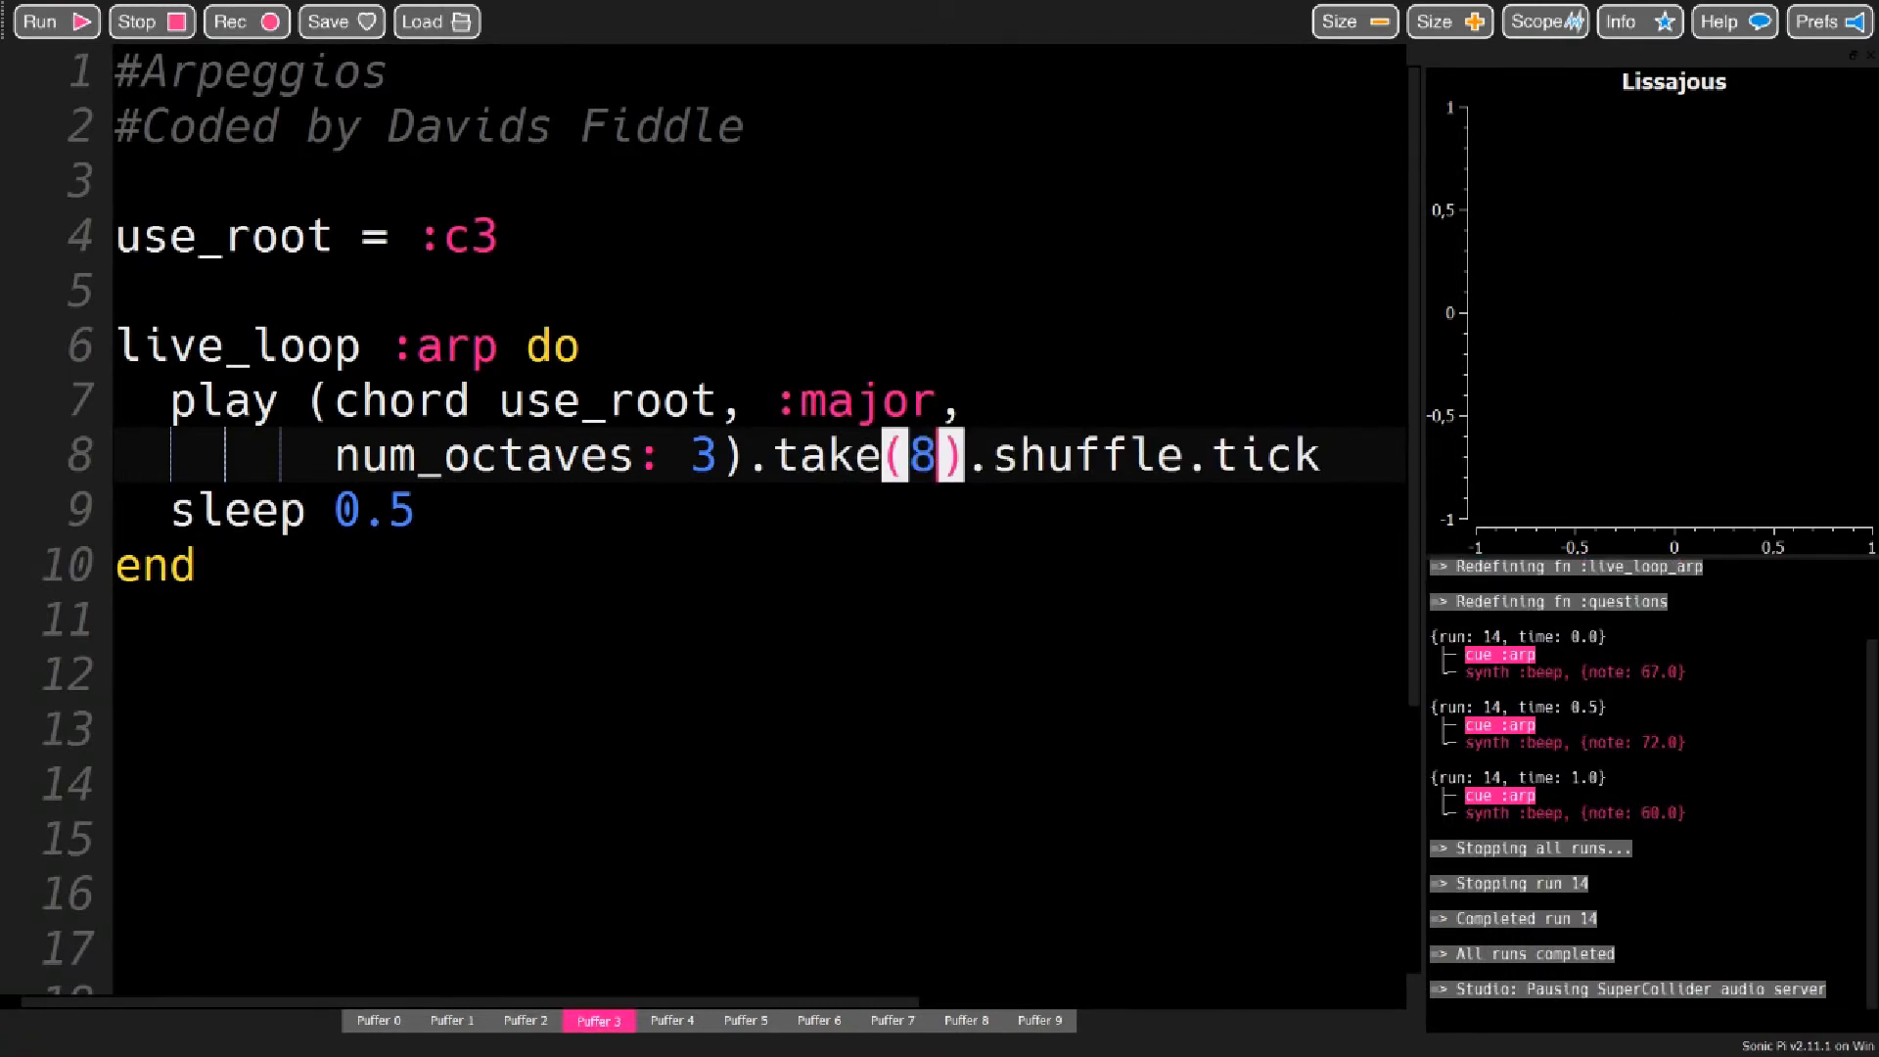
pyautogui.click(41, 22)
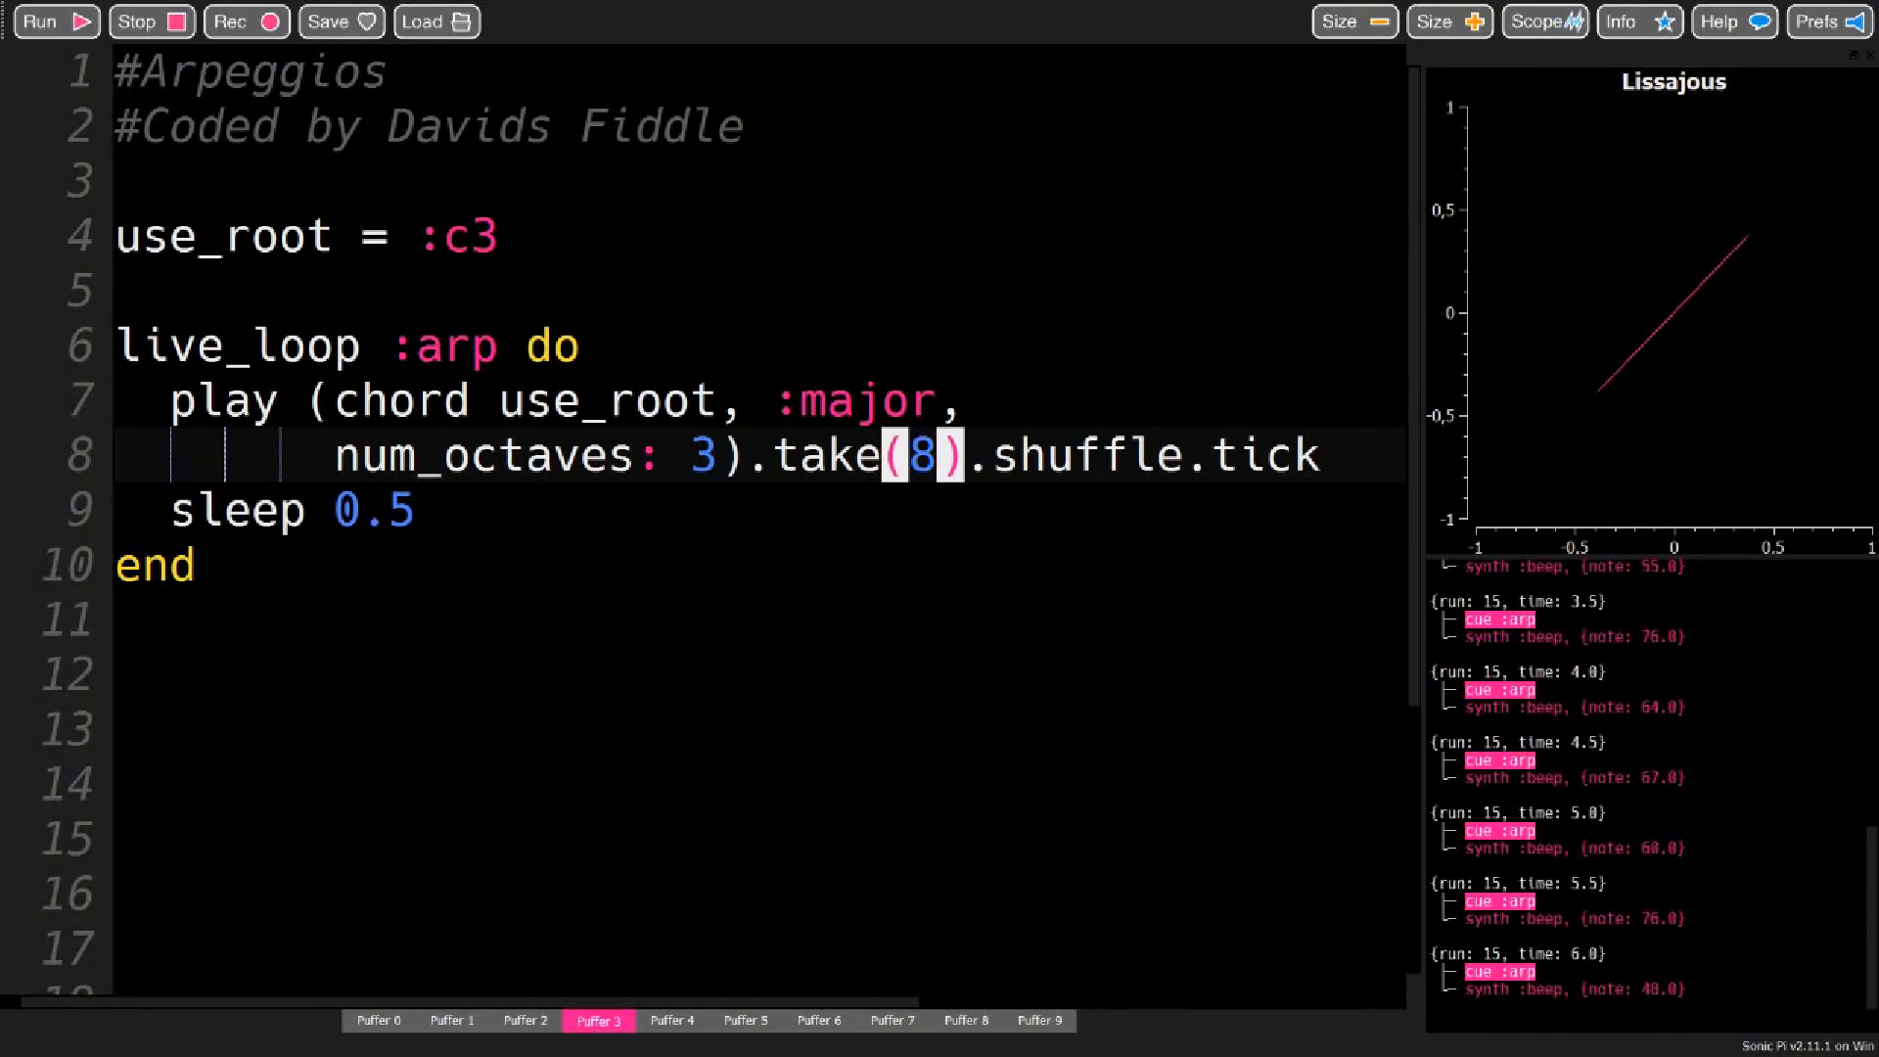
pyautogui.click(141, 21)
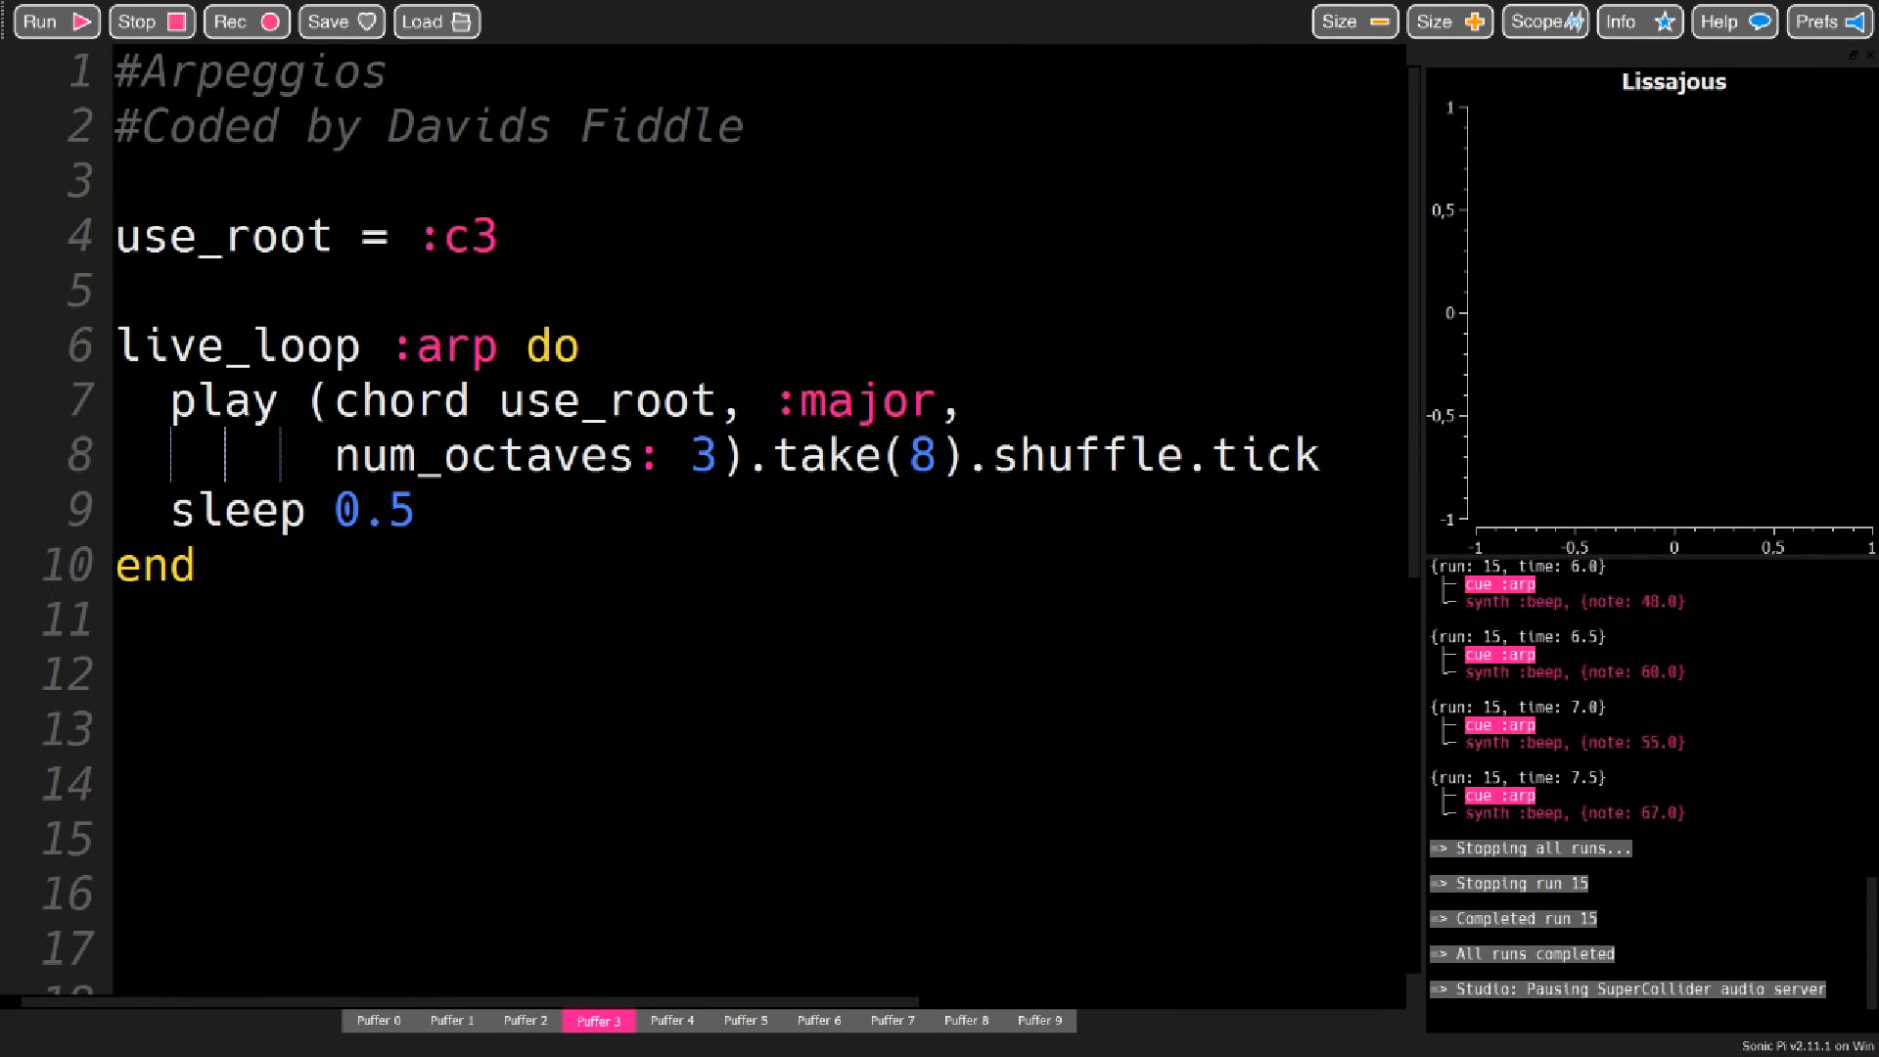
pyautogui.scroll(-3)
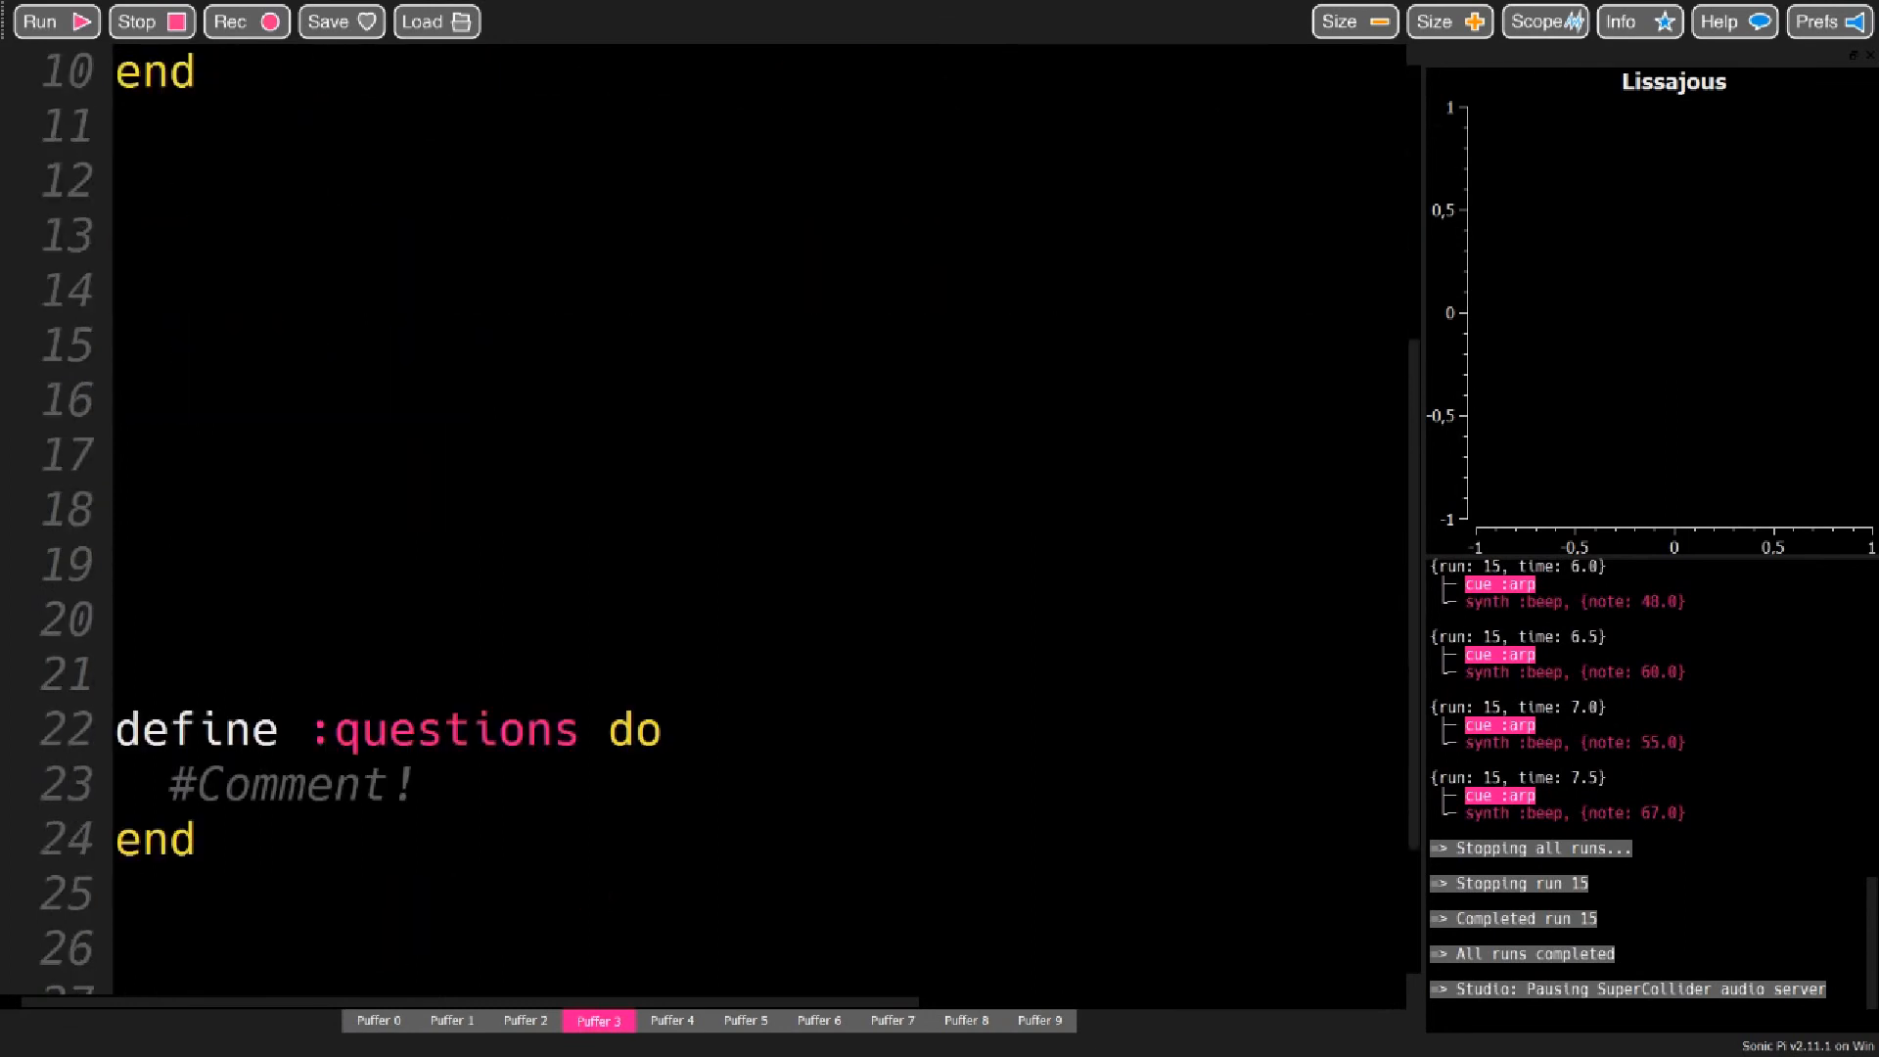